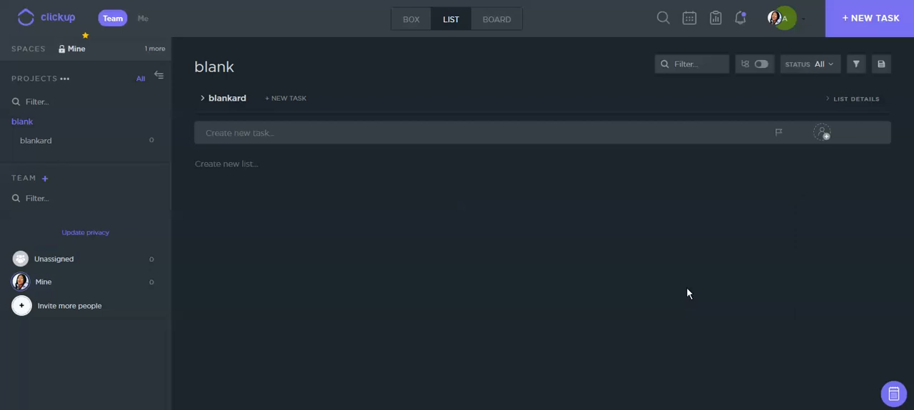
mouse_move(389, 262)
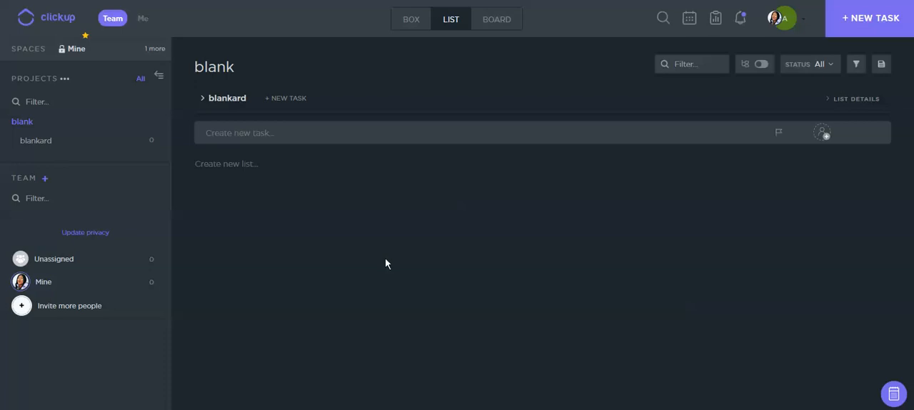
mouse_move(297, 289)
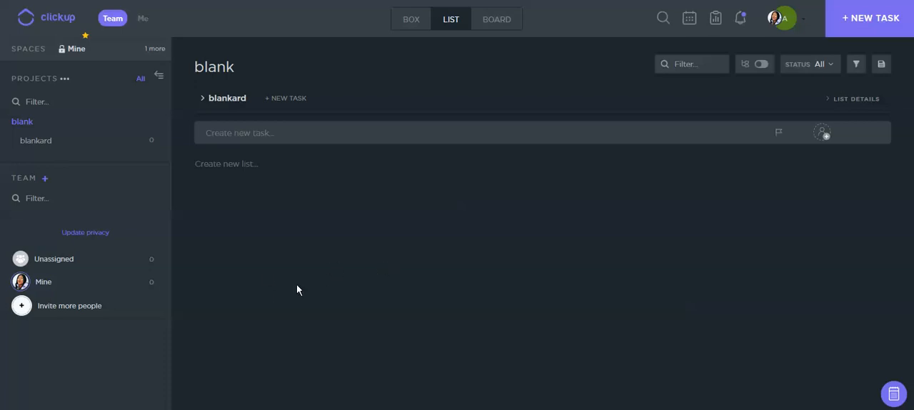
mouse_move(388, 239)
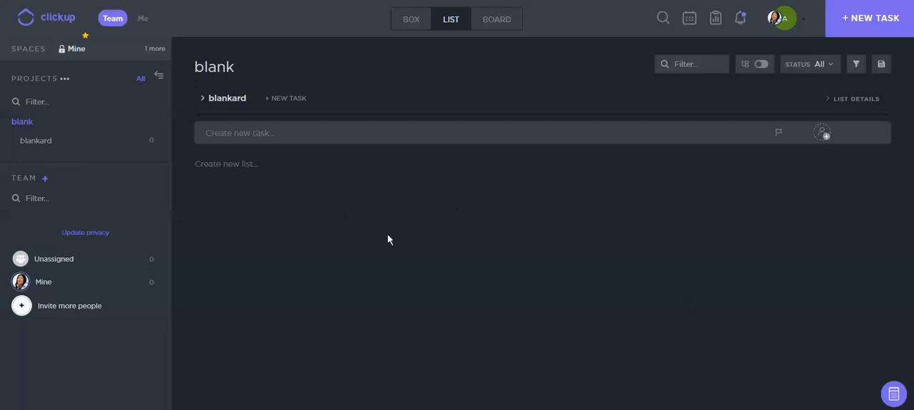
mouse_move(57, 100)
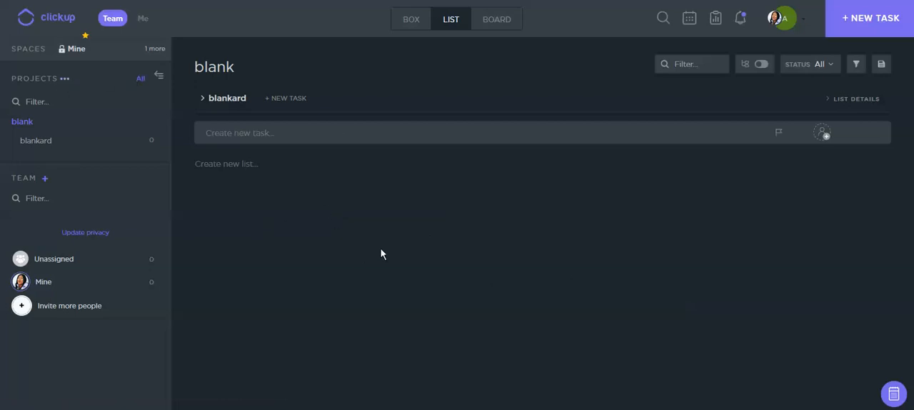
mouse_move(18, 121)
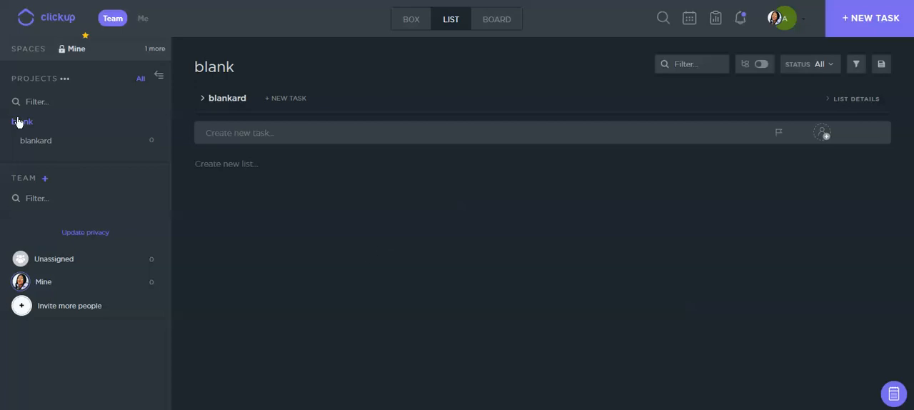
mouse_move(111, 18)
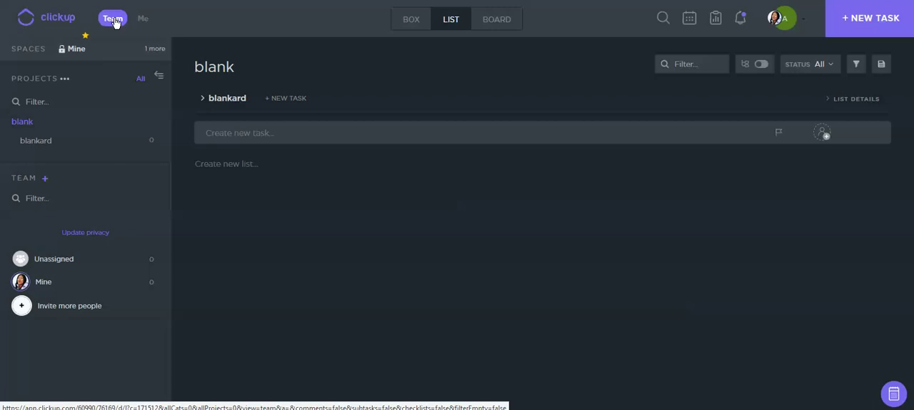
mouse_move(112, 22)
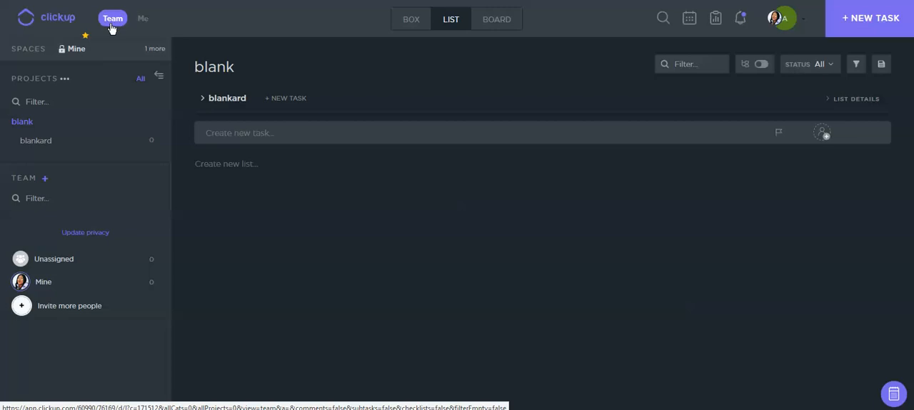
mouse_move(131, 26)
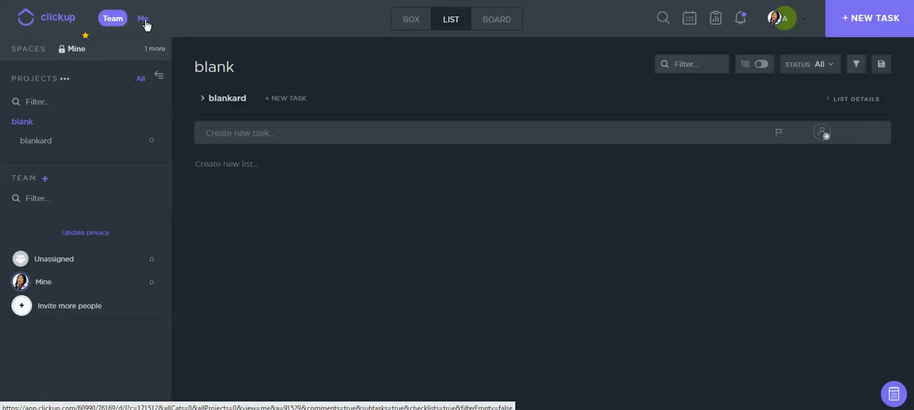
Filter to my tasks, revert to the whole team, and show the available spaces.
left_click(143, 18)
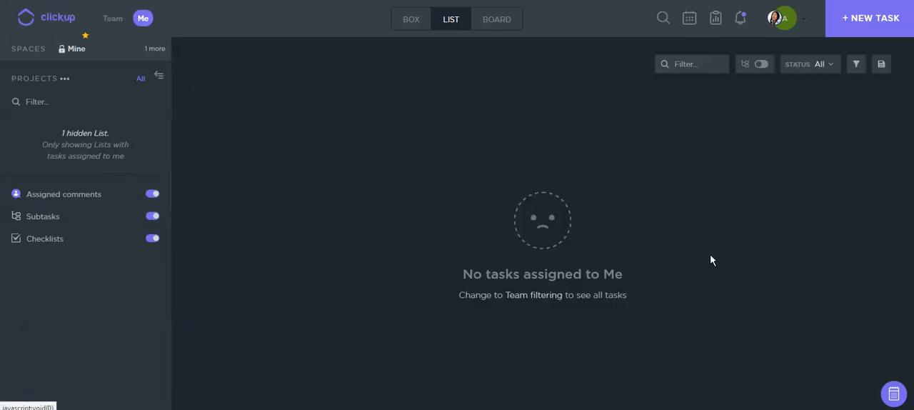
mouse_move(112, 19)
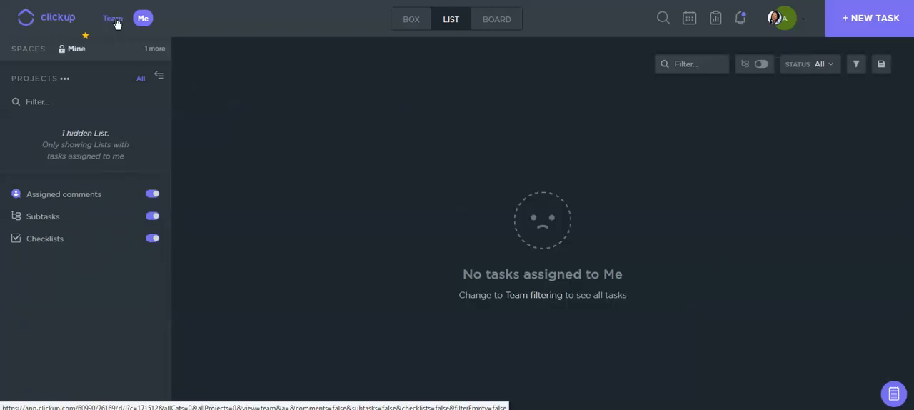
left_click(111, 18)
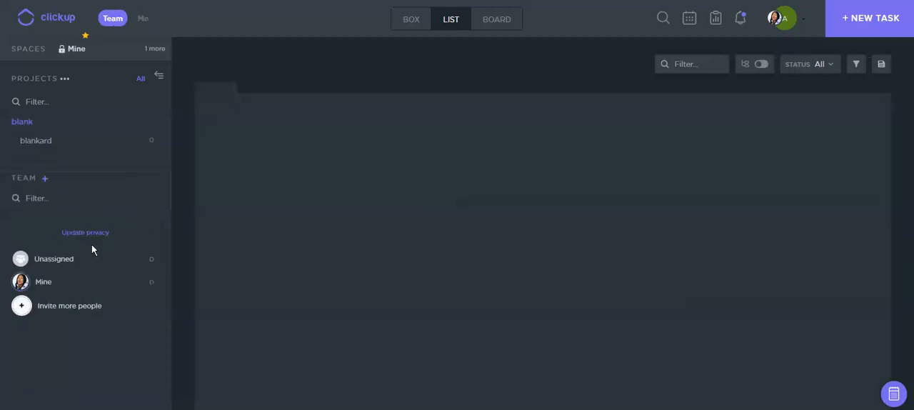
left_click(22, 120)
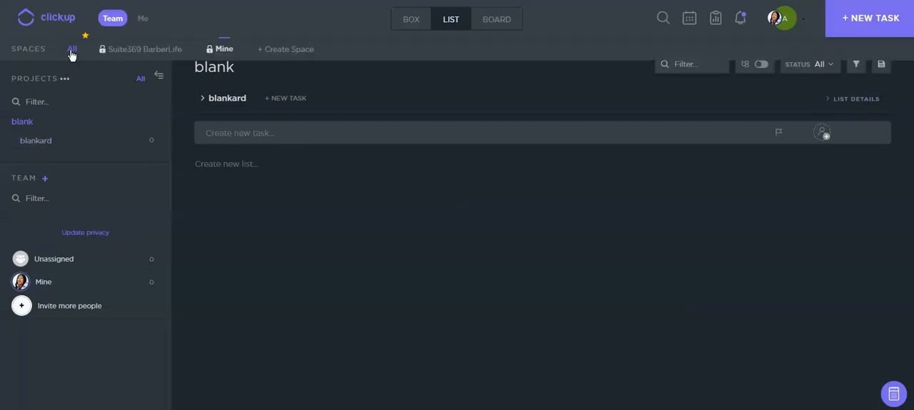
mouse_move(26, 55)
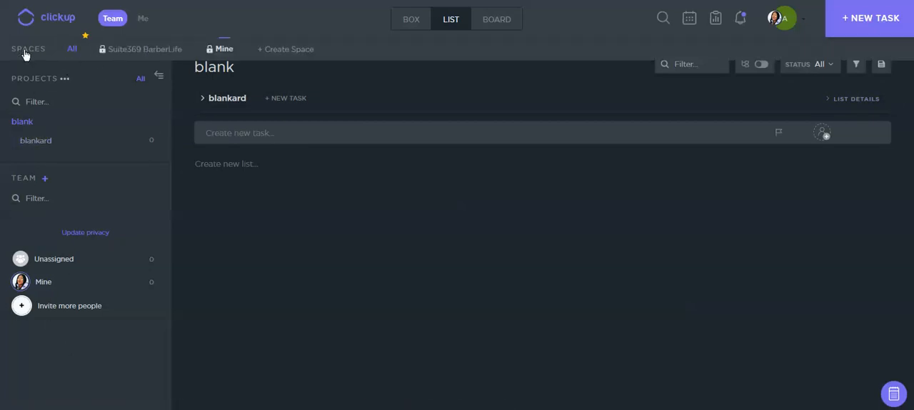
mouse_move(31, 51)
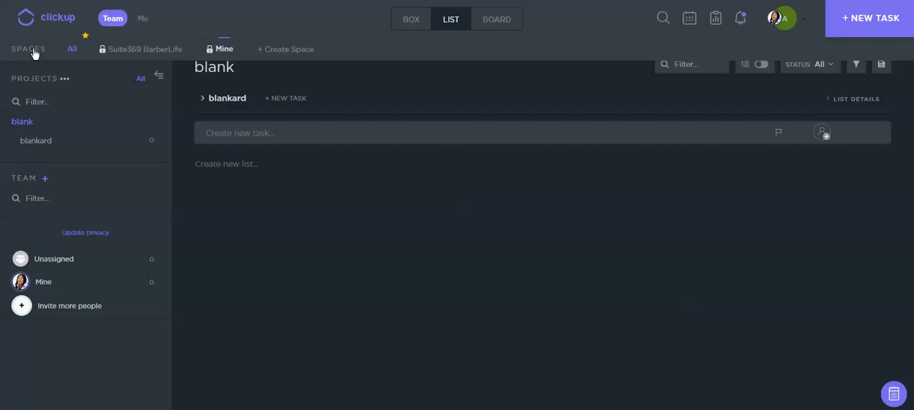
mouse_move(225, 49)
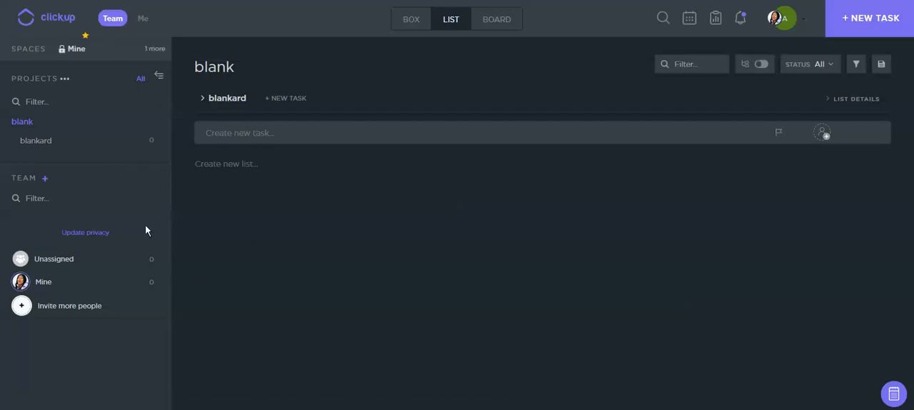
mouse_move(39, 83)
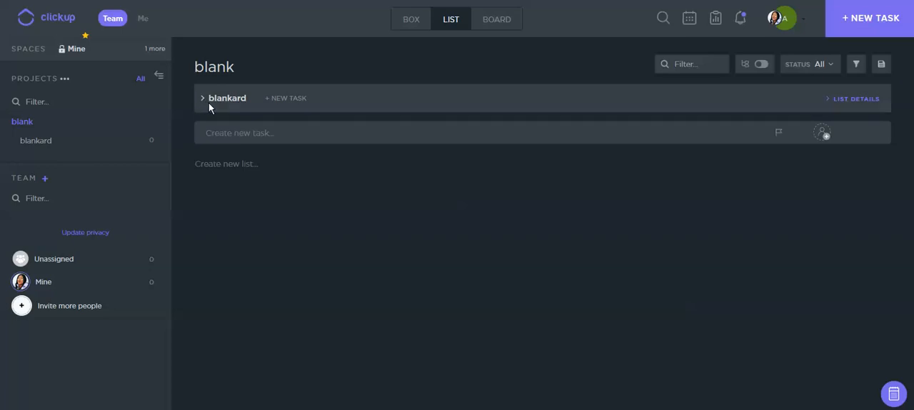
Expand the blankard list details and add a task named 'test task'.
left_click(202, 97)
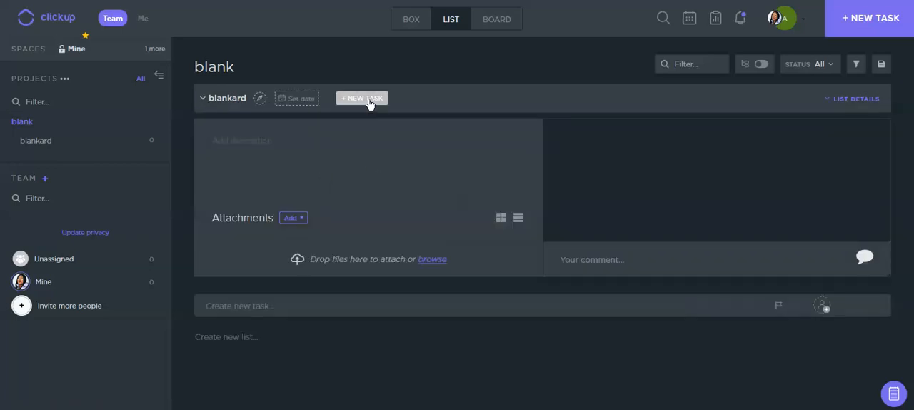
mouse_move(320, 115)
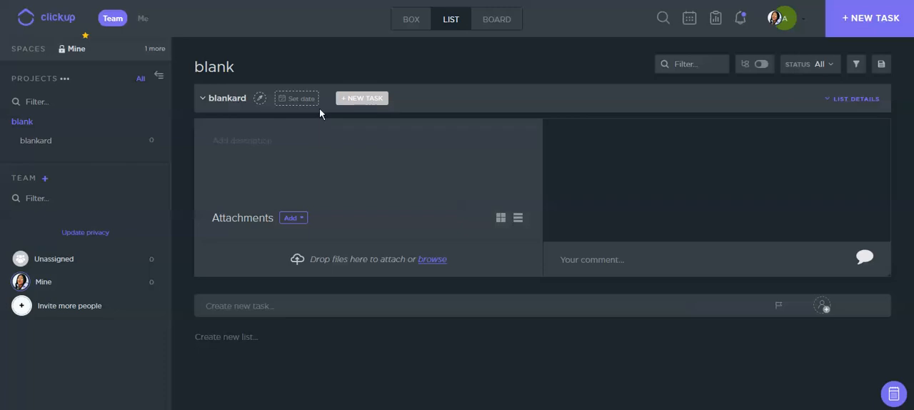
mouse_move(227, 97)
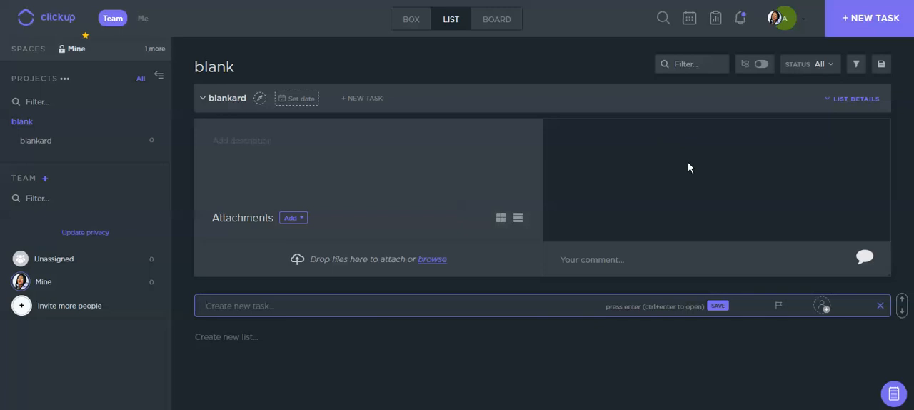
type("test ta")
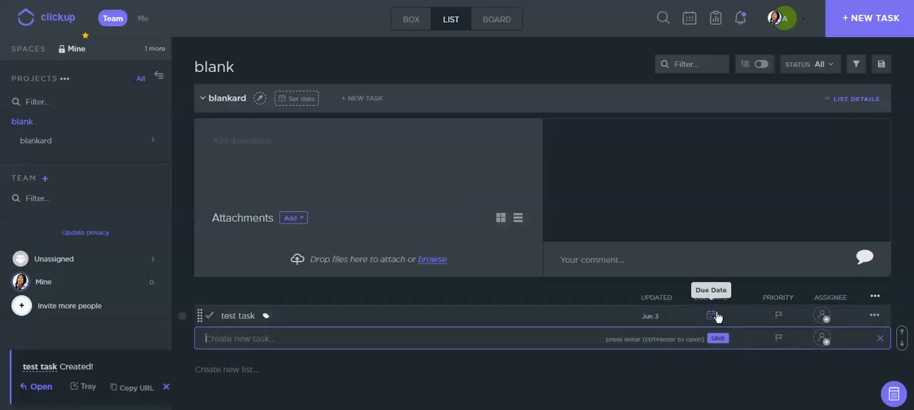
mouse_move(779, 317)
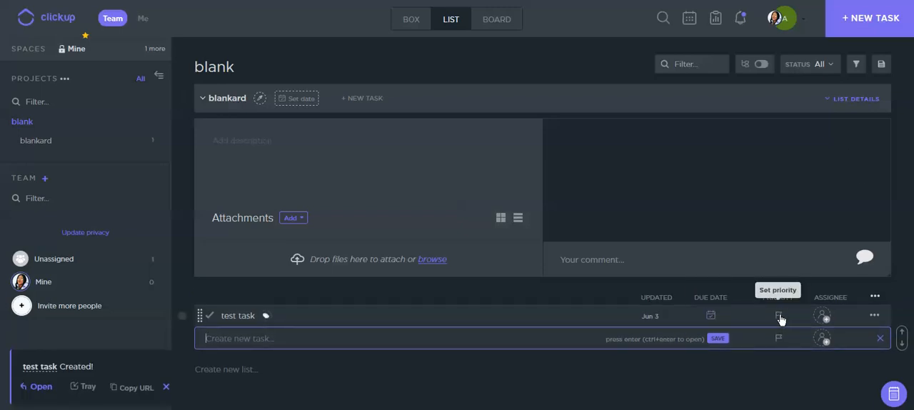
left_click(778, 314)
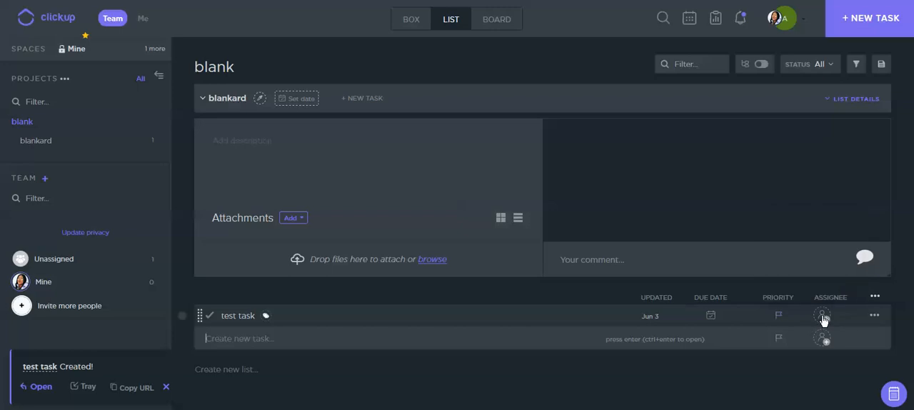
mouse_move(877, 320)
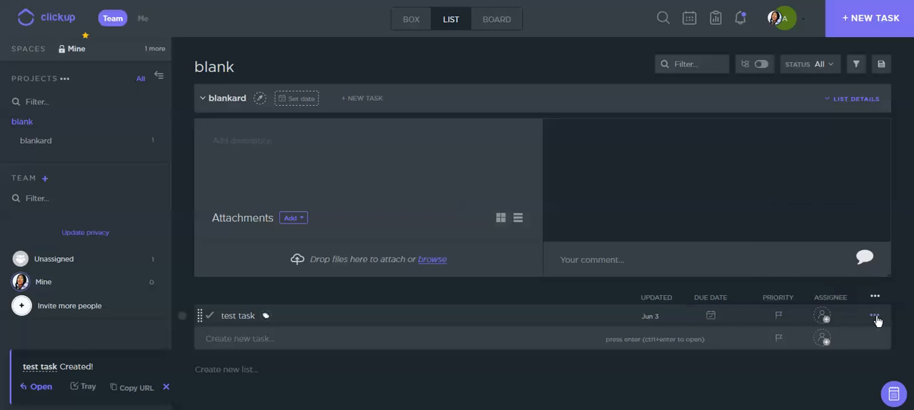
Show the more-actions menu for test task with subtask, dependency and merge options.
left_click(874, 314)
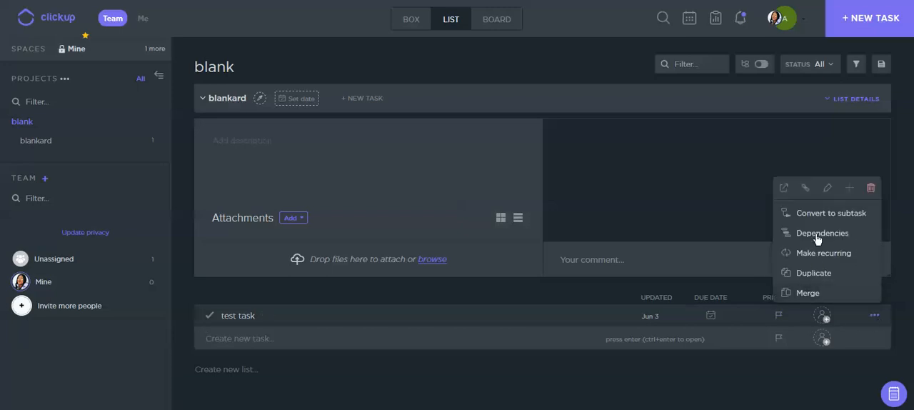
mouse_move(823, 233)
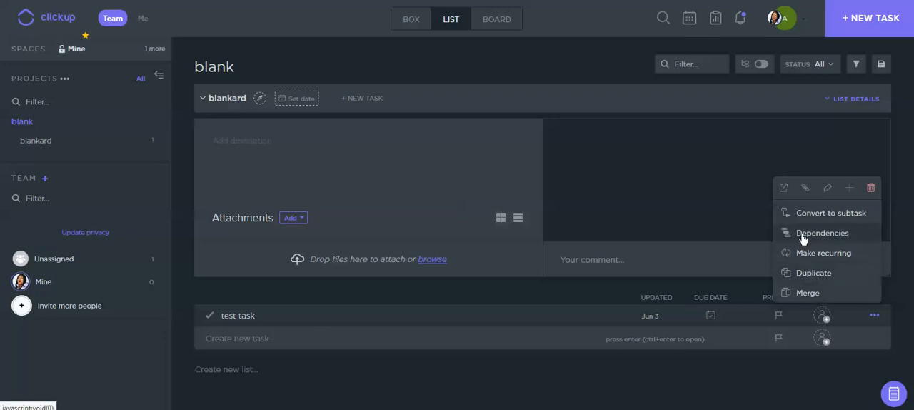
left_click(240, 337)
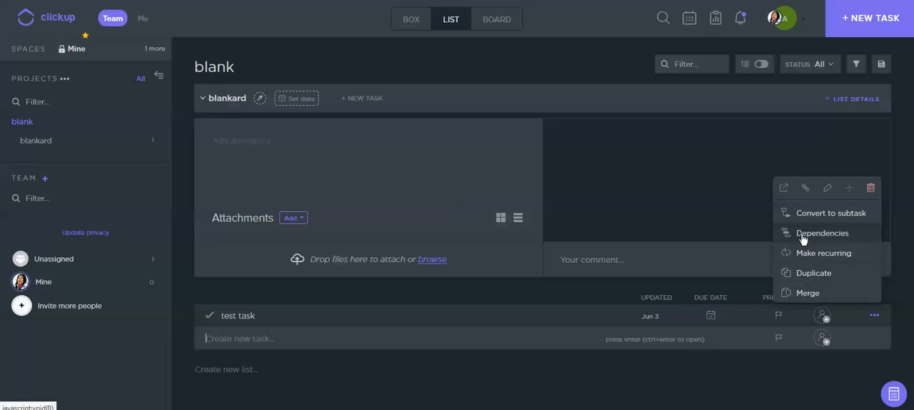
mouse_move(811, 220)
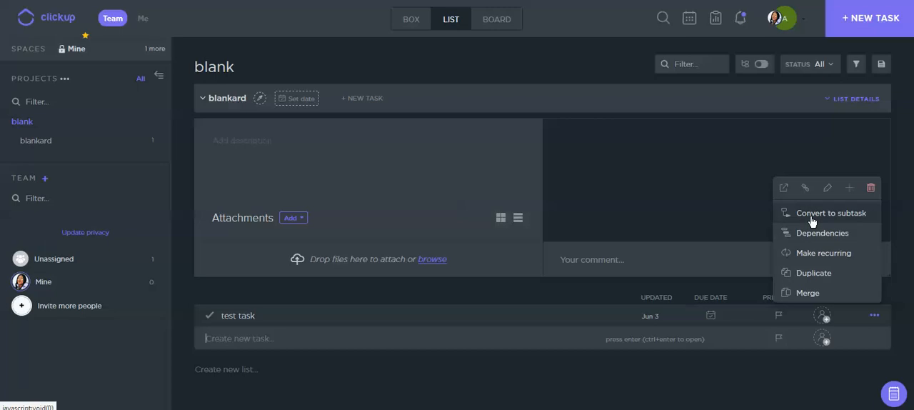
mouse_move(812, 246)
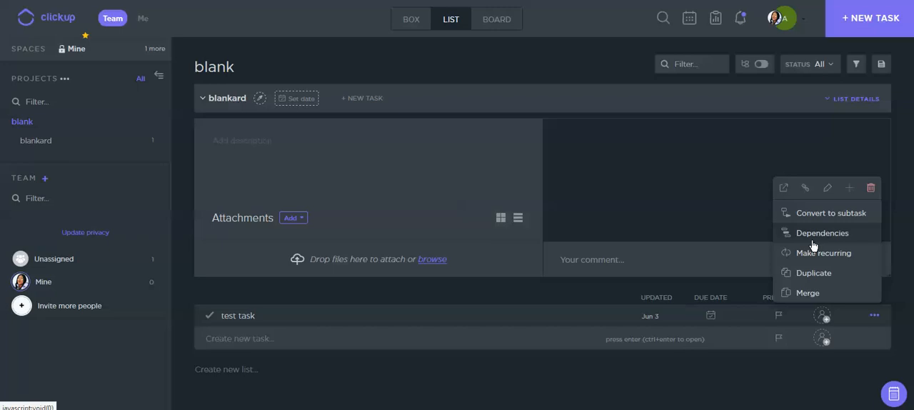
mouse_move(903, 229)
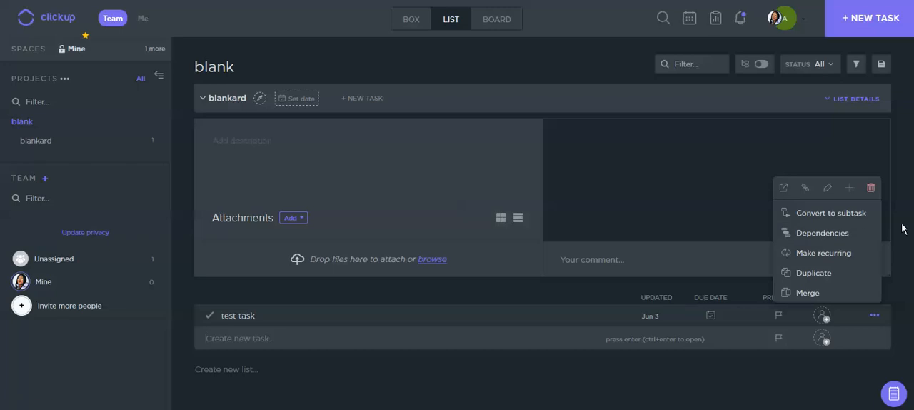
mouse_move(832, 232)
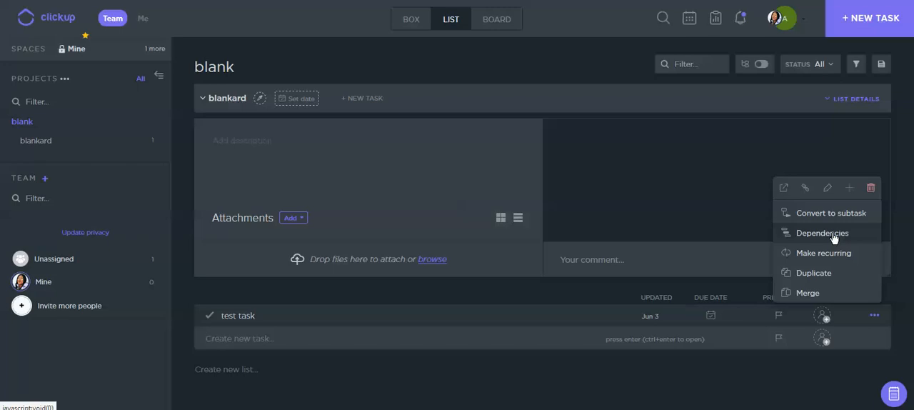
mouse_move(749, 210)
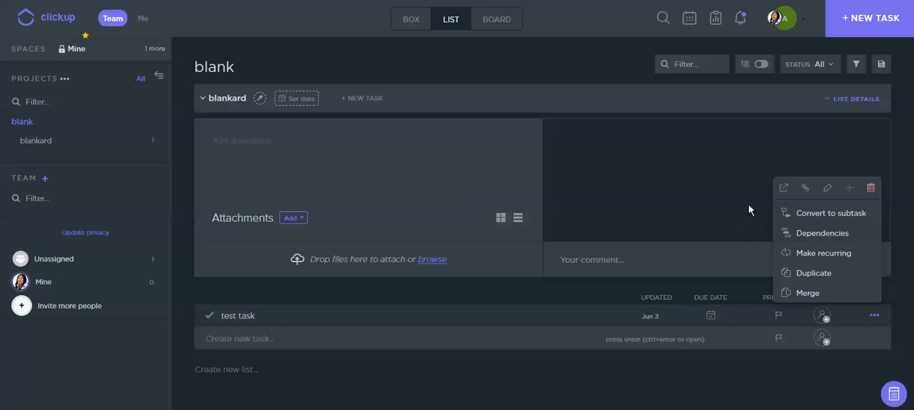
mouse_move(662, 175)
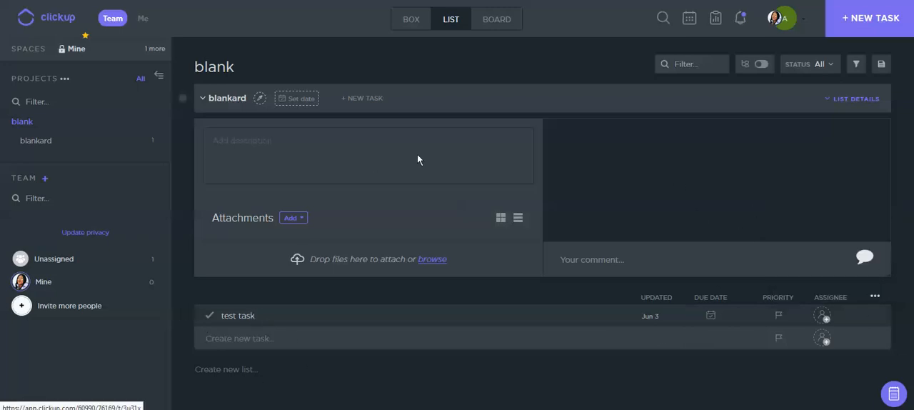
Assign test task to yourself, visit the invite-people page, return and toggle subtask display.
left_click(203, 97)
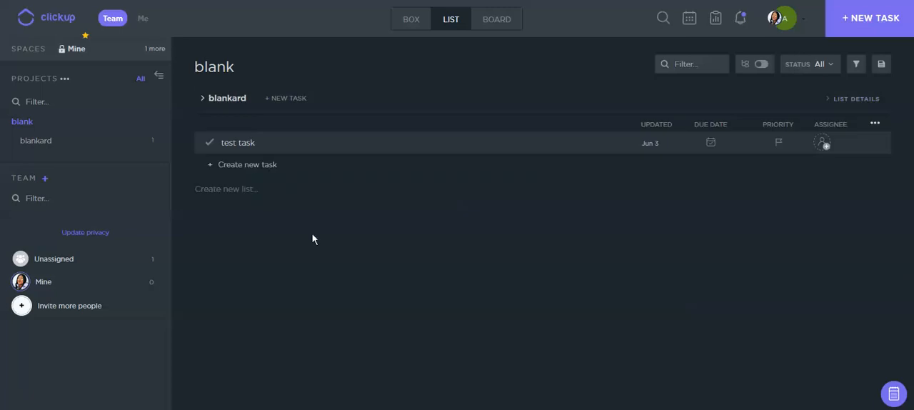
mouse_move(822, 148)
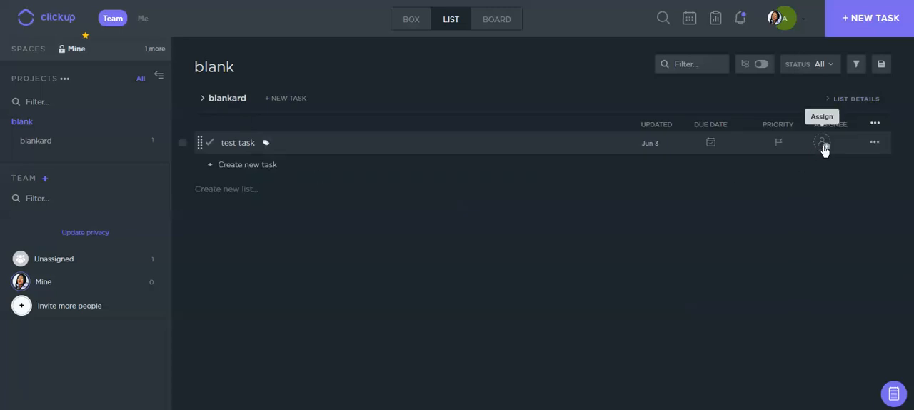
left_click(822, 143)
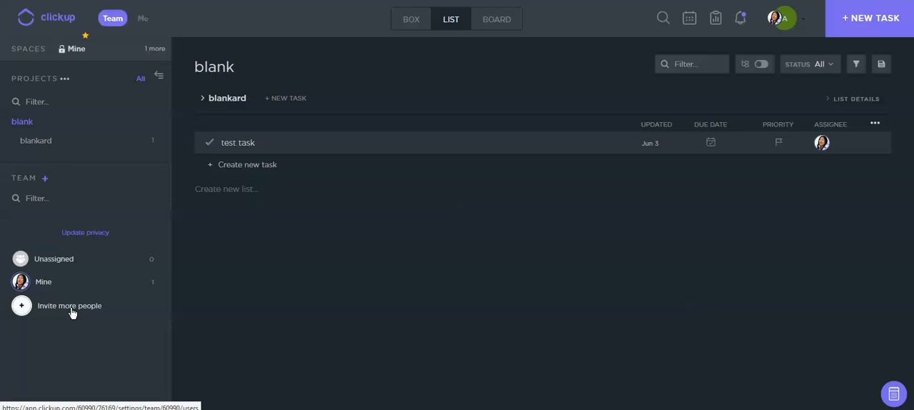
mouse_move(23, 306)
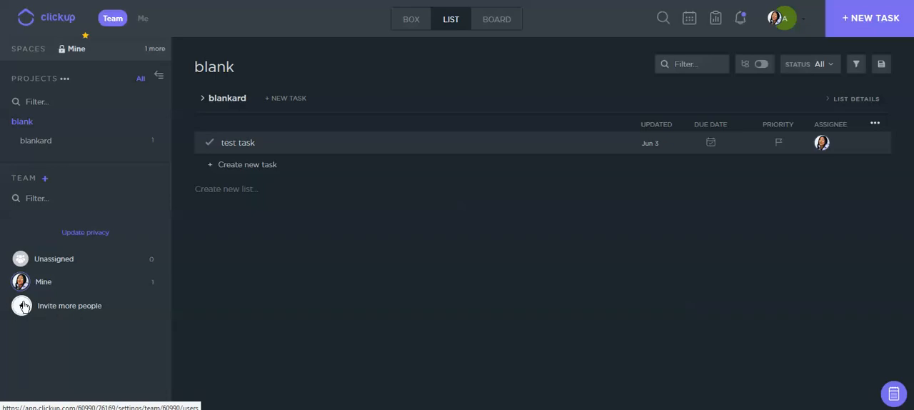
left_click(69, 305)
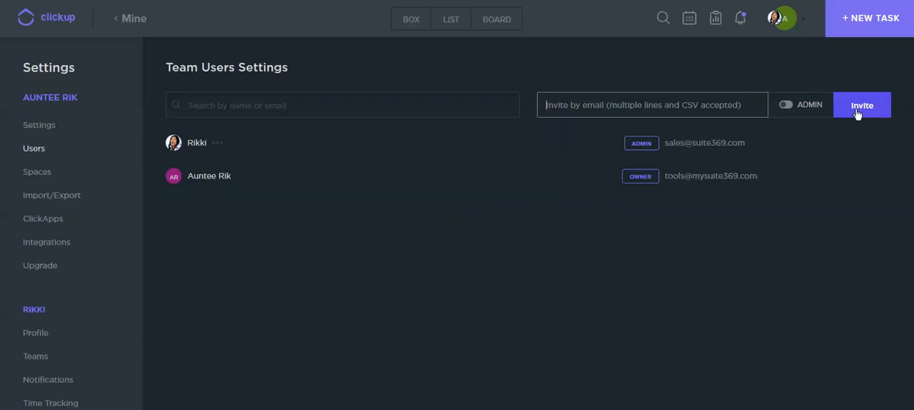
mouse_move(801, 112)
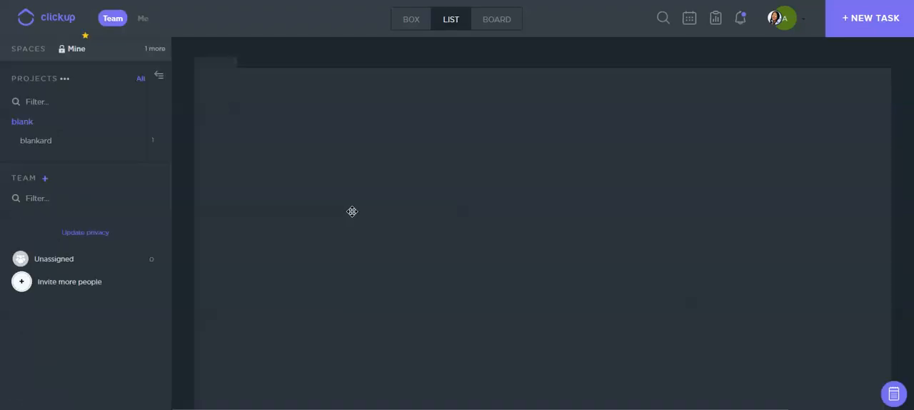
left_click(21, 122)
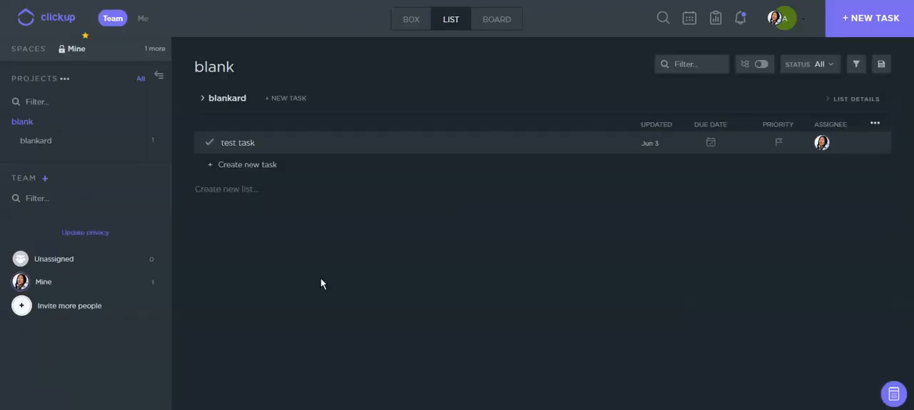
mouse_move(375, 267)
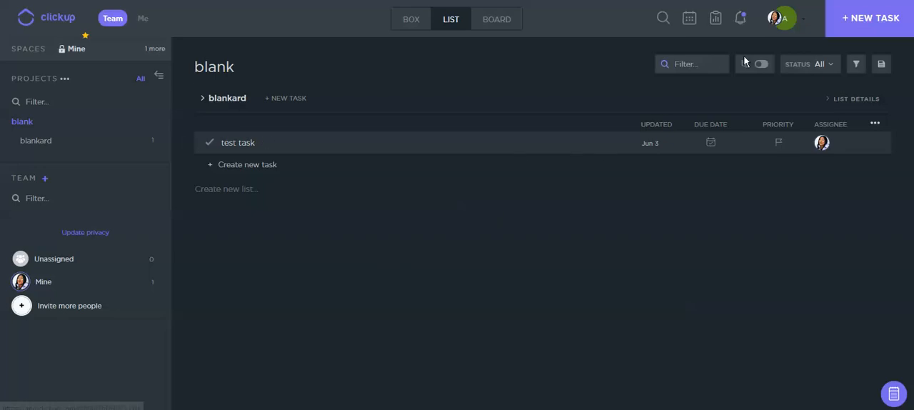
mouse_move(760, 64)
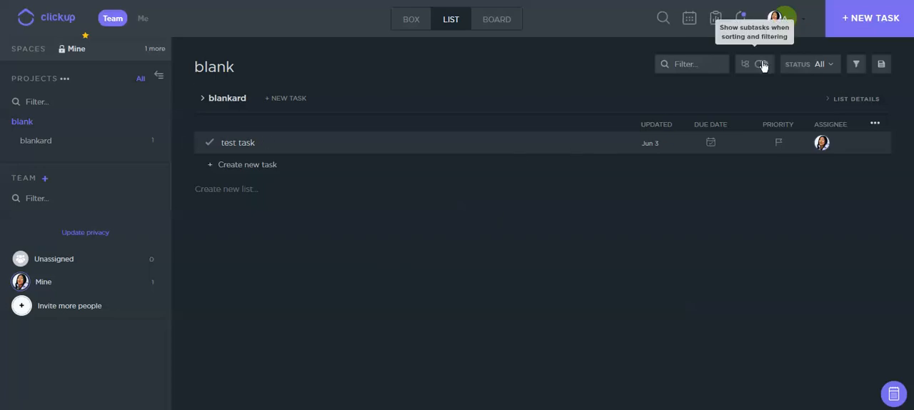
mouse_move(762, 63)
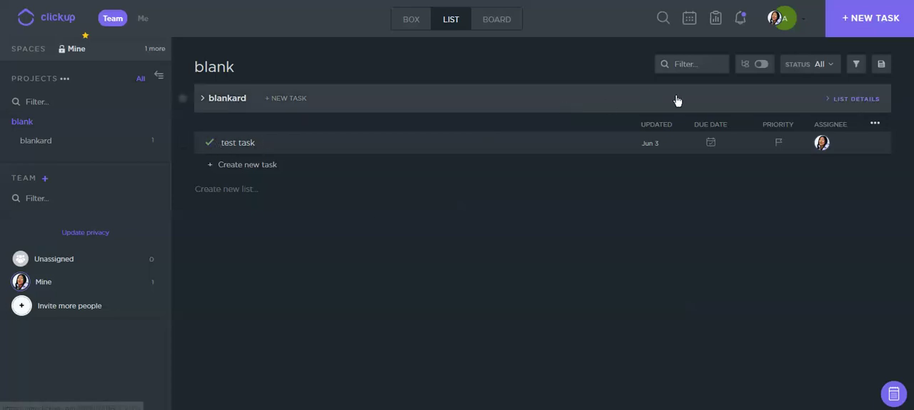
mouse_move(759, 63)
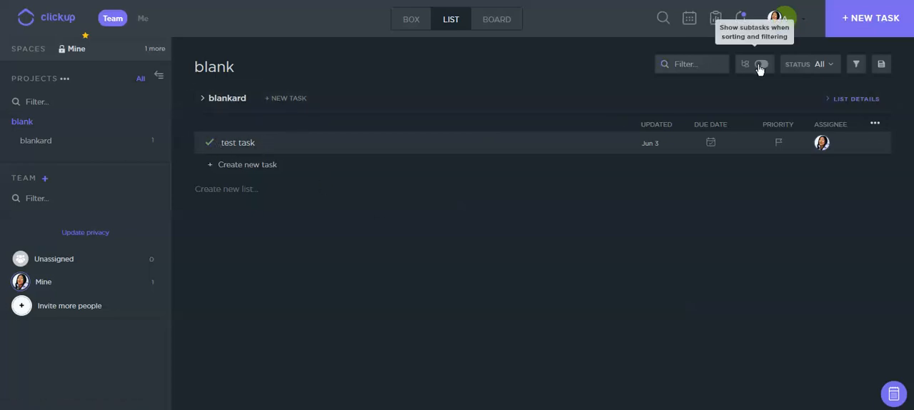
left_click(760, 63)
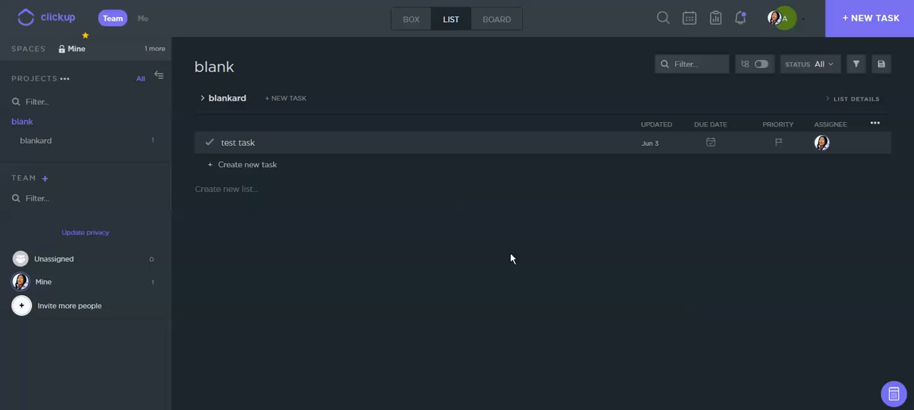
mouse_move(400, 258)
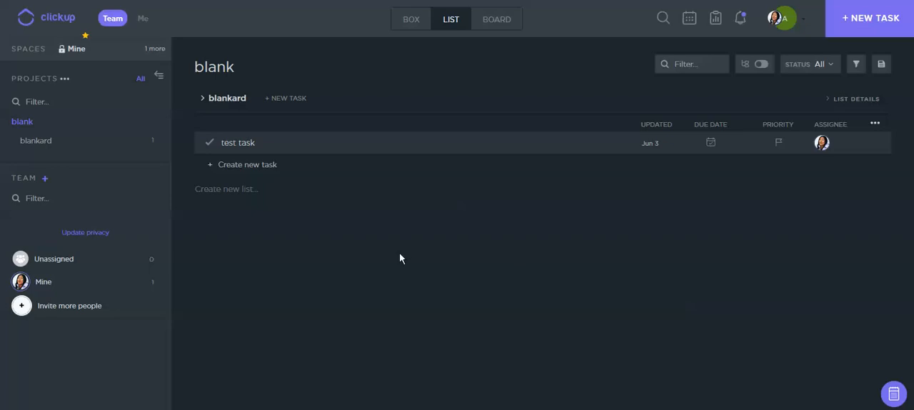
mouse_move(360, 217)
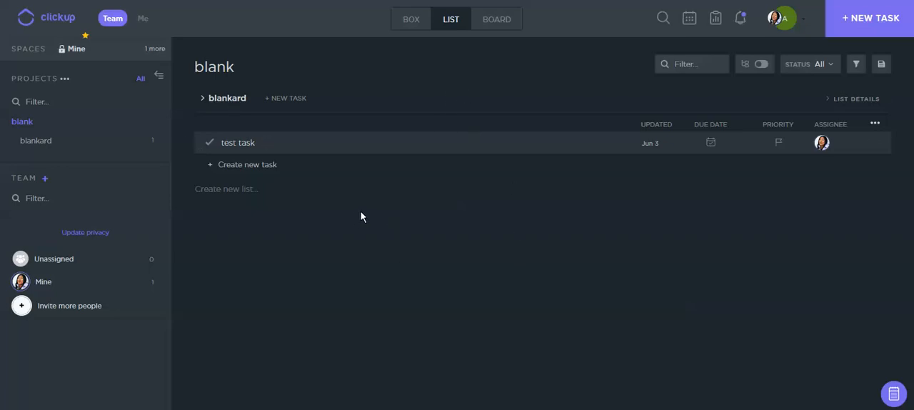
mouse_move(674, 189)
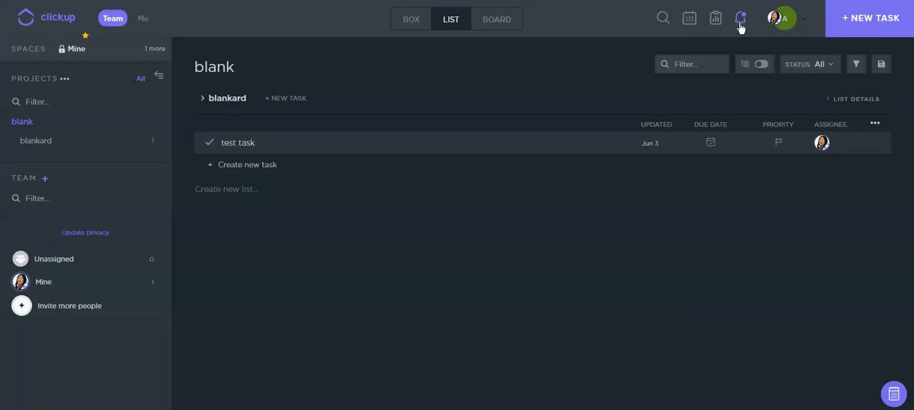
mouse_move(714, 17)
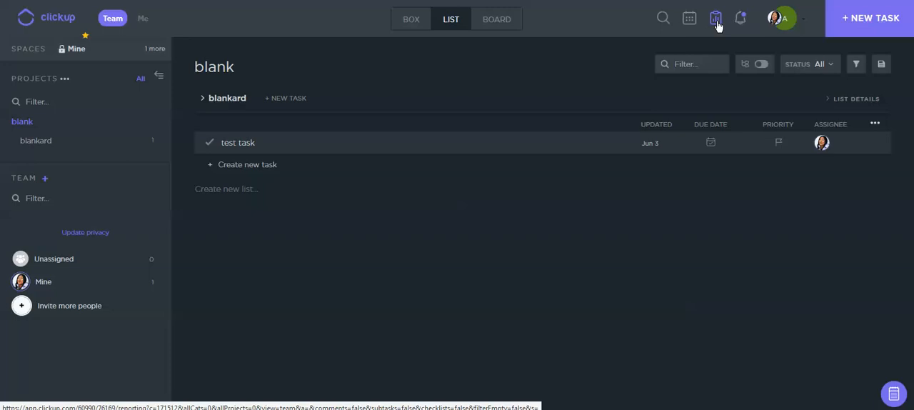
mouse_move(129, 189)
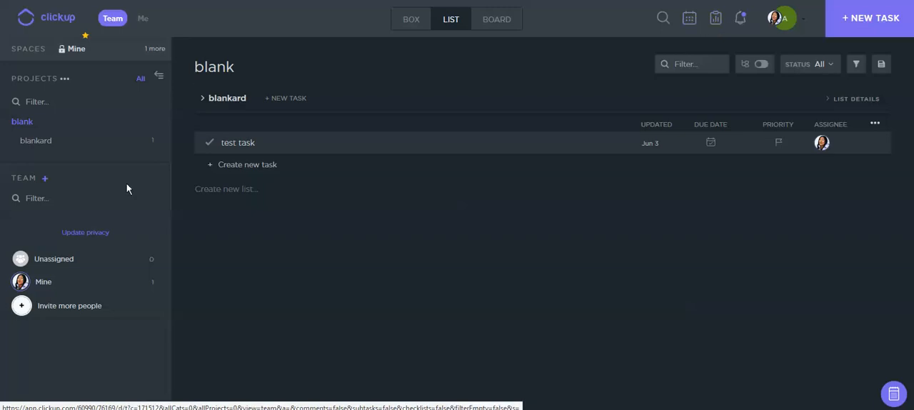
mouse_move(805, 22)
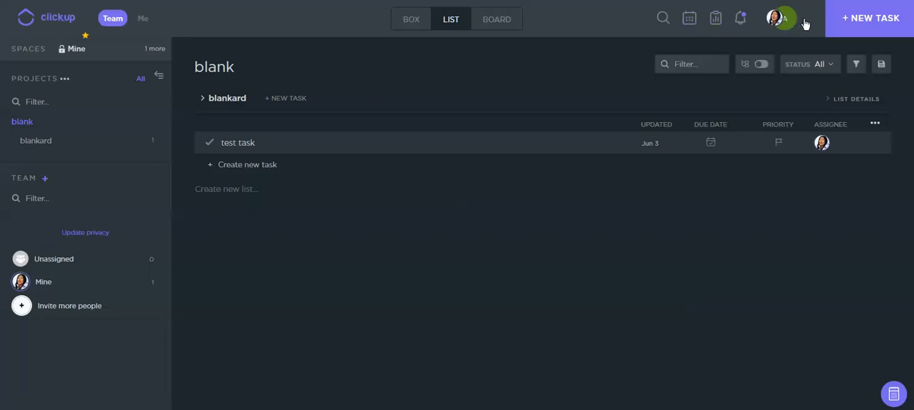
Reach the Calendar settings page with the Google Calendar sync option from team settings.
left_click(780, 17)
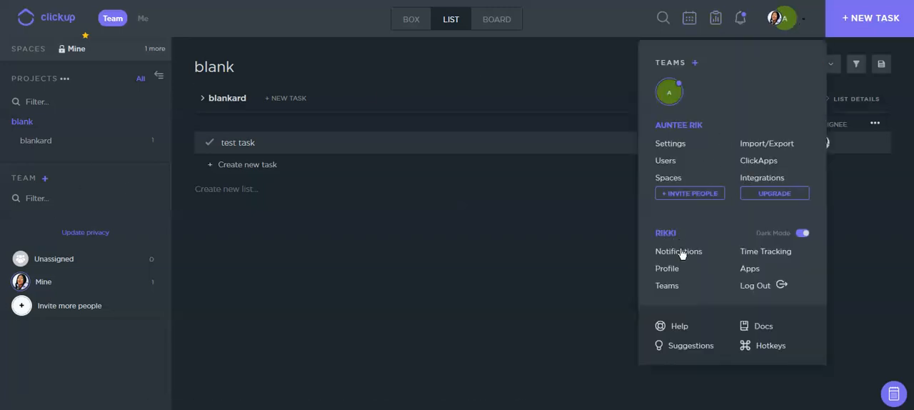
mouse_move(749, 269)
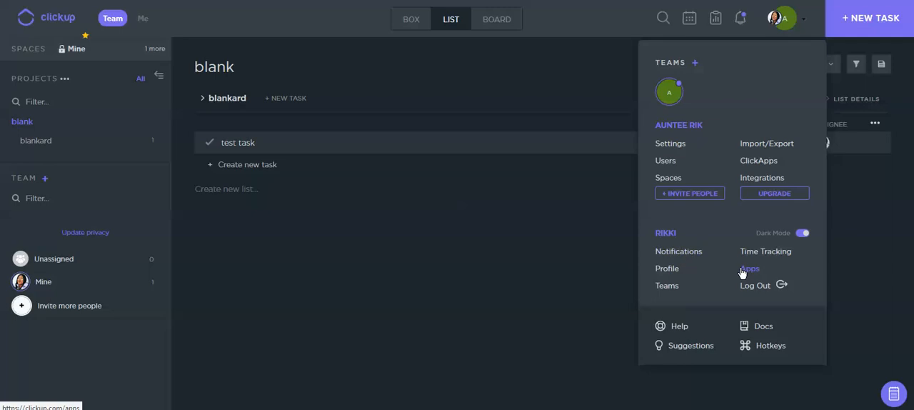
mouse_move(720, 242)
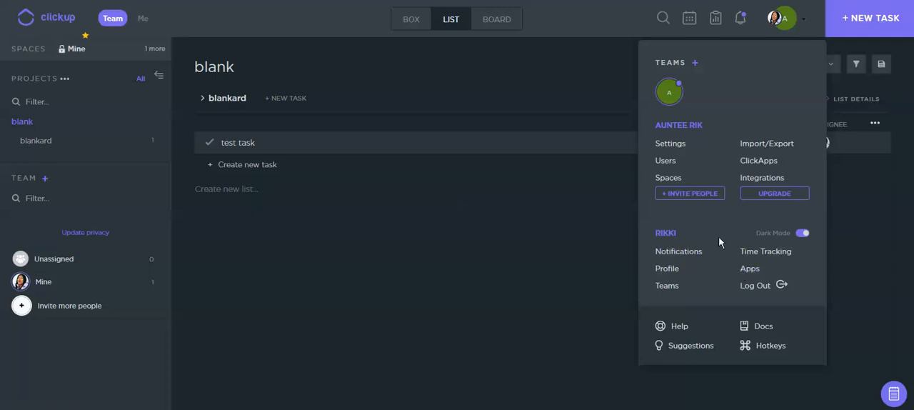
left_click(670, 143)
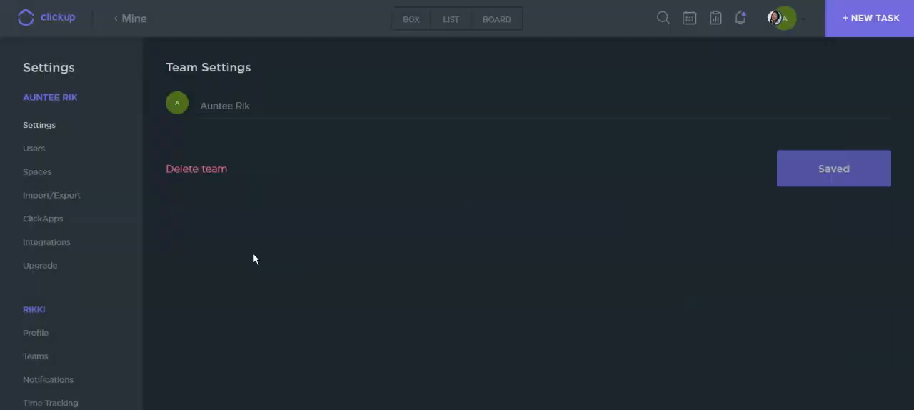
scroll("down", 3)
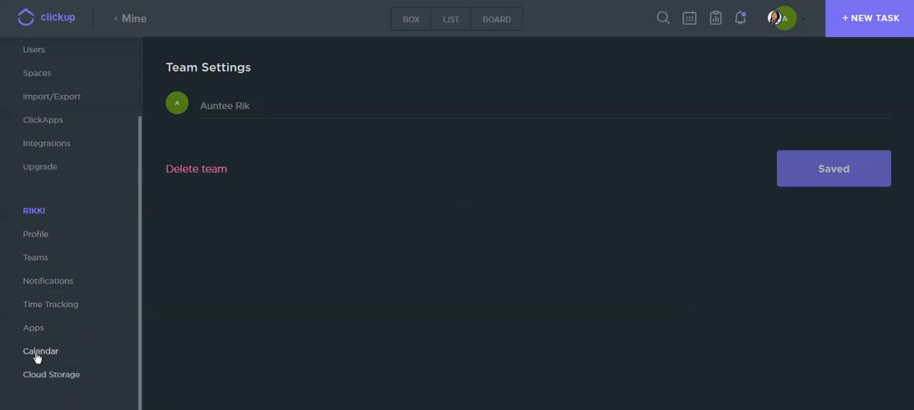
left_click(40, 351)
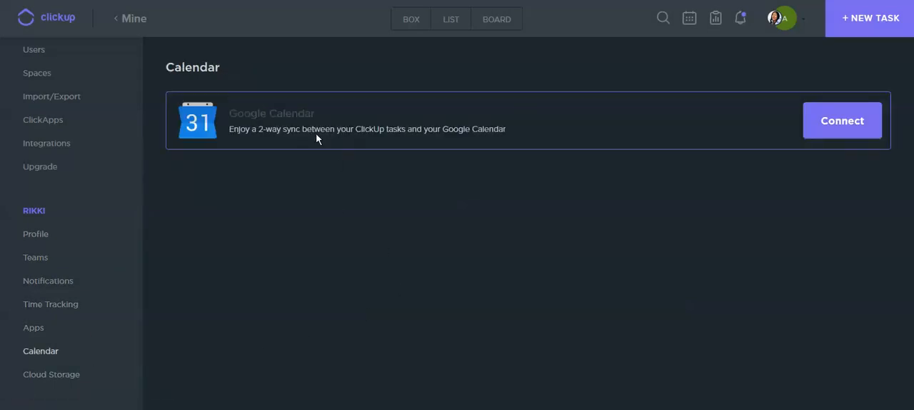
mouse_move(842, 126)
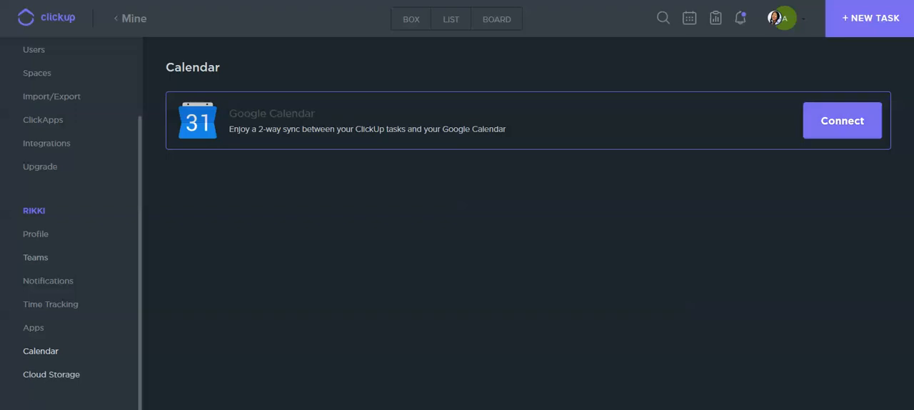
Show the Cloud Storage settings with Google Drive and Dropbox enabled.
left_click(52, 374)
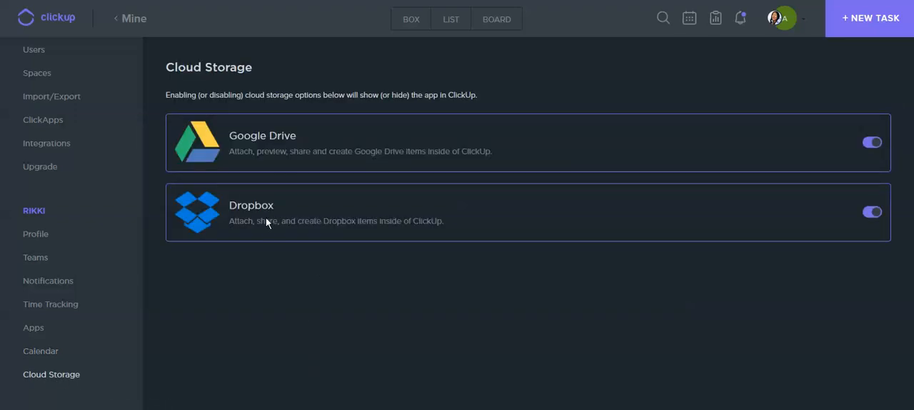
mouse_move(92, 14)
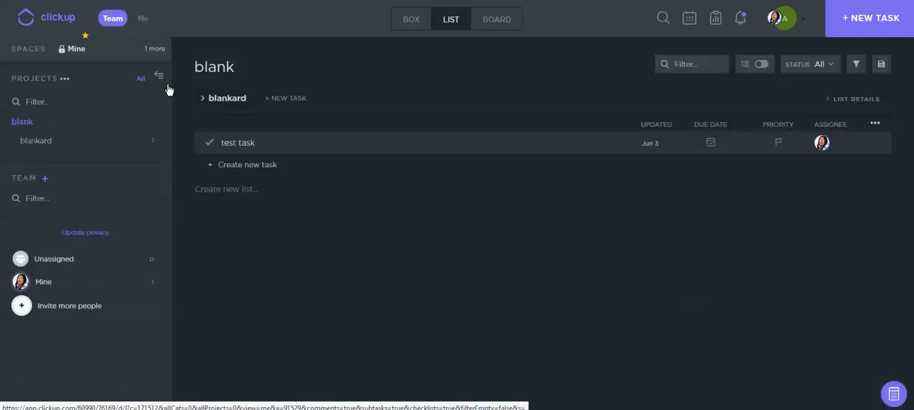
mouse_move(340, 200)
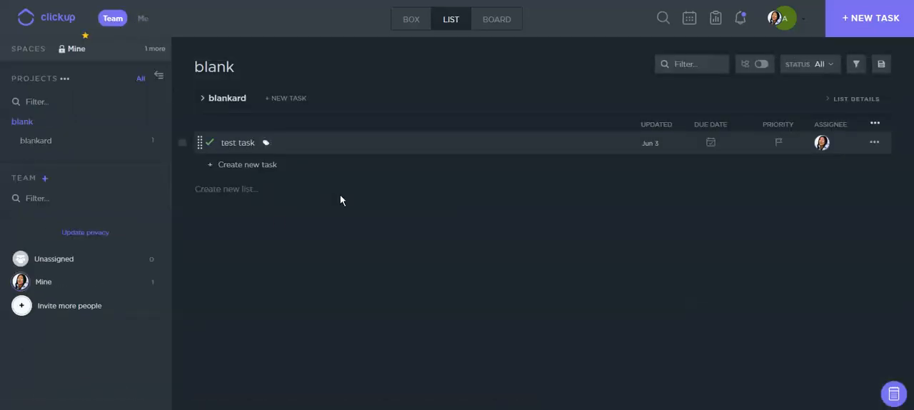
Show test task's full detail page and dismiss the comment tagging tip.
left_click(237, 143)
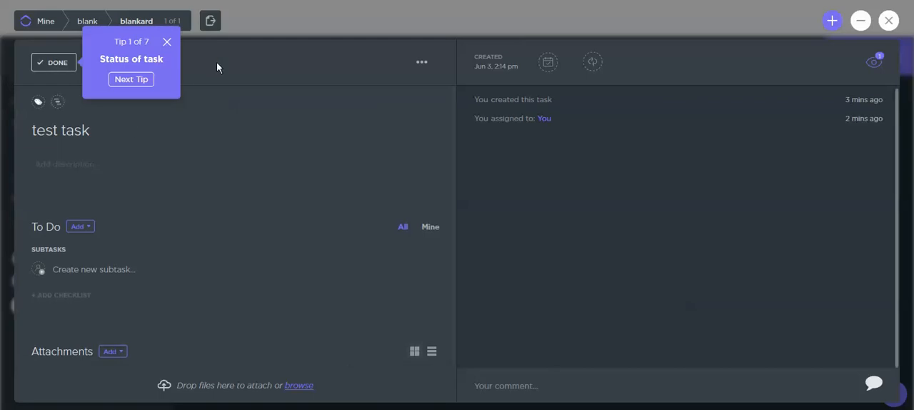
mouse_move(537, 401)
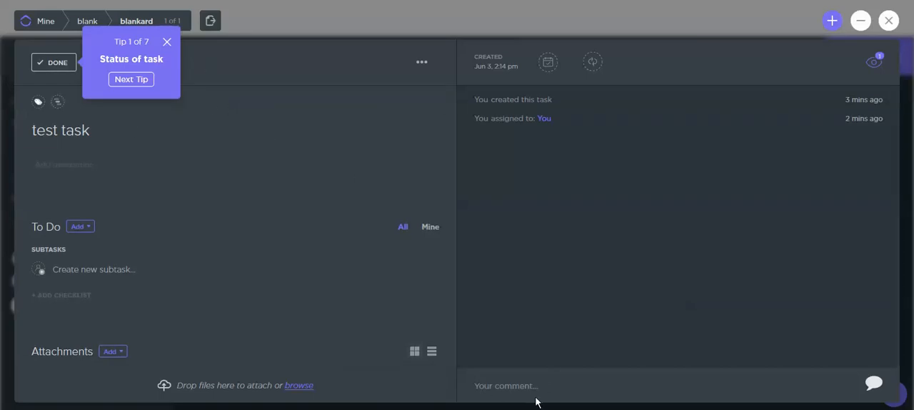
mouse_move(537, 400)
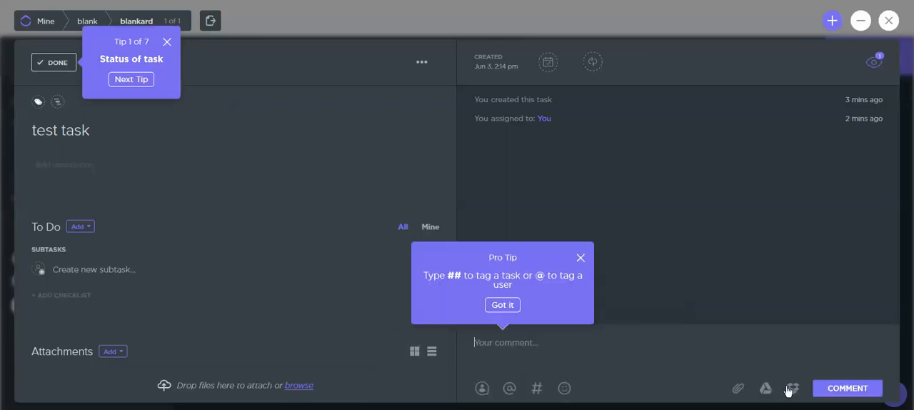
mouse_move(792, 389)
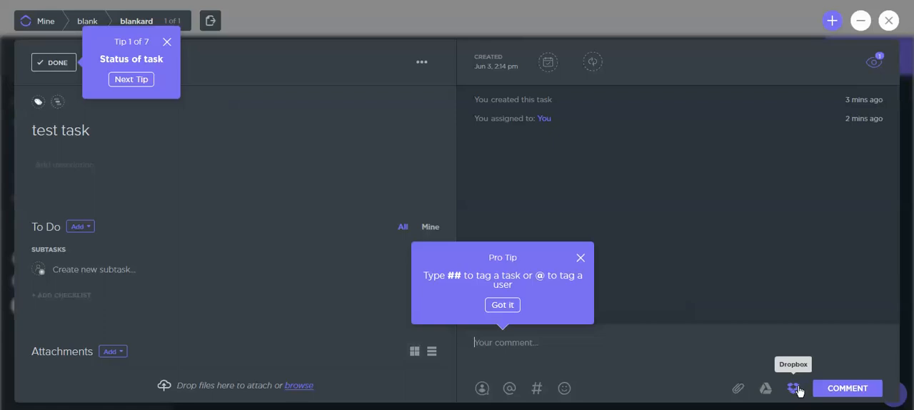
mouse_move(737, 388)
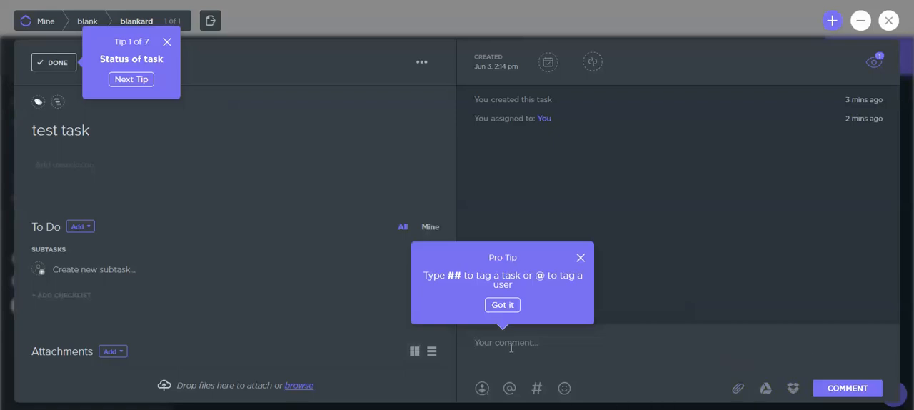
mouse_move(502, 324)
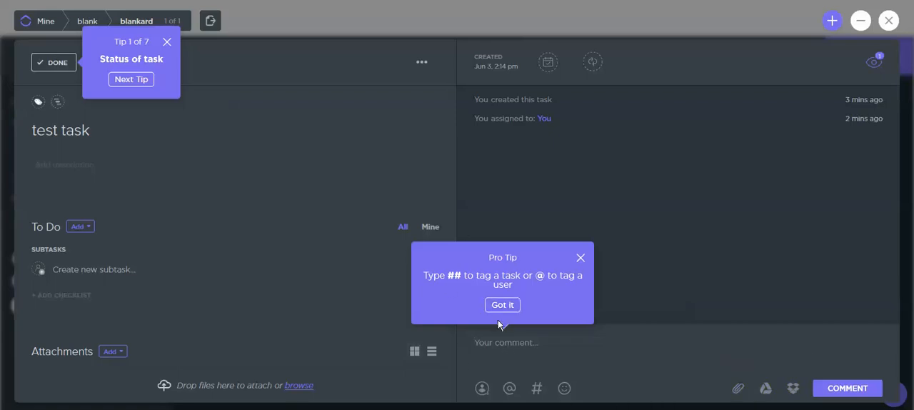
left_click(503, 306)
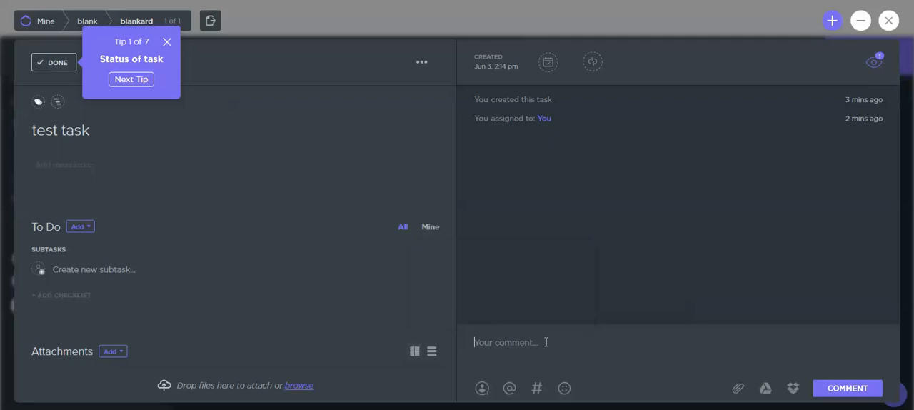
mouse_move(533, 349)
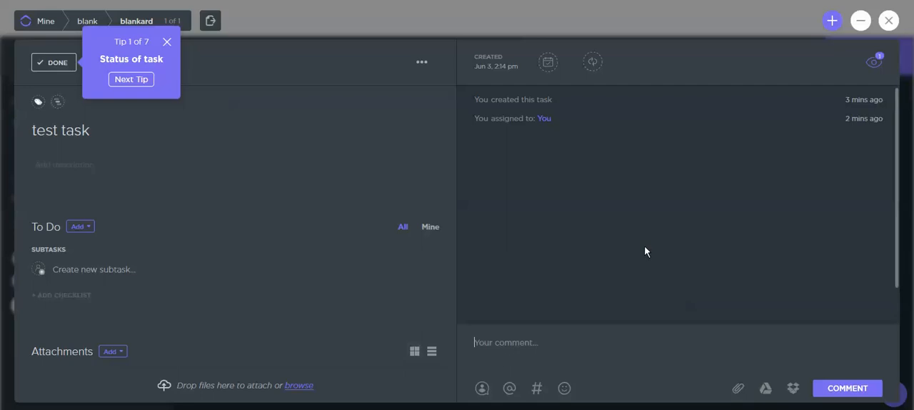
mouse_move(177, 310)
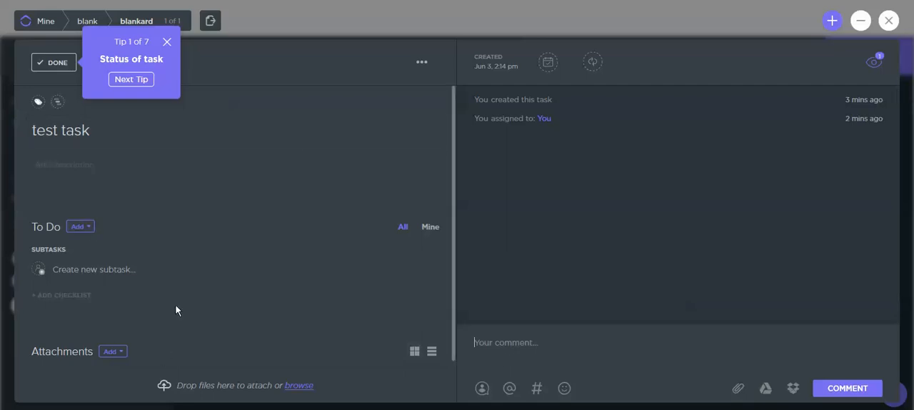
mouse_move(57, 62)
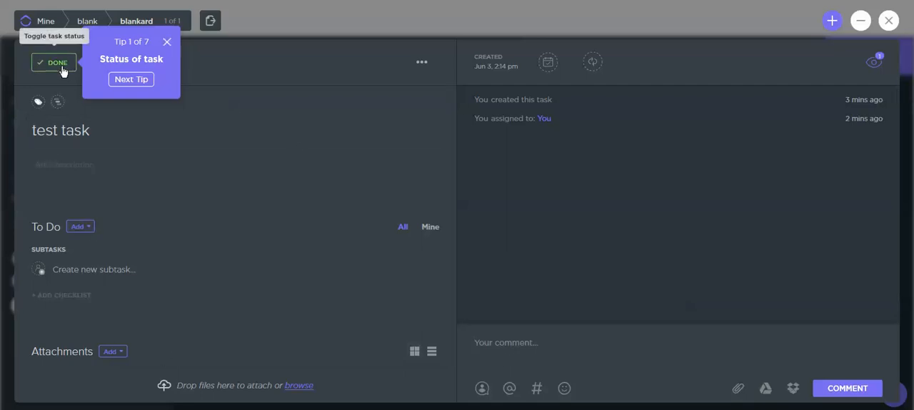
Toggle test task's done status on and off, then give it the red priority flag.
left_click(166, 41)
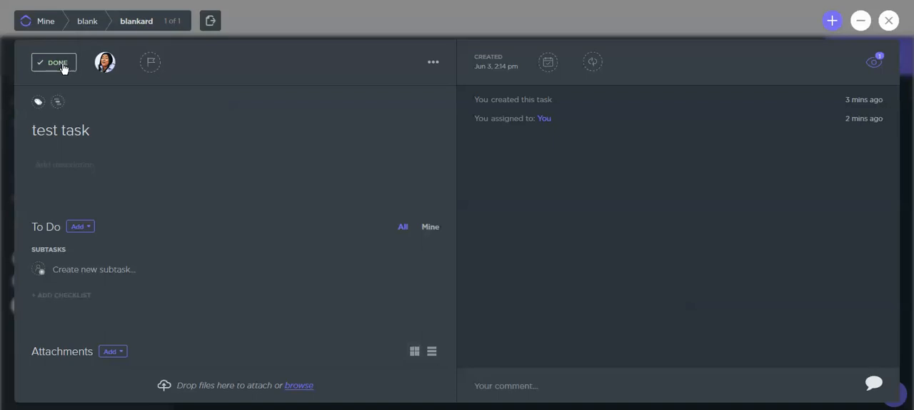
left_click(54, 63)
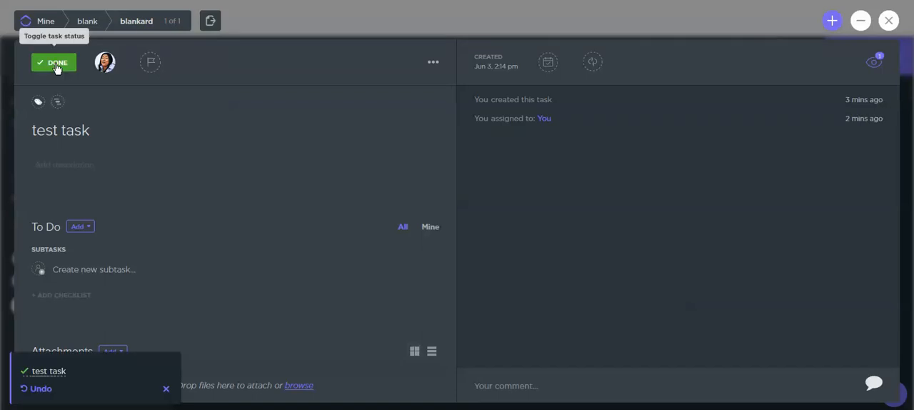
left_click(54, 63)
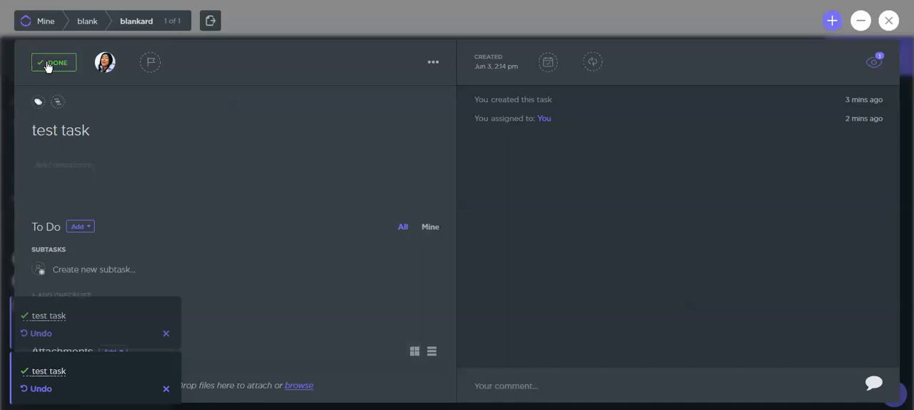
mouse_move(150, 63)
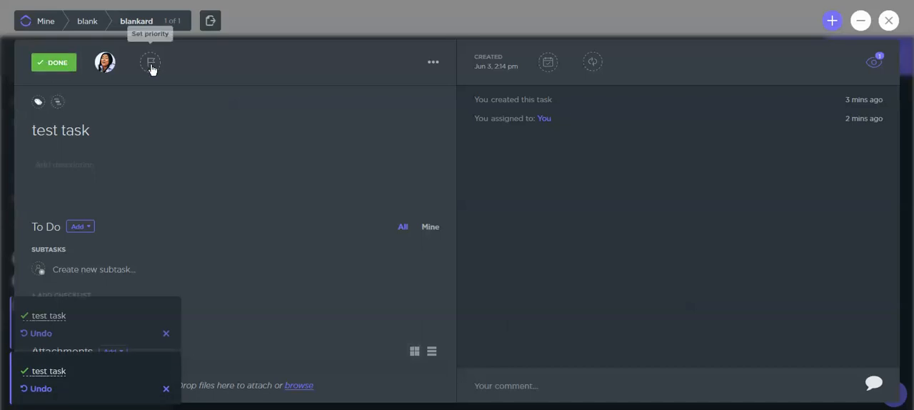
left_click(150, 63)
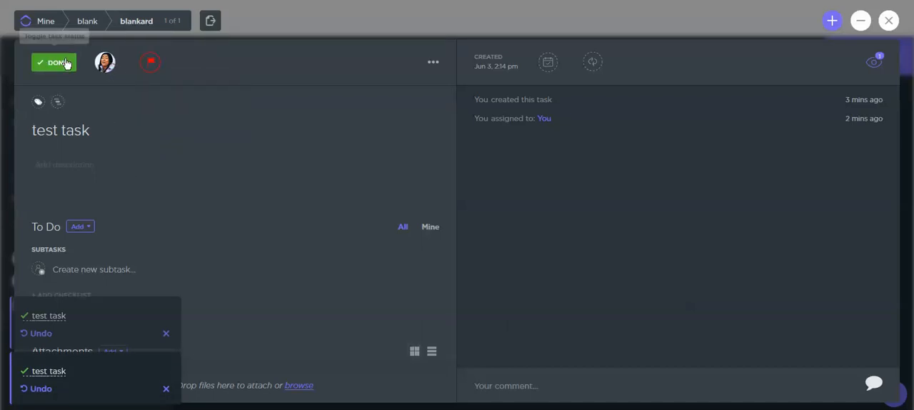
mouse_move(83, 78)
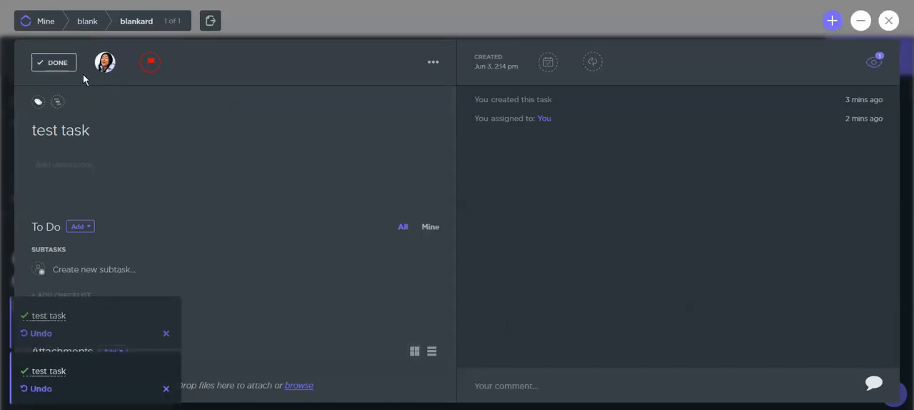
mouse_move(56, 63)
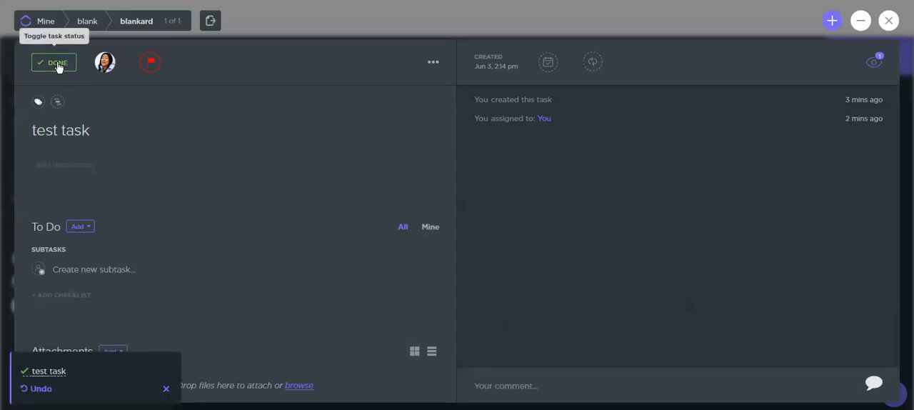
mouse_move(549, 62)
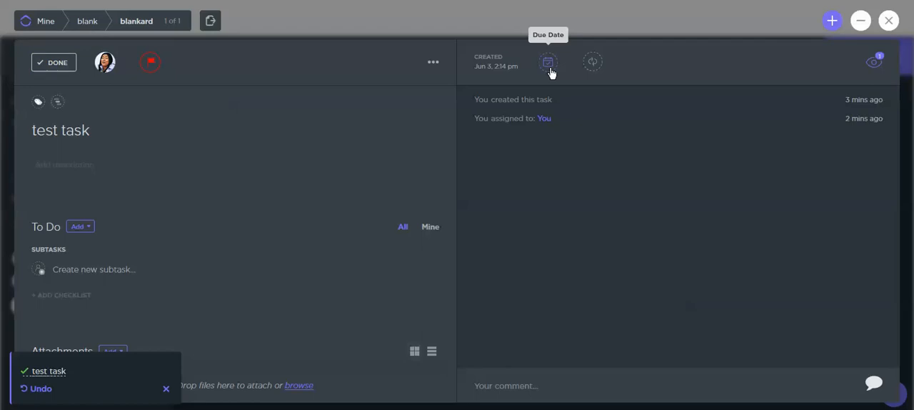
mouse_move(545, 70)
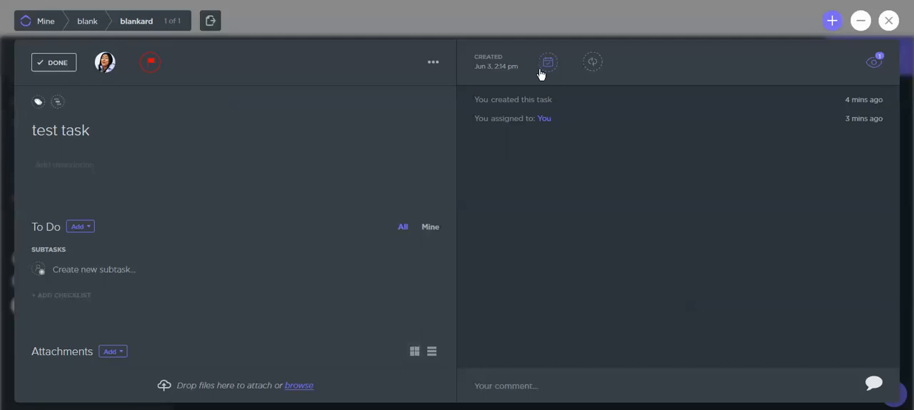
mouse_move(603, 98)
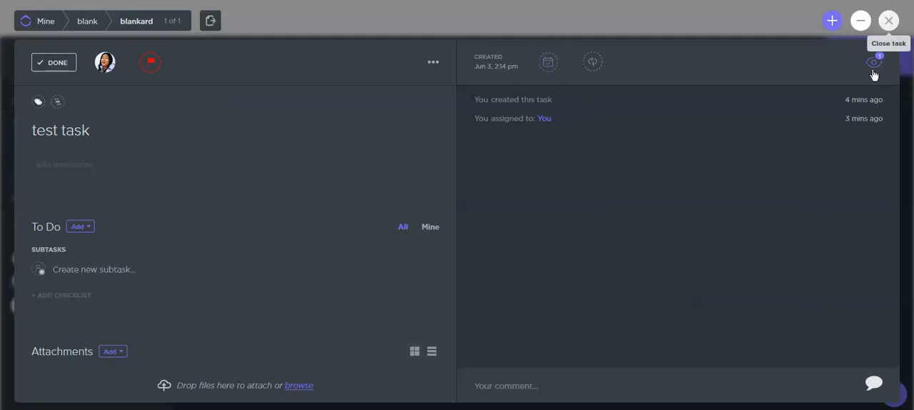
mouse_move(874, 65)
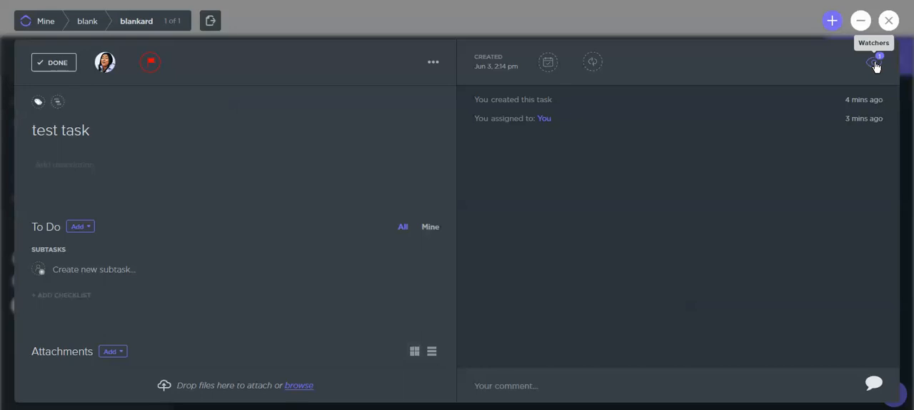
mouse_move(874, 64)
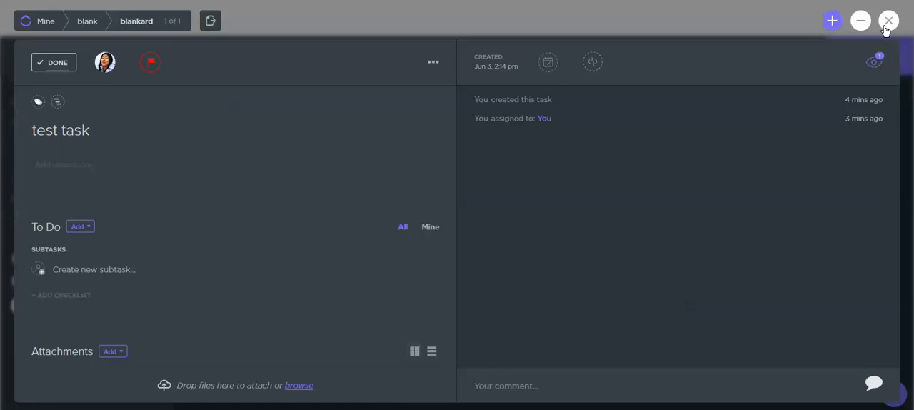
Close the task detail and list tasks across all projects.
left_click(888, 20)
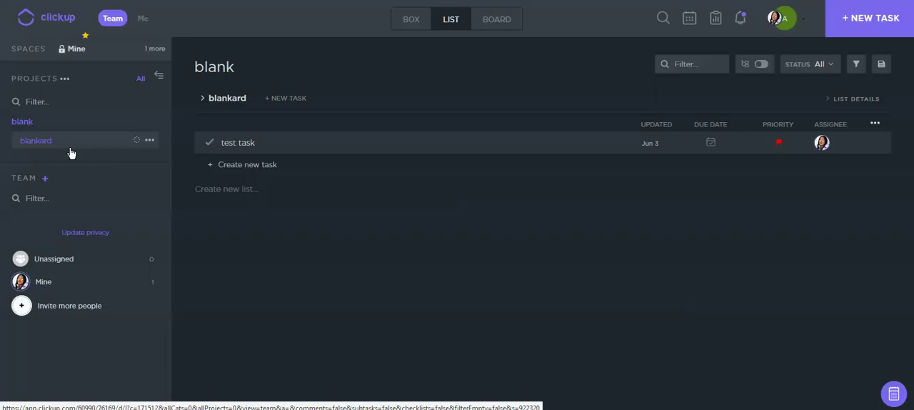
left_click(140, 77)
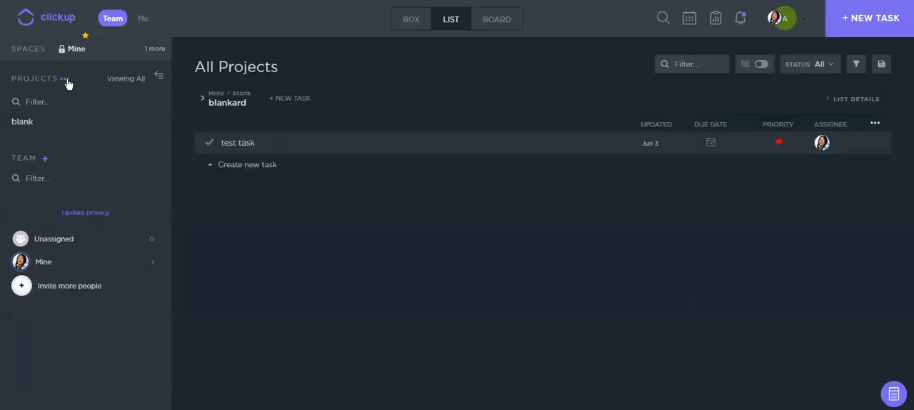
left_click(65, 79)
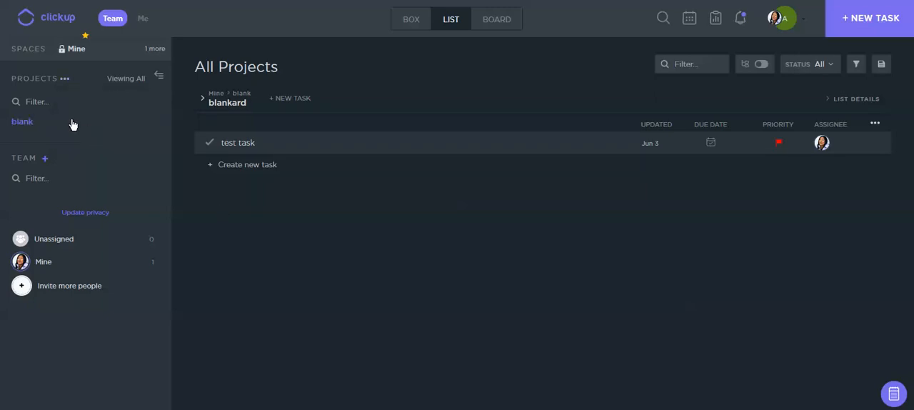
Bring up Edit Statuses for the blank project and try Simple, then Custom statuses.
left_click(151, 122)
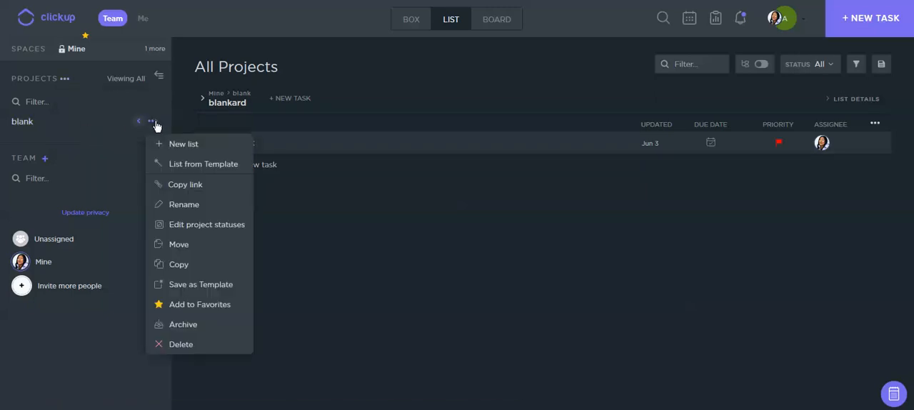
mouse_move(161, 136)
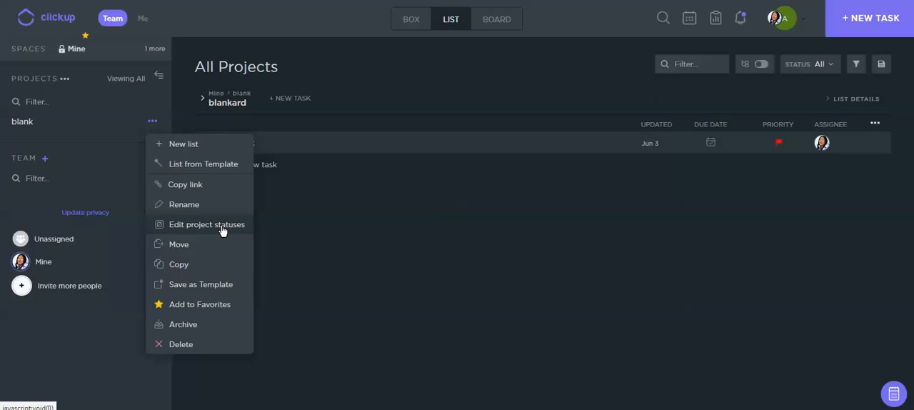
left_click(207, 224)
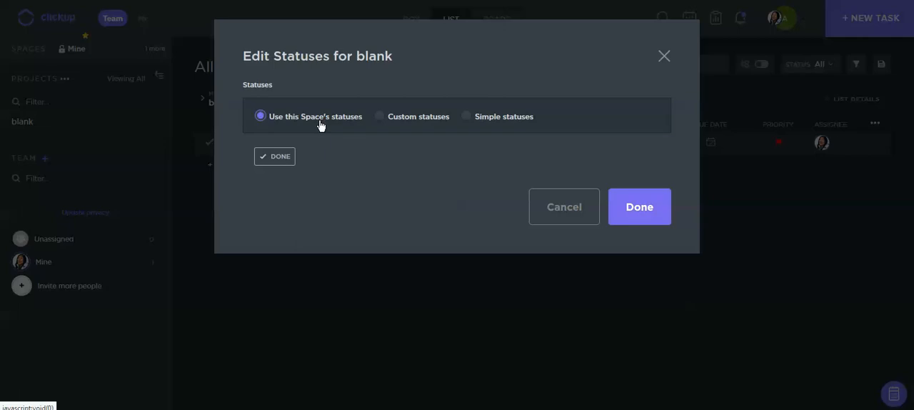
mouse_move(388, 121)
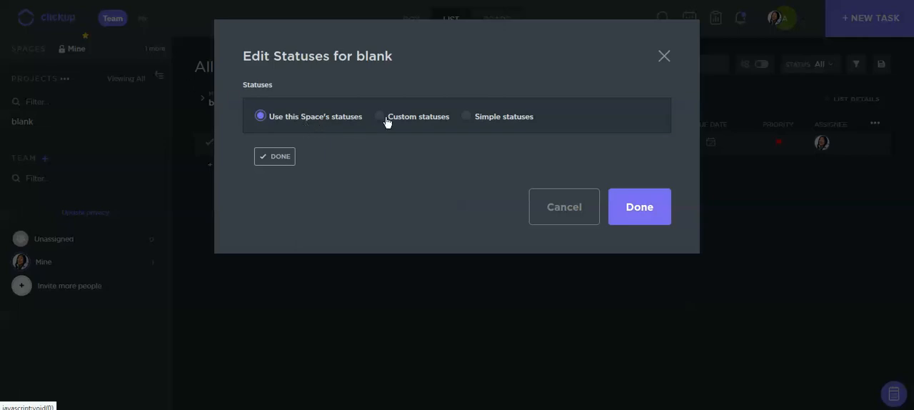
mouse_move(380, 120)
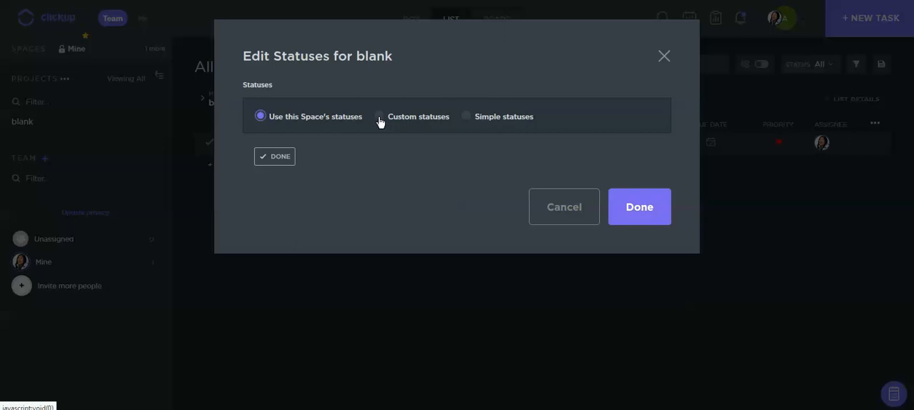
left_click(466, 117)
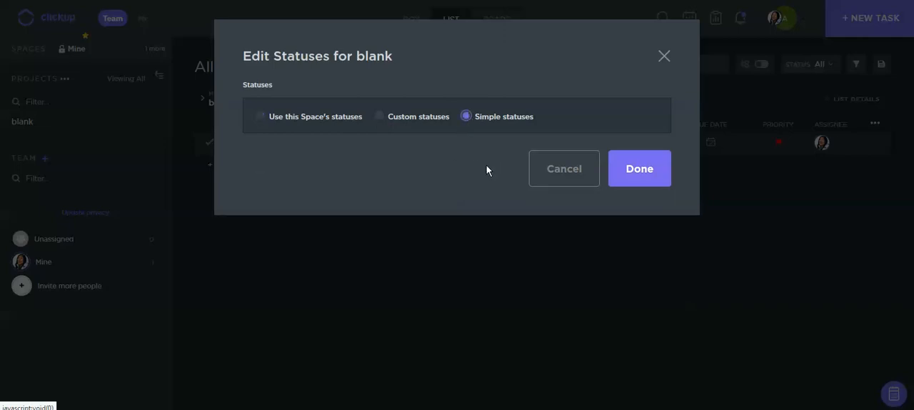
mouse_move(578, 142)
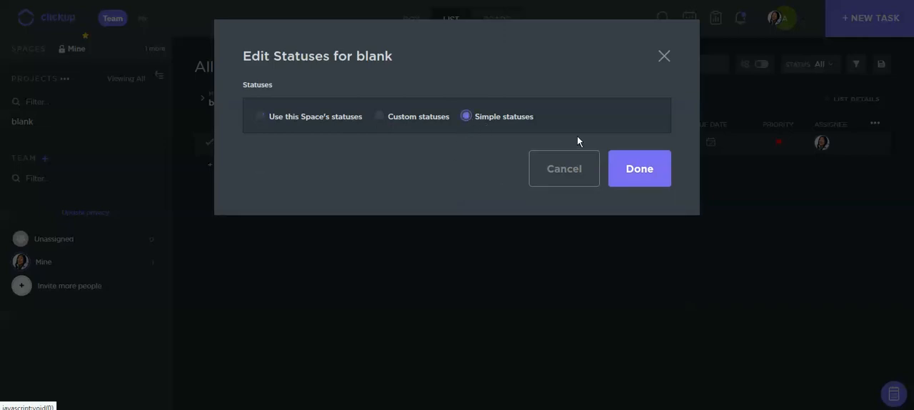
mouse_move(377, 121)
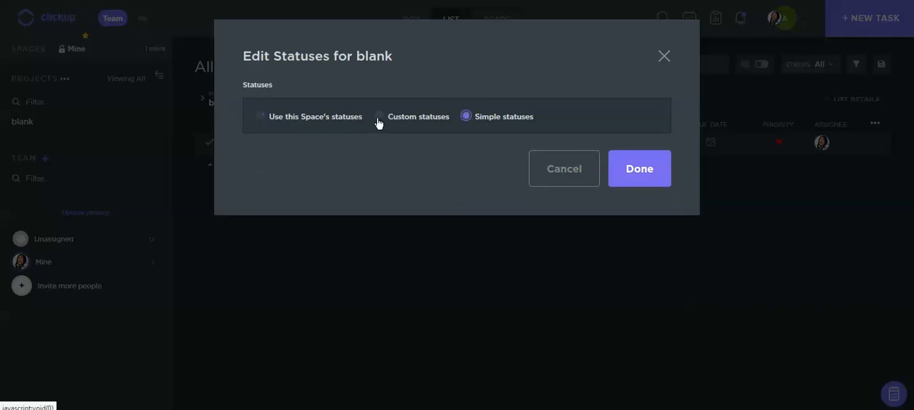
left_click(377, 115)
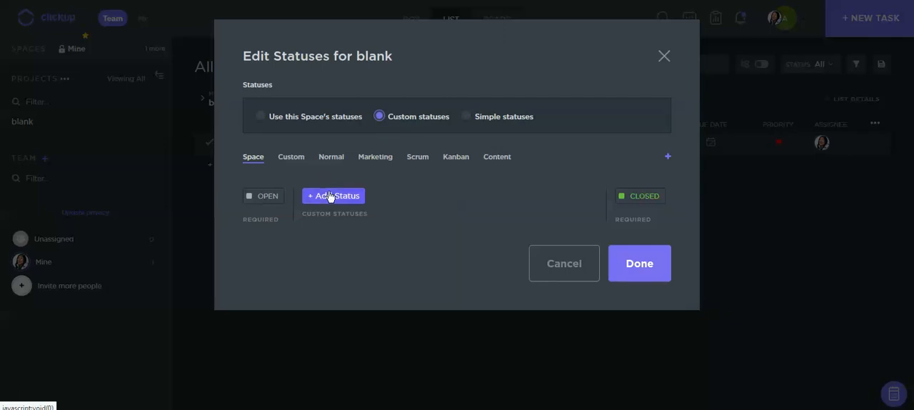
Add In Progress, For Review and Cancelled custom statuses and save them.
left_click(334, 194)
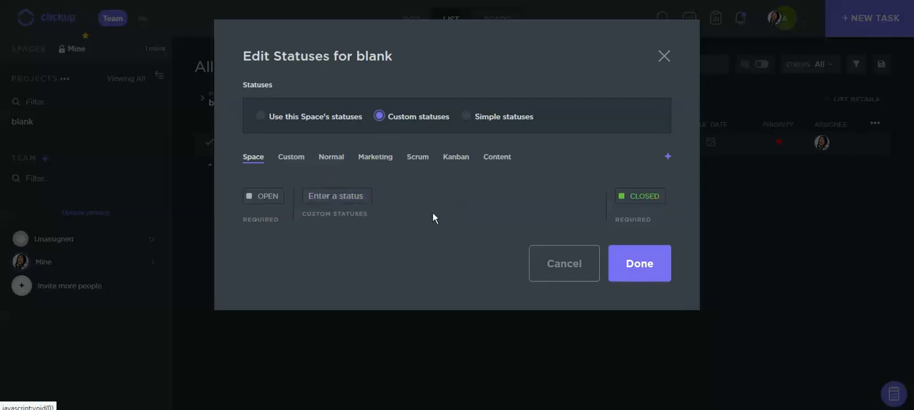
type("in p")
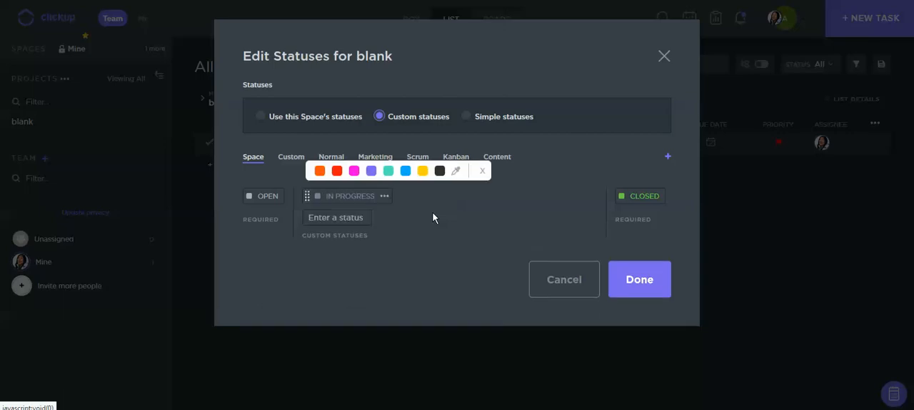
mouse_move(321, 185)
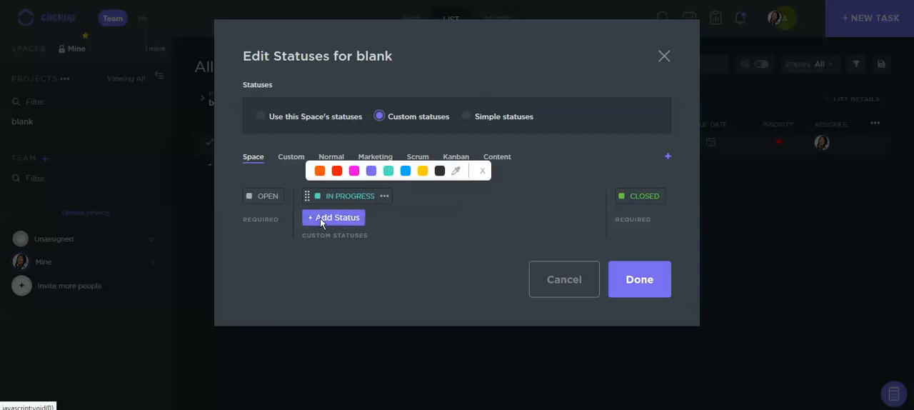
left_click(334, 217)
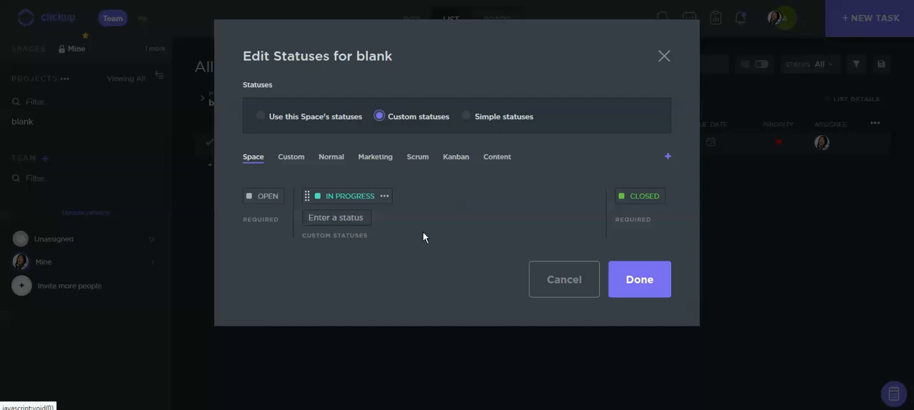
type("w")
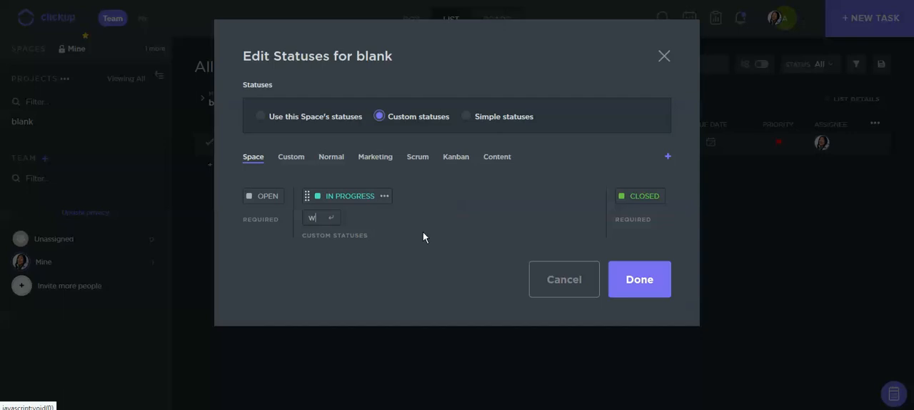
type("for t")
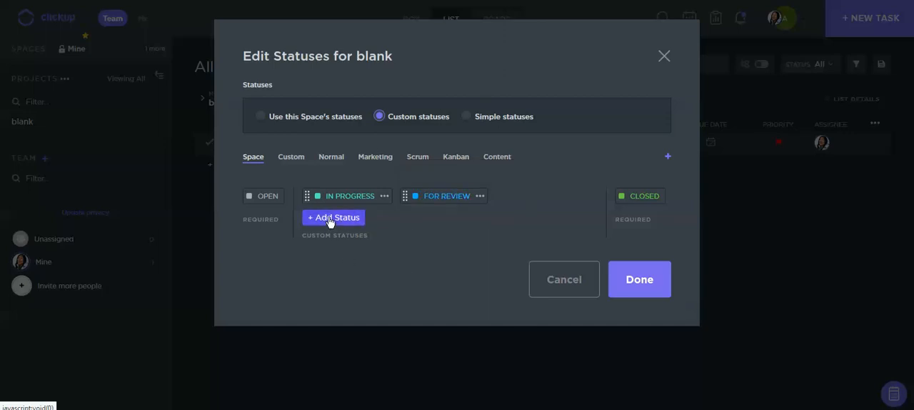
left_click(332, 217)
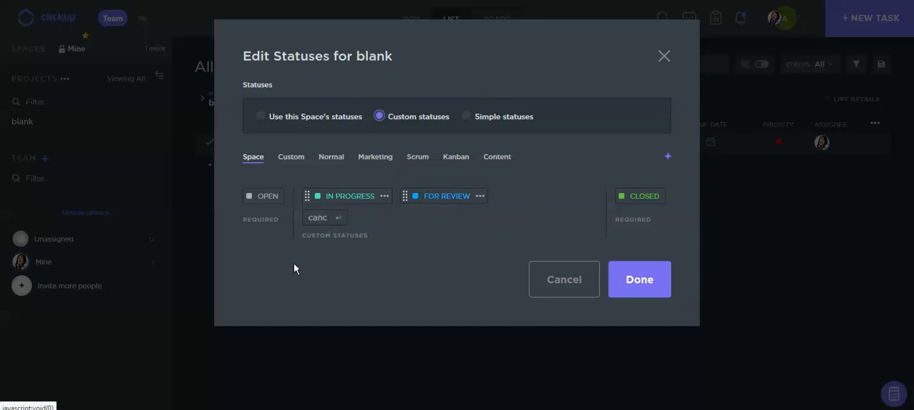
key("Return")
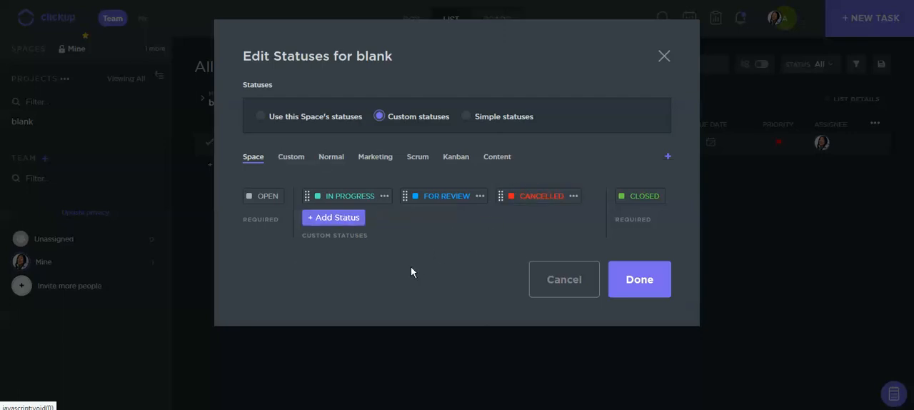
mouse_move(271, 227)
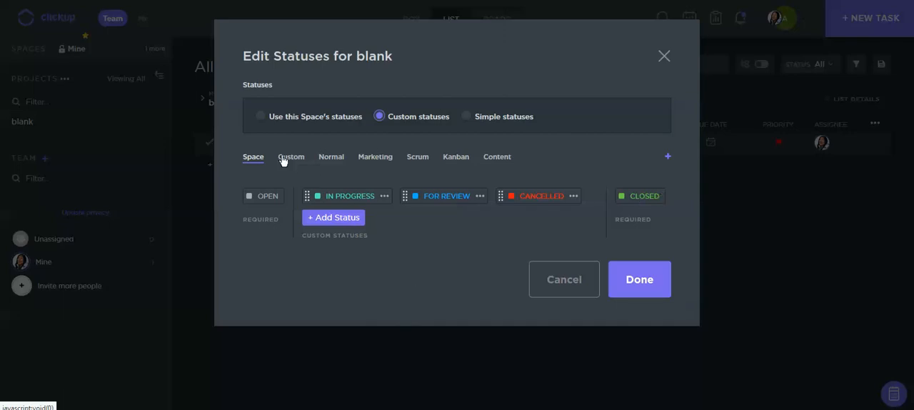
mouse_move(640, 280)
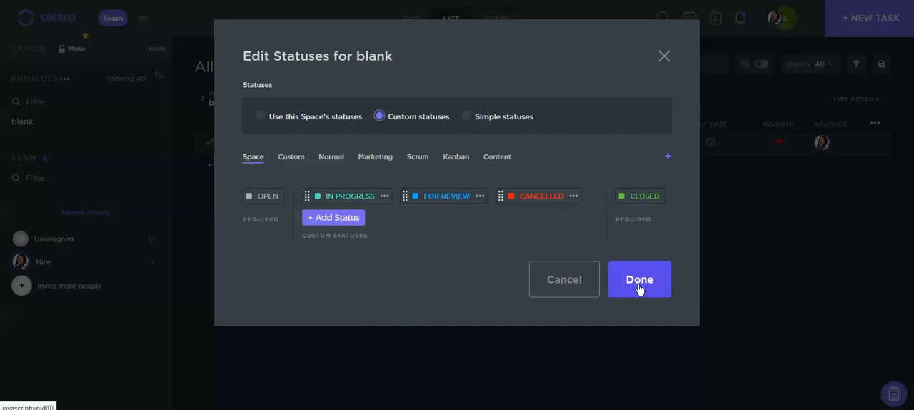
left_click(638, 280)
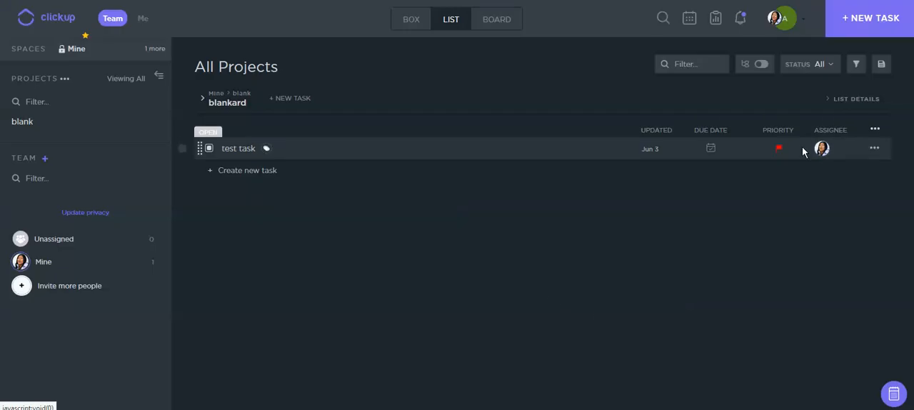
mouse_move(237, 151)
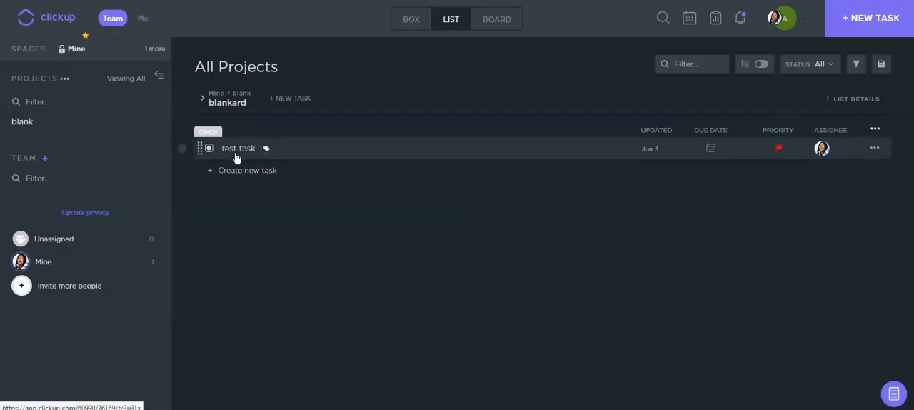
Cycle test task's status and leave it at In Progress, then return to the list.
left_click(237, 148)
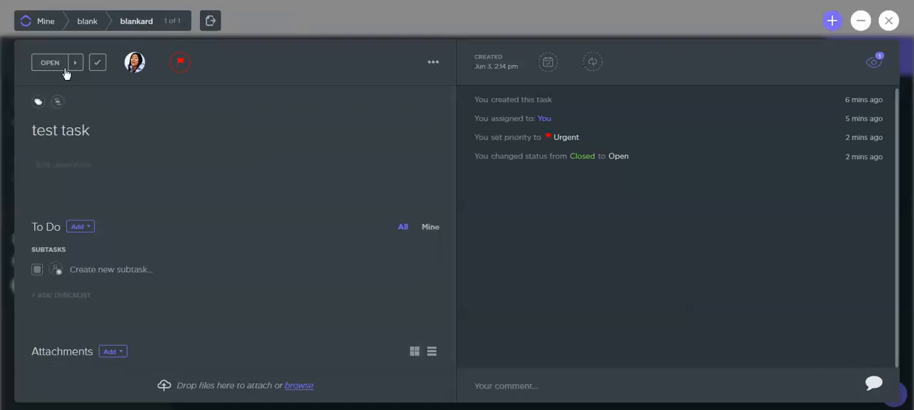
left_click(50, 63)
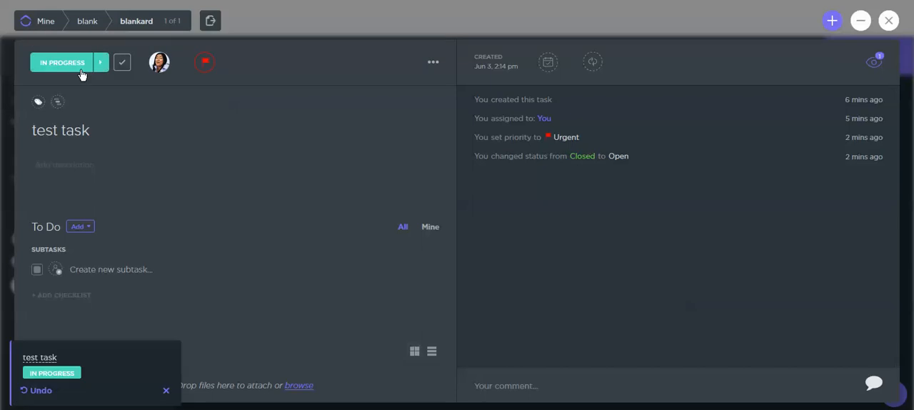
mouse_move(103, 63)
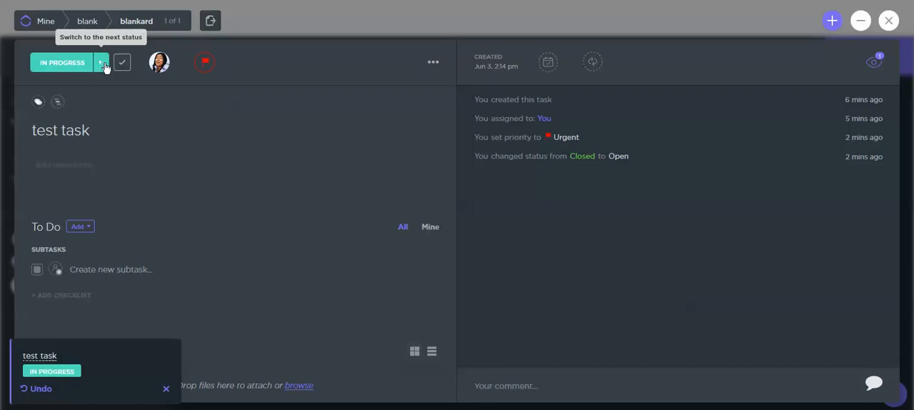
left_click(121, 63)
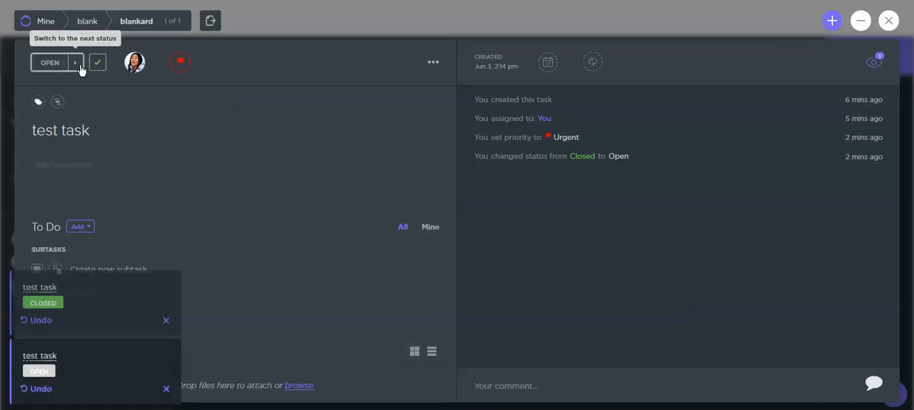
left_click(48, 63)
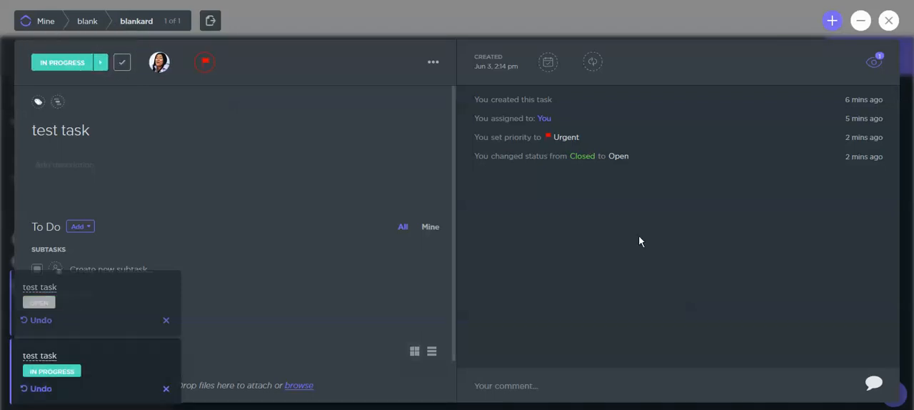
mouse_move(840, 37)
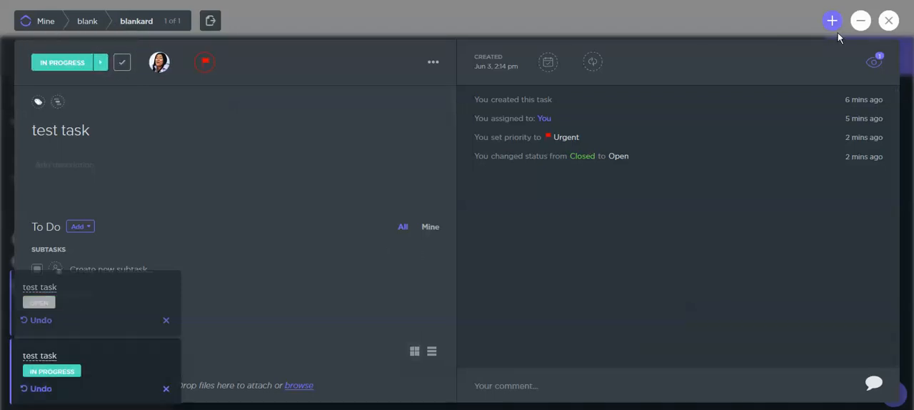
left_click(888, 20)
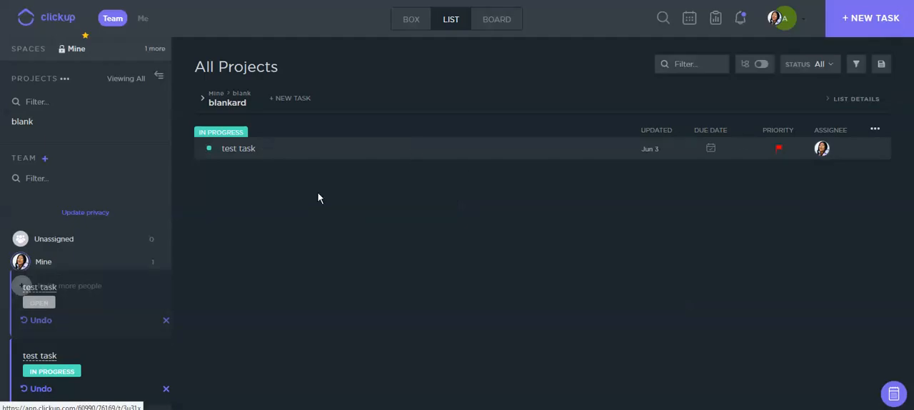
mouse_move(232, 143)
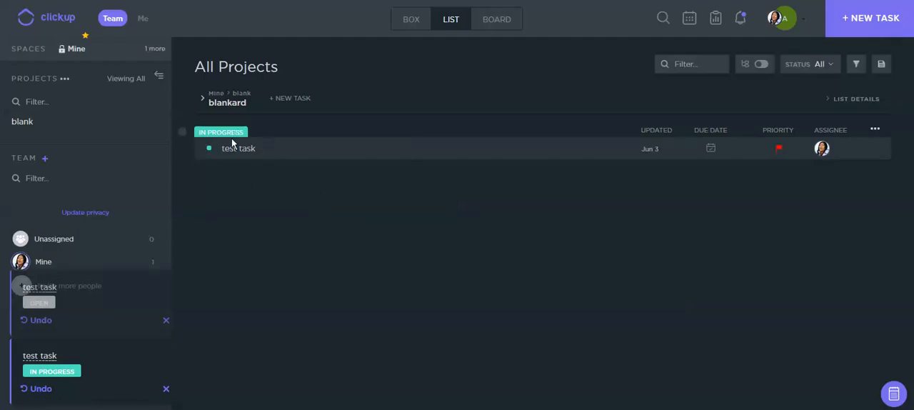
Create a second task named 'test 2' in blankard and show both tasks in Calendar view.
left_click(288, 97)
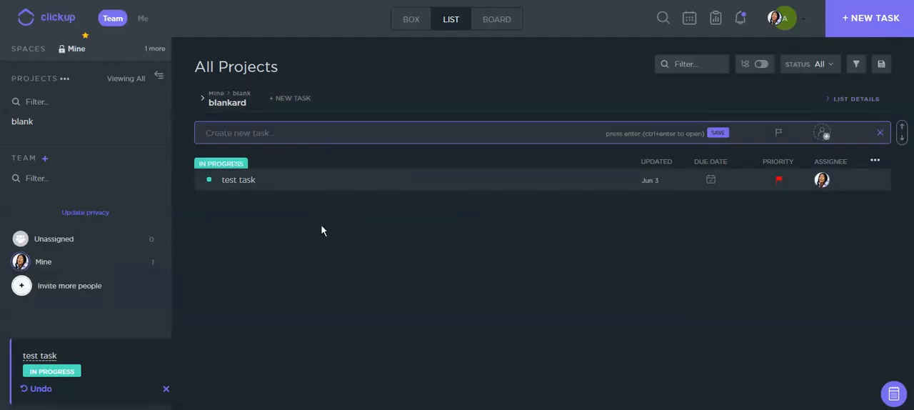
type("test 2")
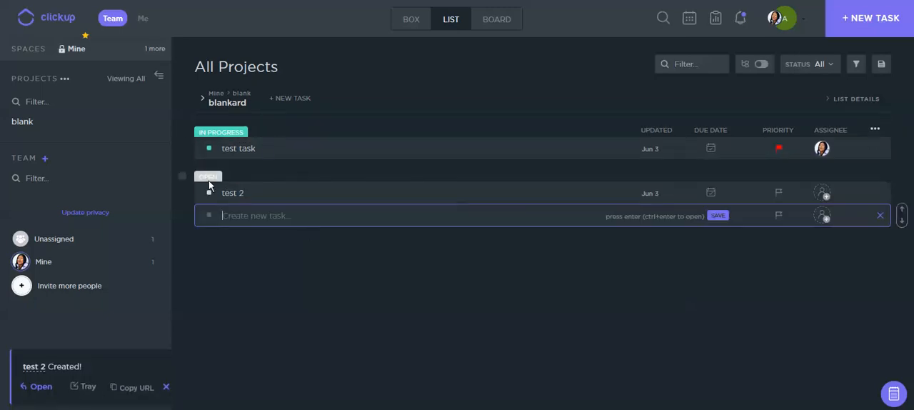
mouse_move(230, 134)
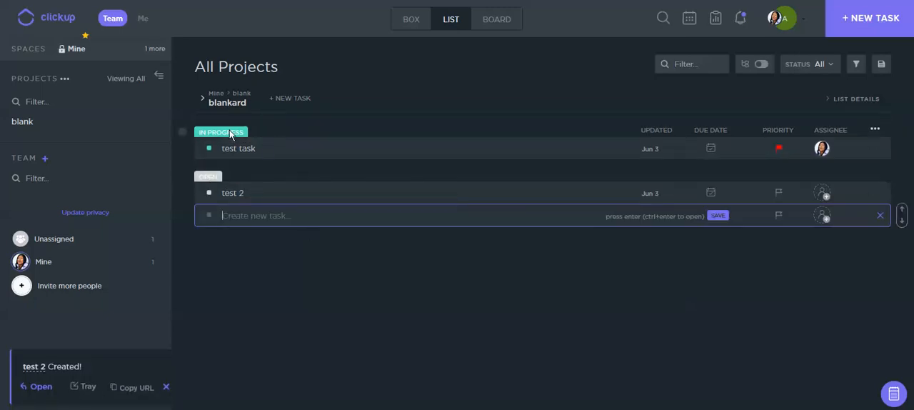
mouse_move(306, 177)
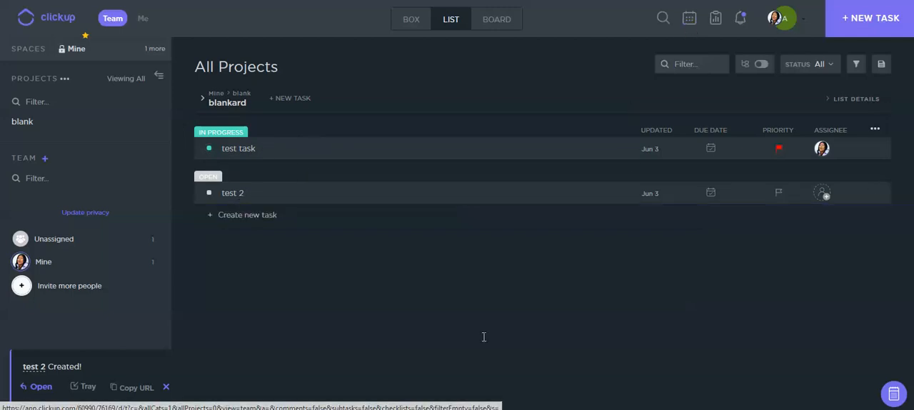
left_click(689, 17)
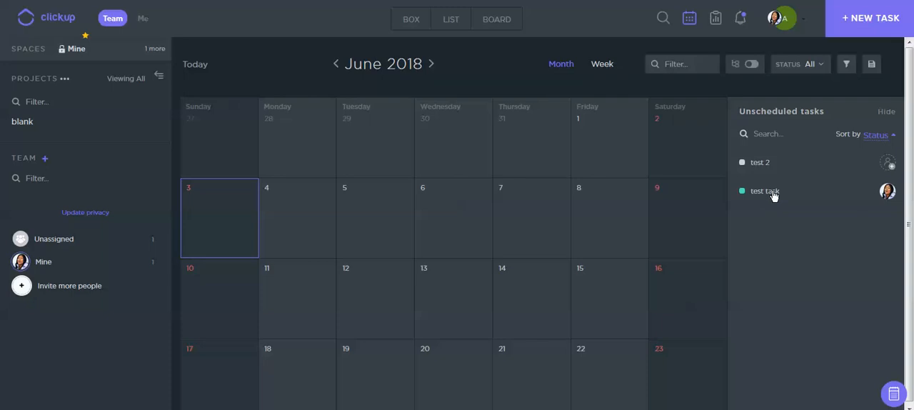
mouse_move(532, 283)
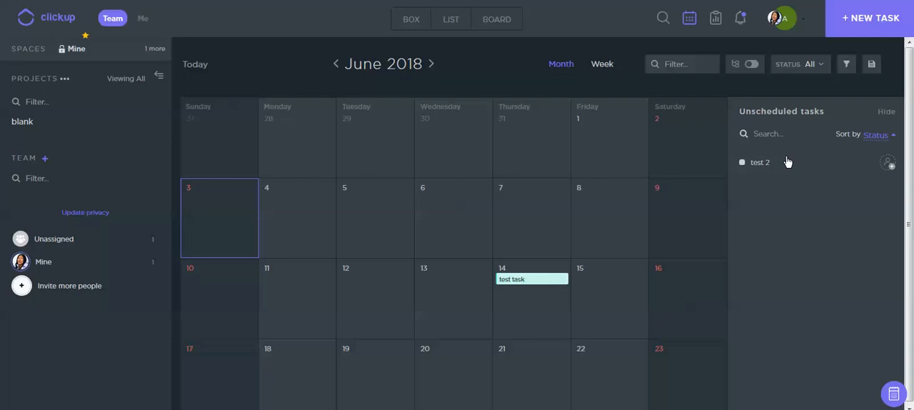
mouse_move(531, 280)
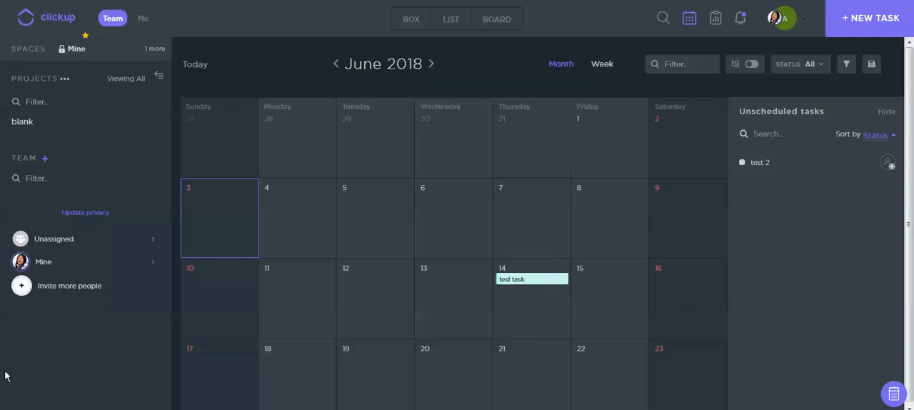
mouse_move(174, 218)
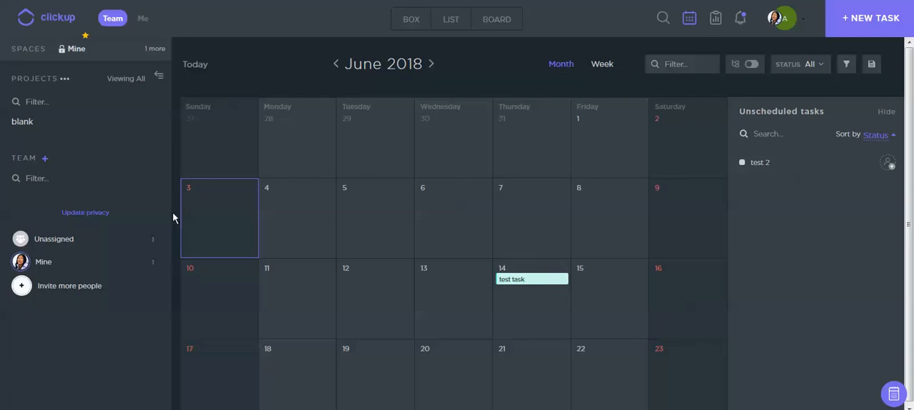
mouse_move(682, 315)
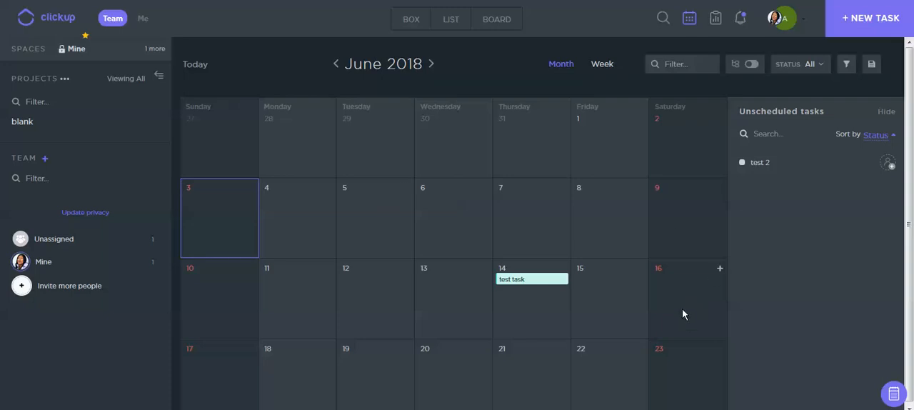
mouse_move(554, 230)
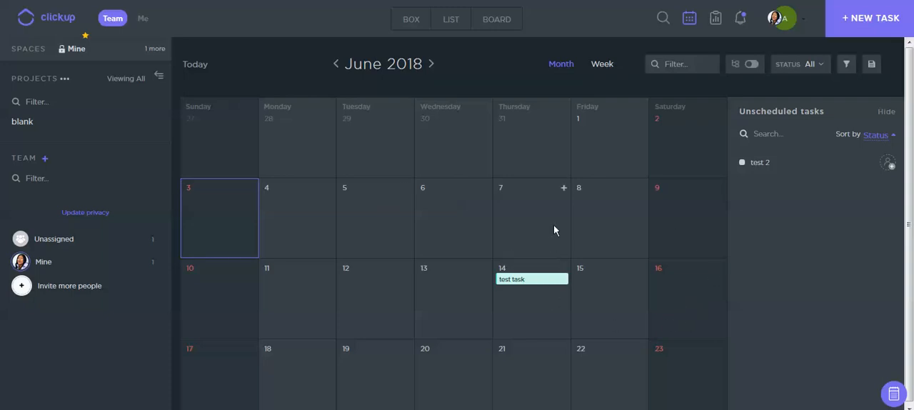
mouse_move(461, 71)
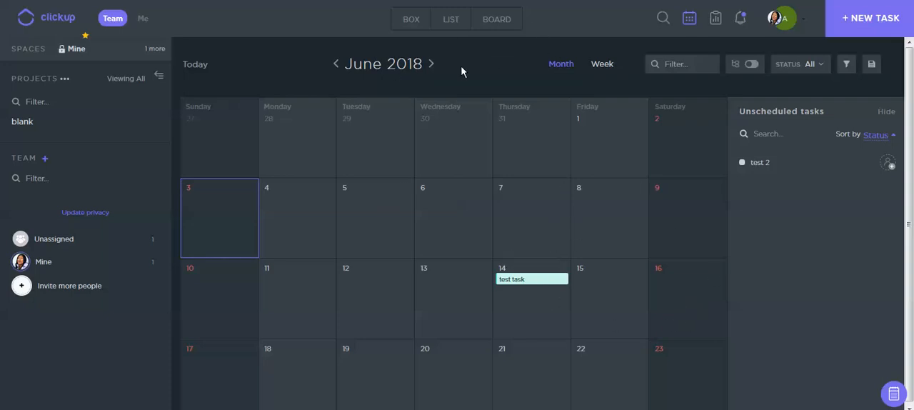
mouse_move(480, 80)
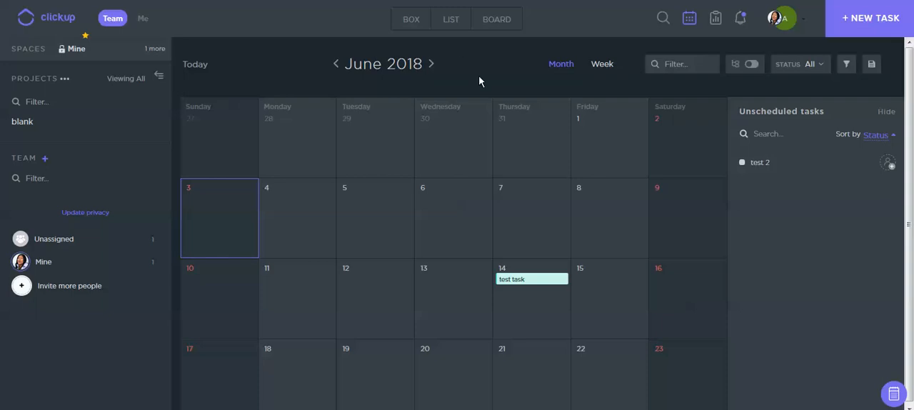
mouse_move(472, 58)
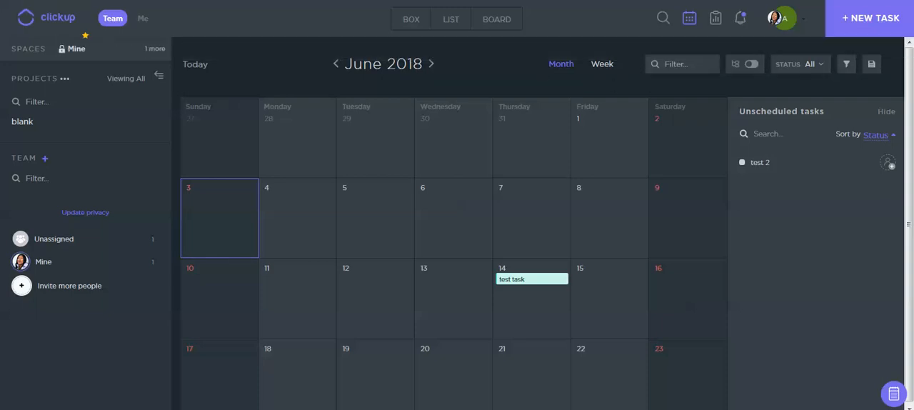
mouse_move(188, 145)
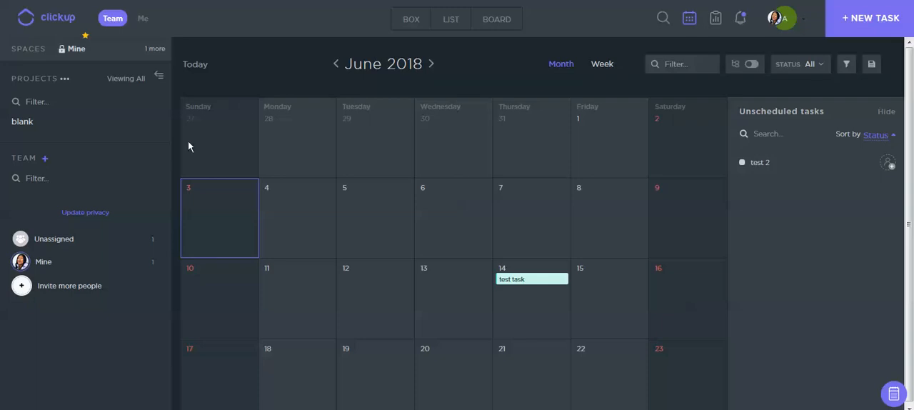
mouse_move(177, 239)
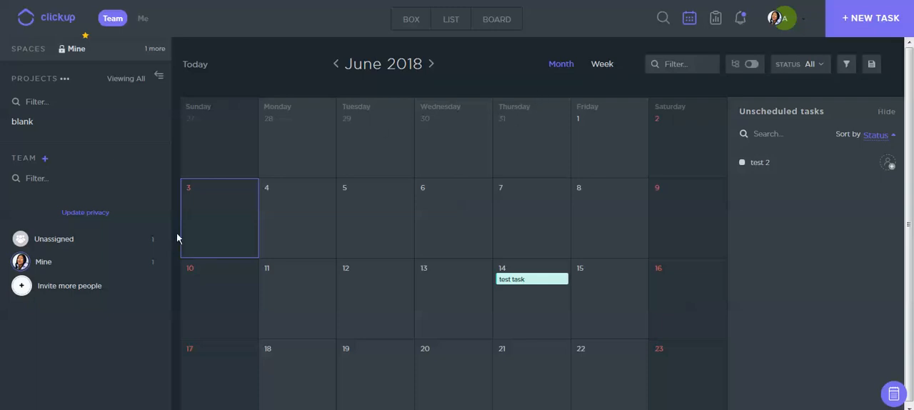
mouse_move(491, 68)
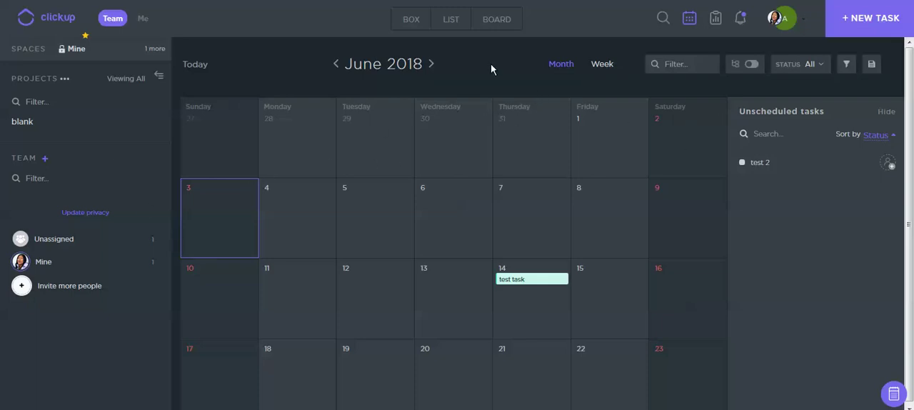
mouse_move(411, 40)
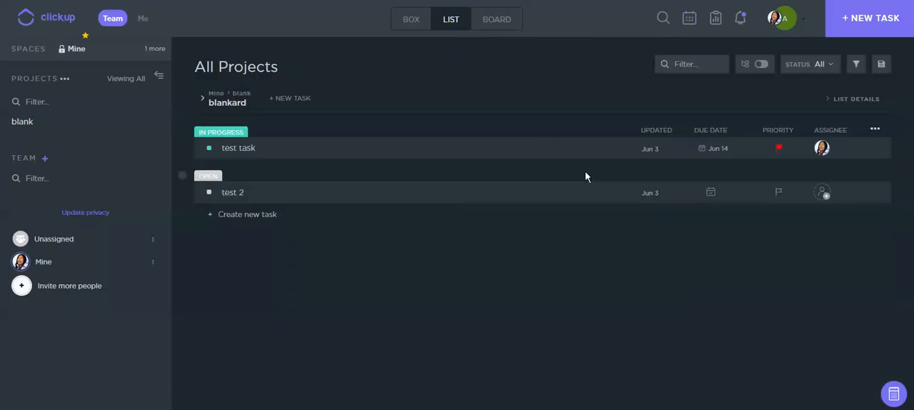
mouse_move(848, 186)
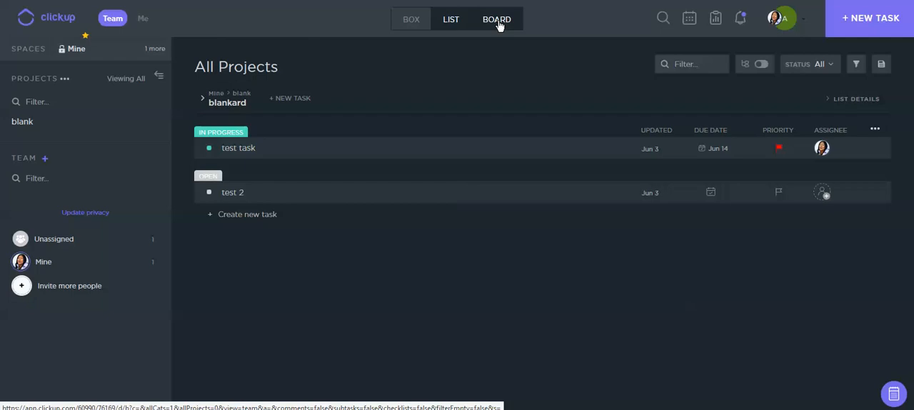
On the Board view move test task to Cancelled and test 2 to In Progress, then group by assignee.
left_click(497, 20)
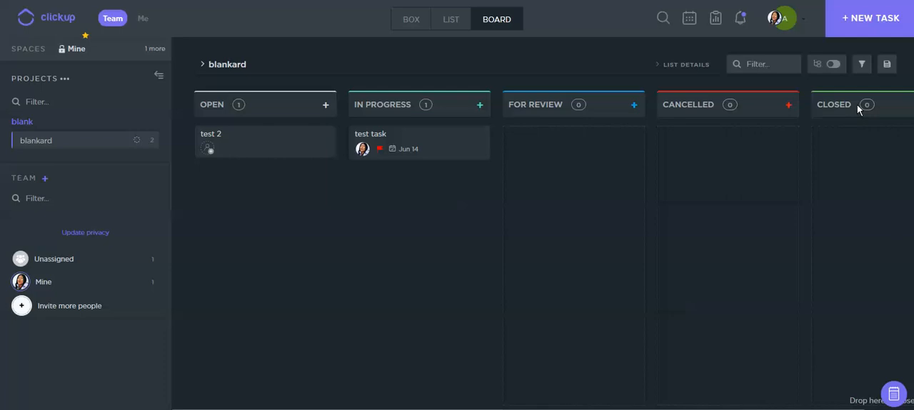
left_click_drag(420, 141, 721, 143)
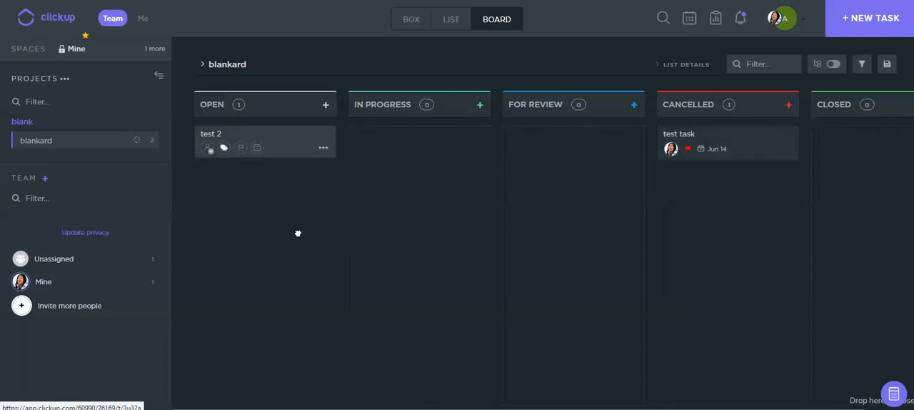
left_click_drag(264, 140, 420, 140)
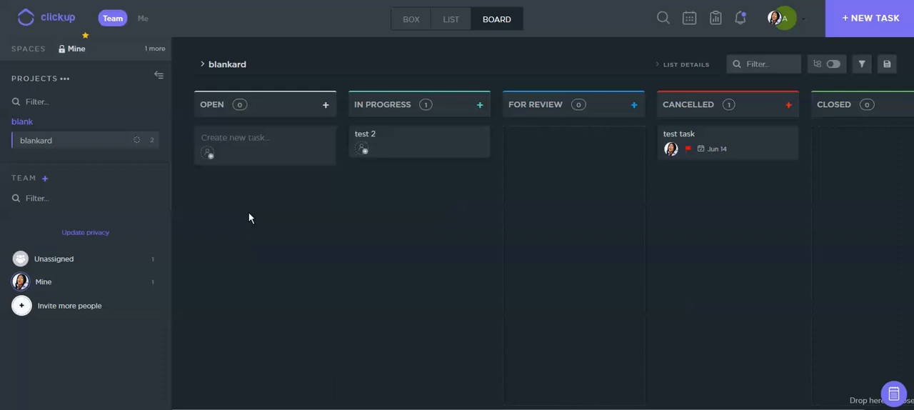
mouse_move(857, 134)
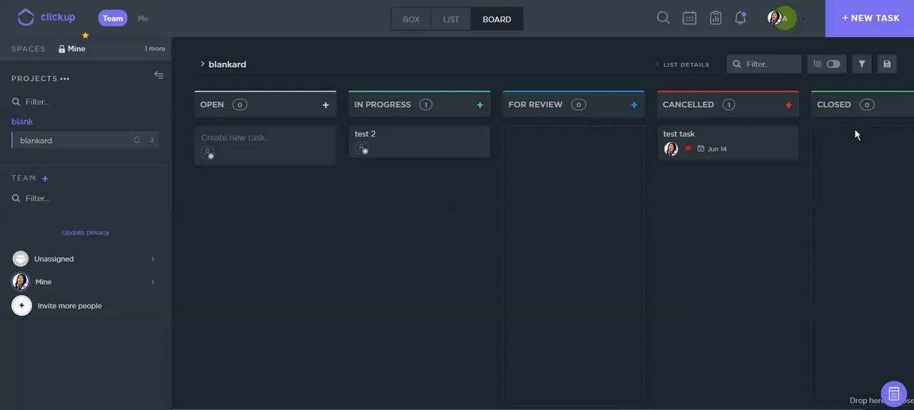
left_click(411, 18)
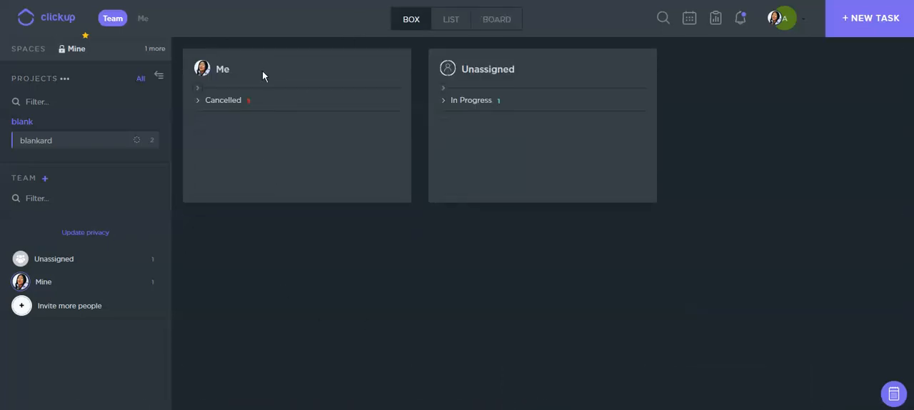
mouse_move(871, 127)
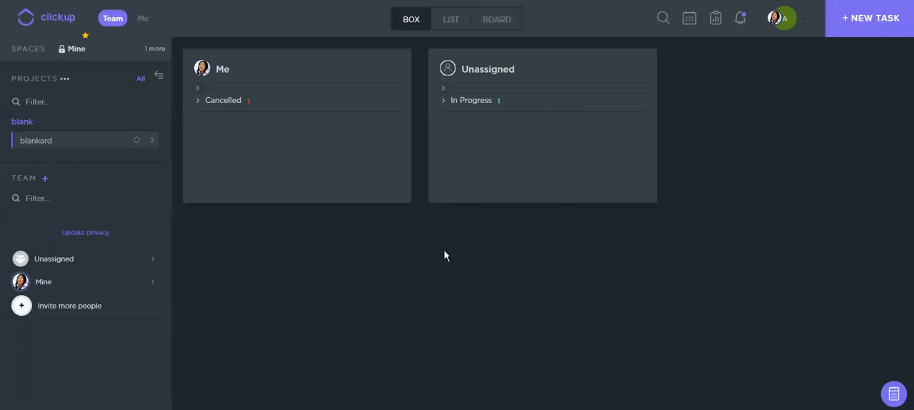
mouse_move(731, 132)
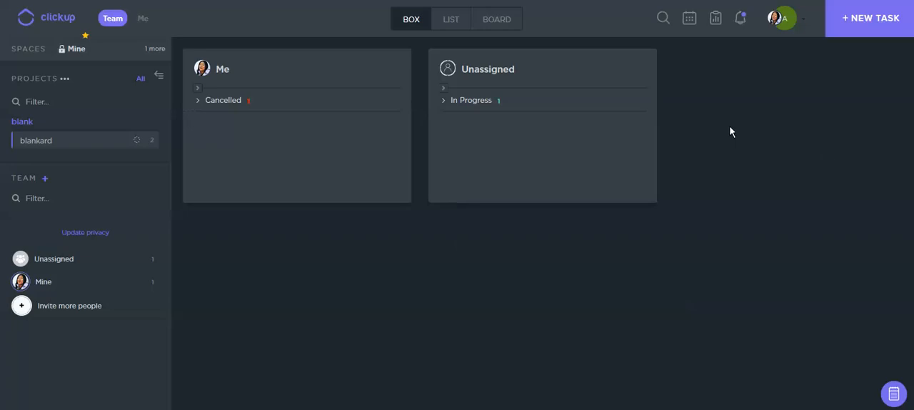
mouse_move(708, 140)
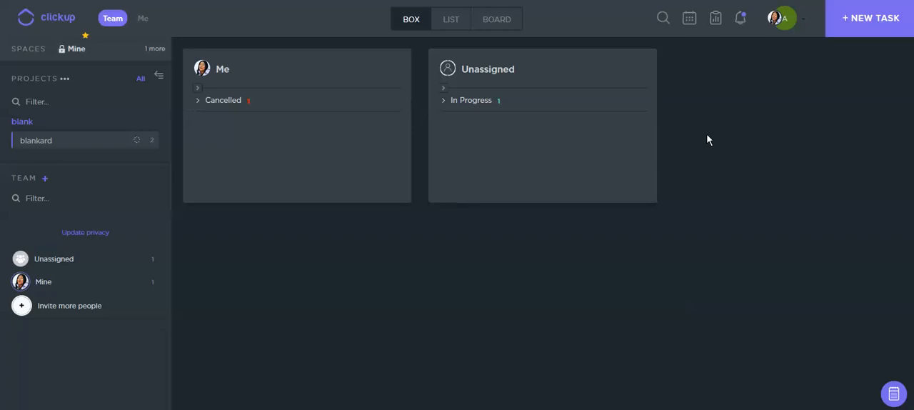
mouse_move(511, 225)
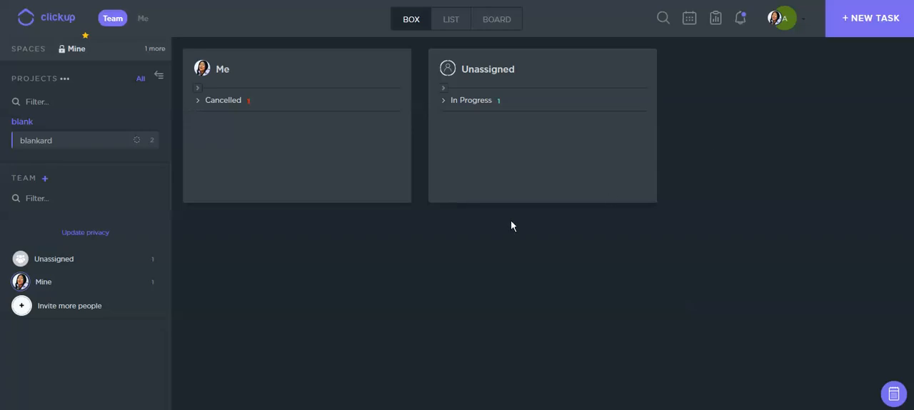
mouse_move(557, 232)
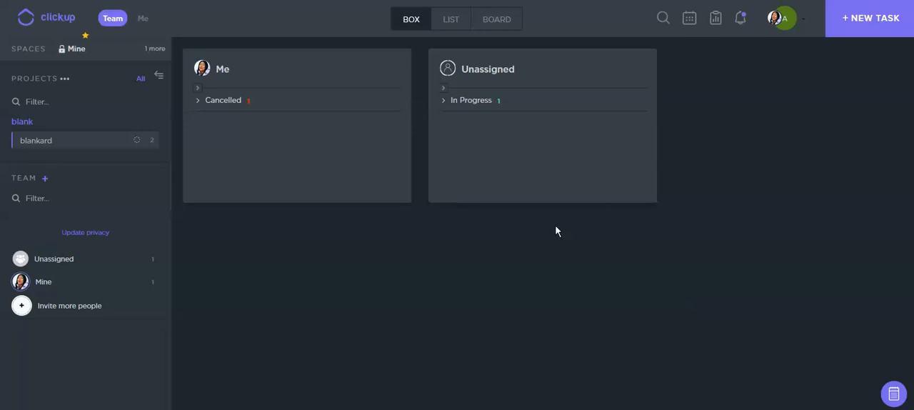
mouse_move(760, 116)
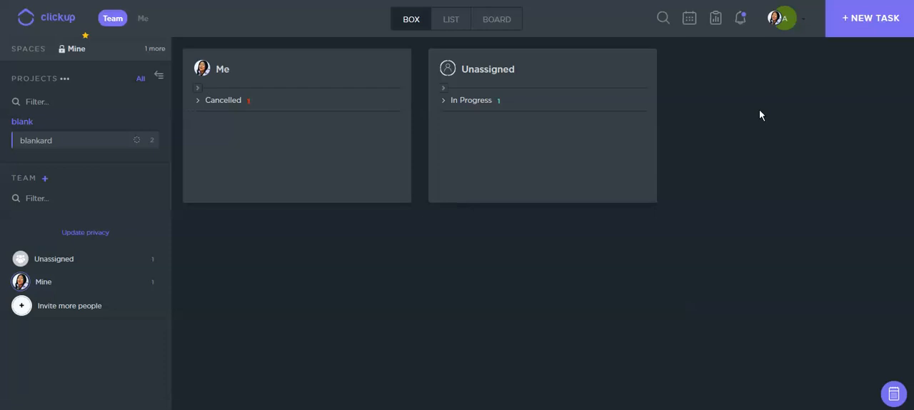
mouse_move(611, 143)
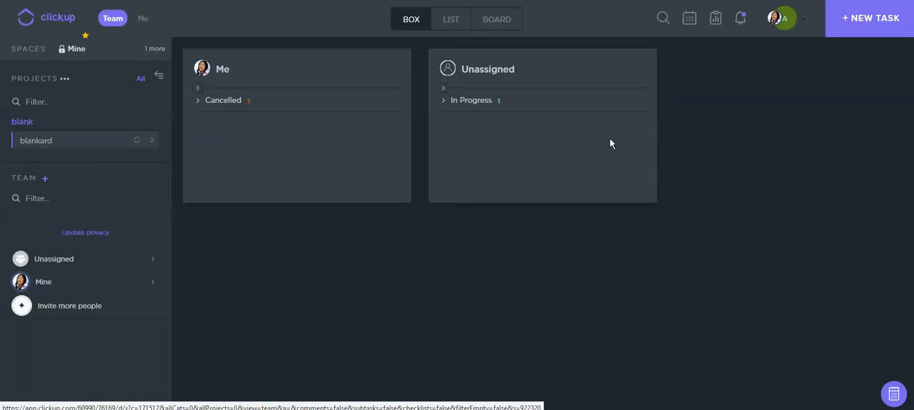
mouse_move(60, 146)
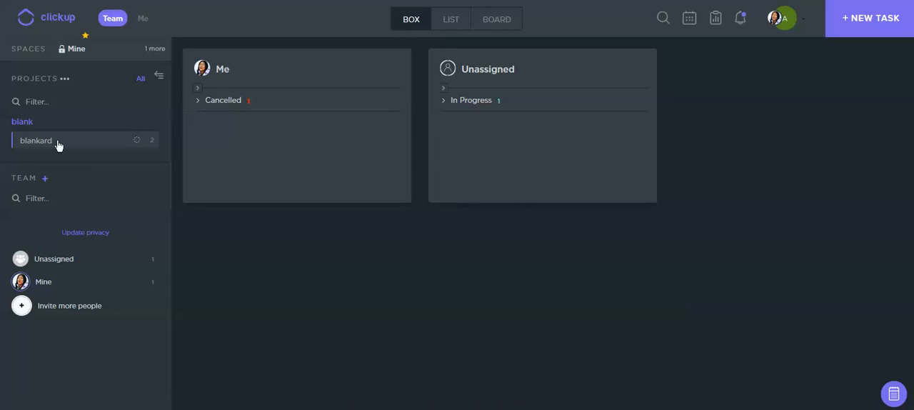
mouse_move(341, 223)
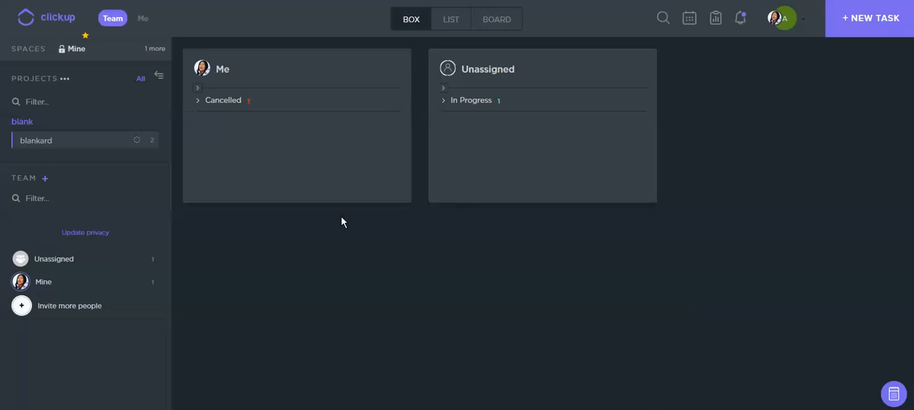
mouse_move(771, 92)
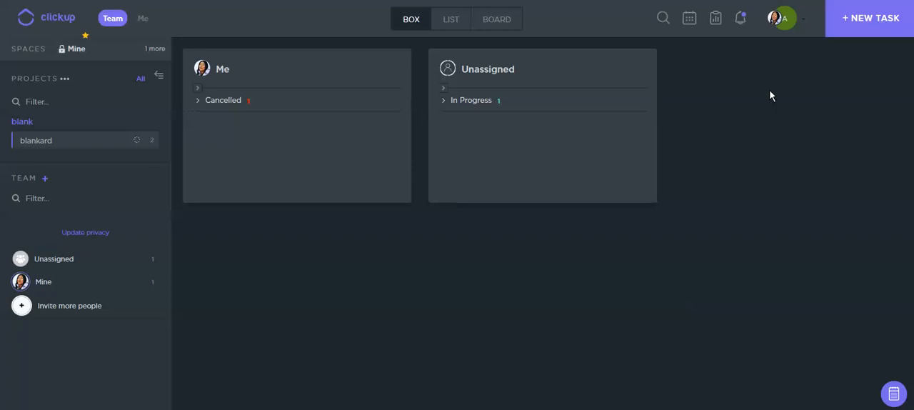
mouse_move(791, 78)
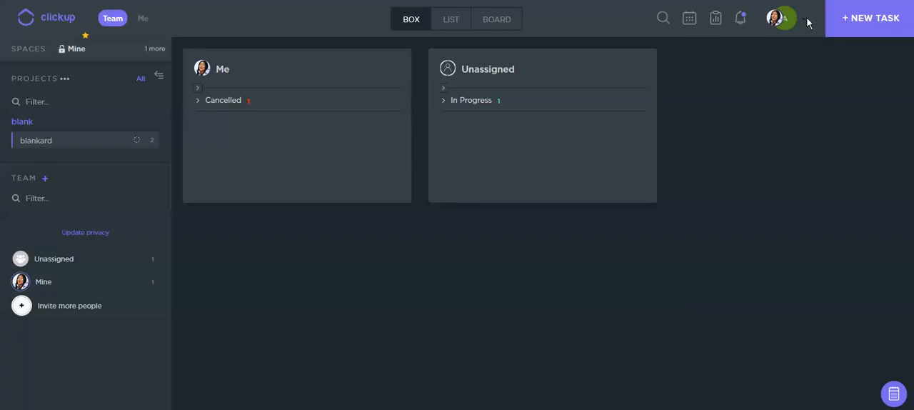
left_click(779, 17)
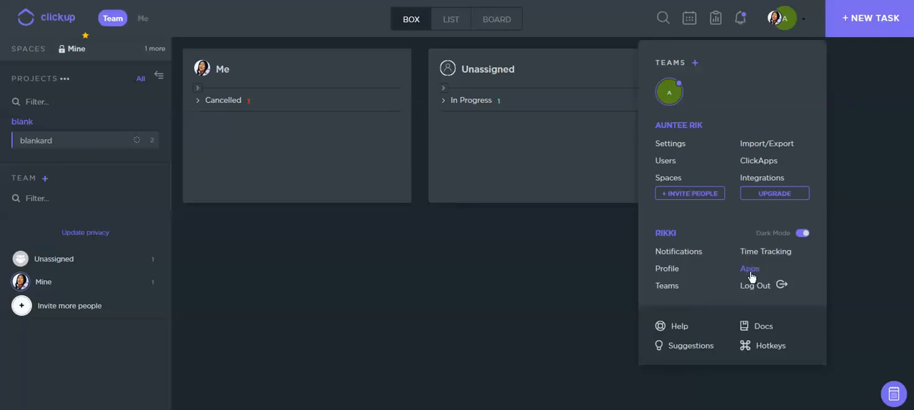
left_click(749, 268)
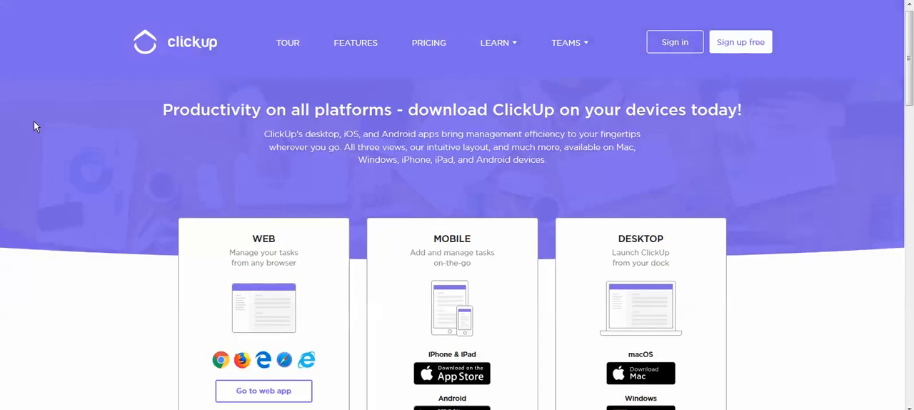
scroll("down", 3)
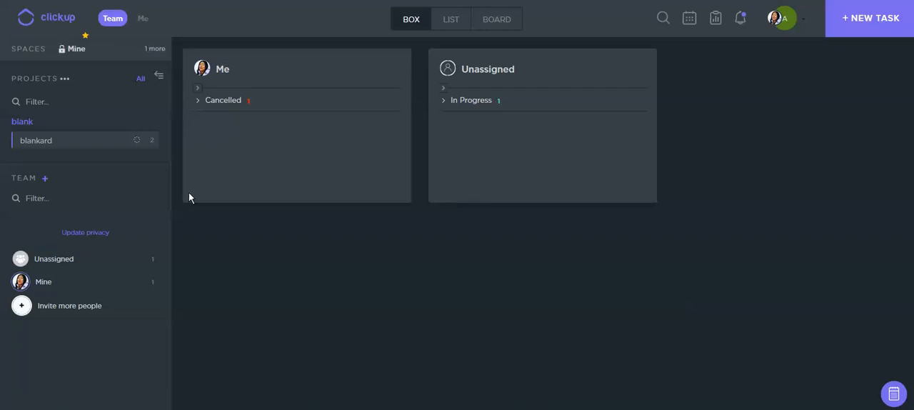
Review the Mine space's settings: Private access, Simple task statuses and ClickApps toggles.
left_click(154, 49)
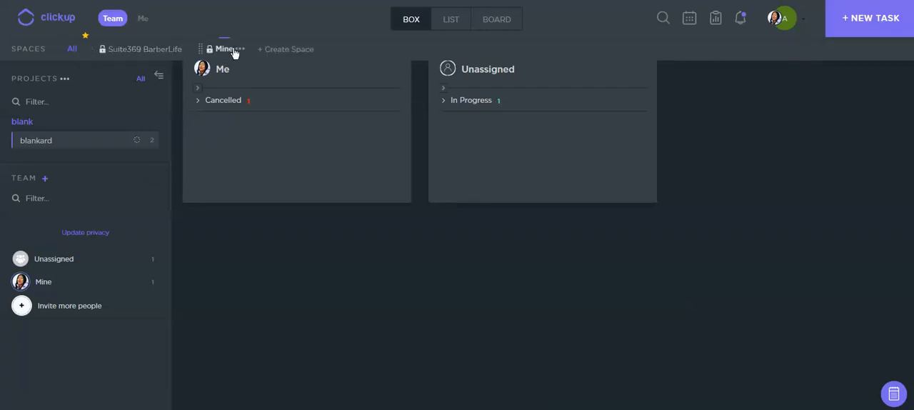
left_click(238, 49)
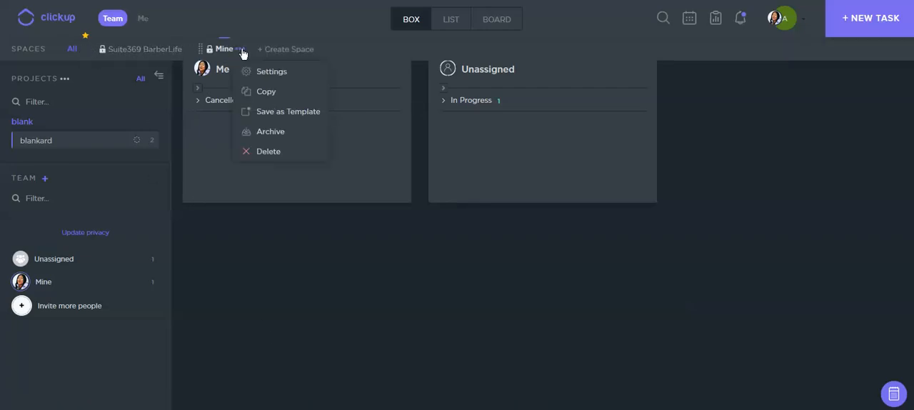
left_click(271, 71)
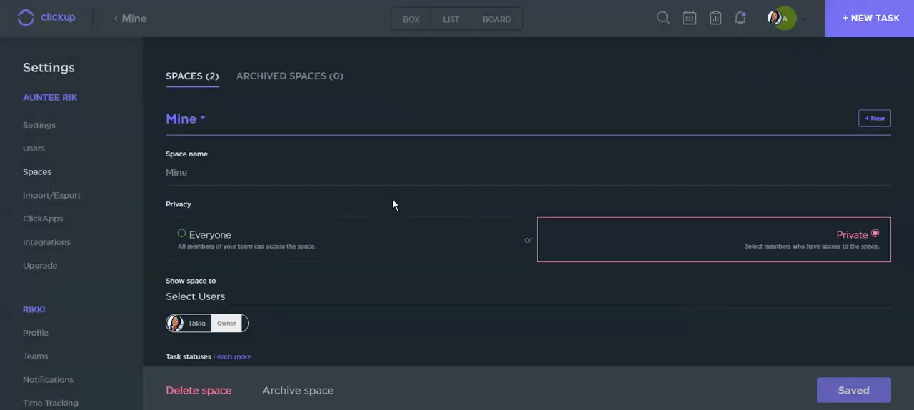
mouse_move(605, 243)
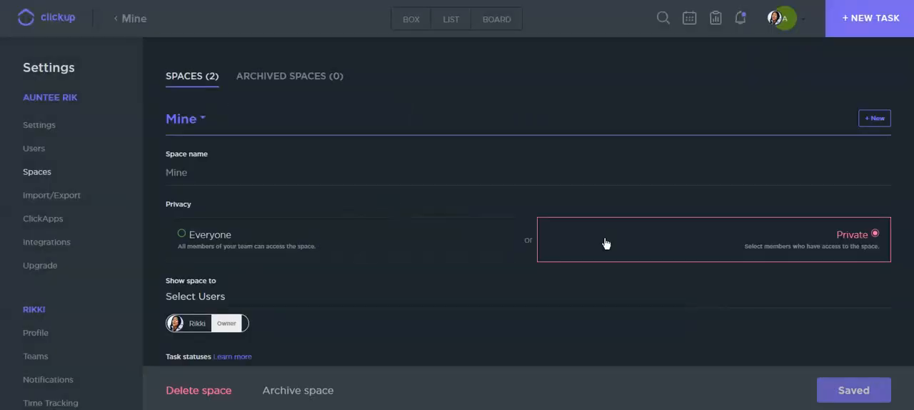
mouse_move(322, 240)
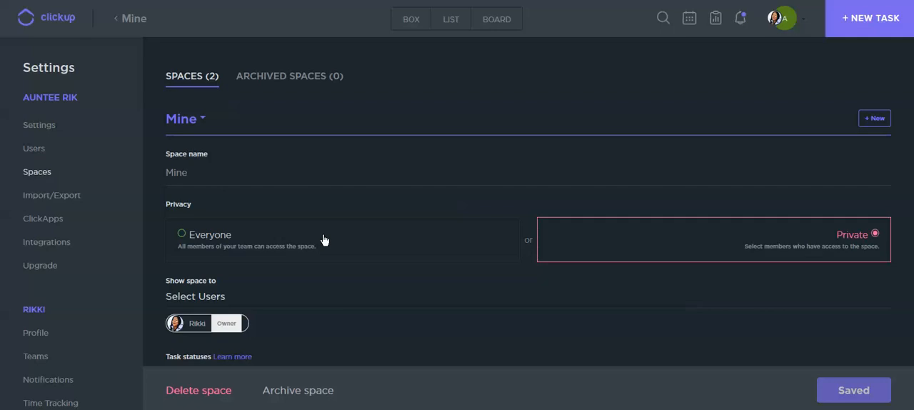
mouse_move(328, 255)
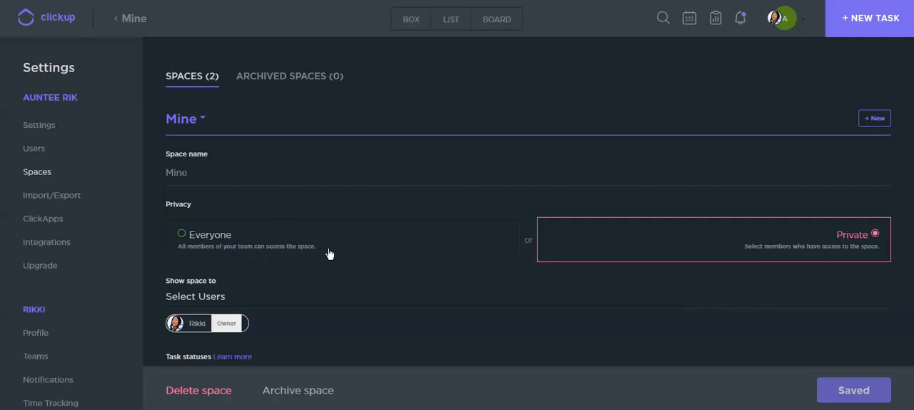
mouse_move(308, 270)
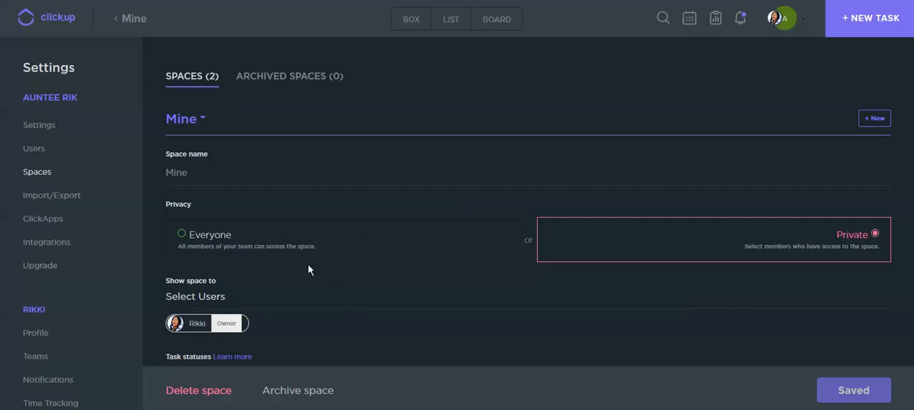
mouse_move(336, 243)
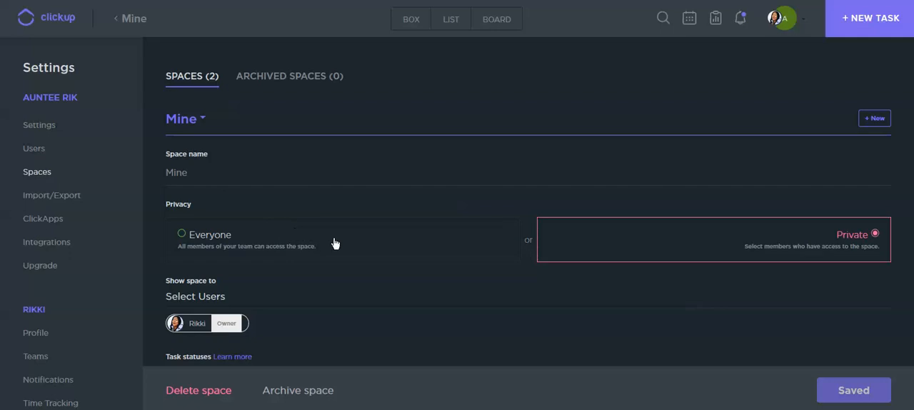
mouse_move(674, 237)
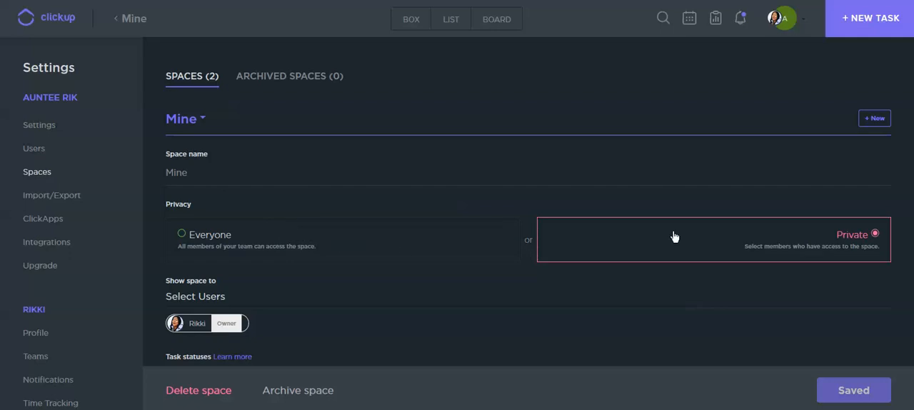
scroll("down", 3)
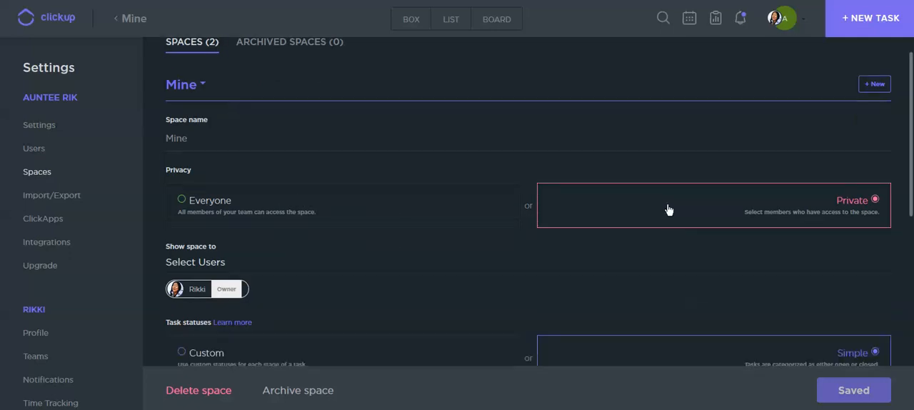
mouse_move(265, 300)
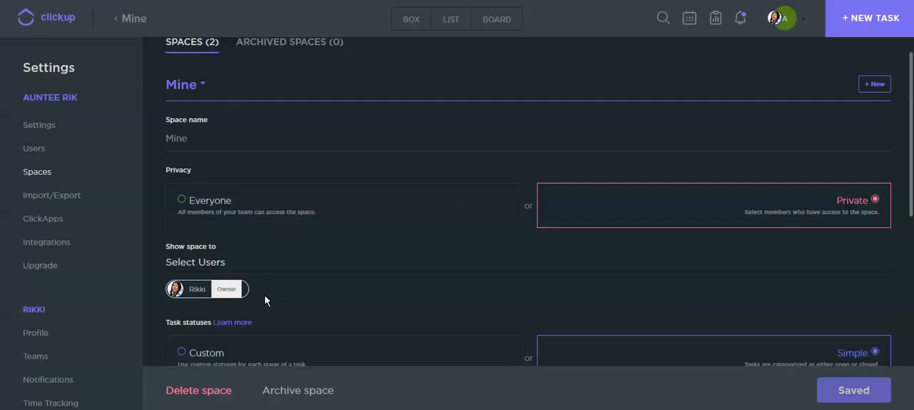
mouse_move(440, 294)
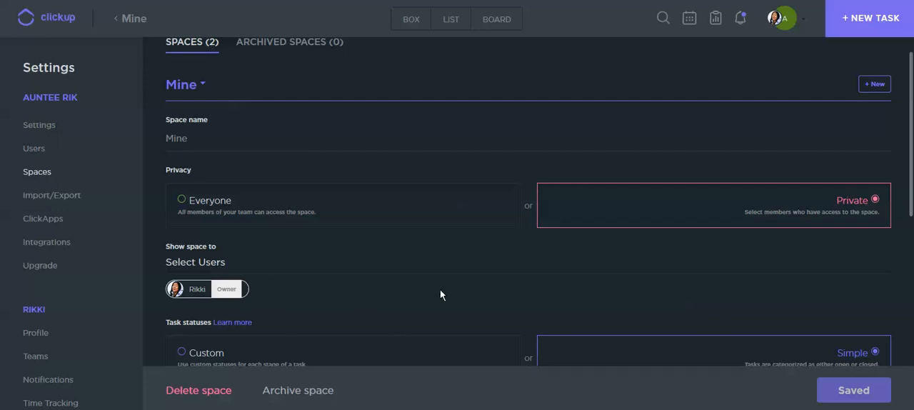
scroll("down", 3)
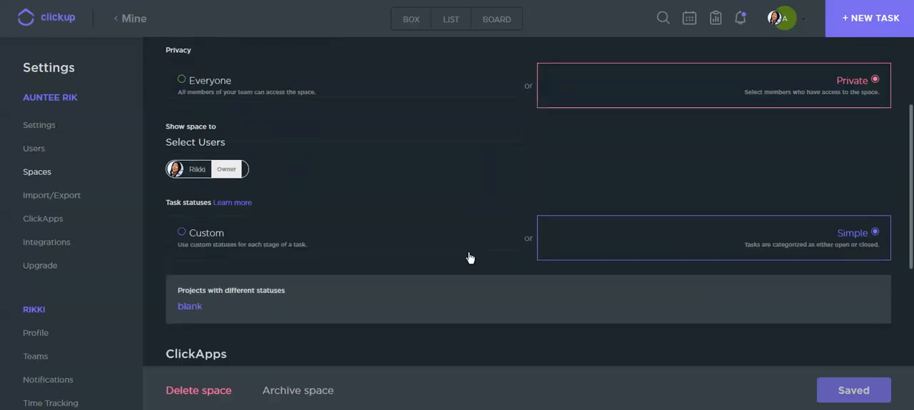
mouse_move(335, 268)
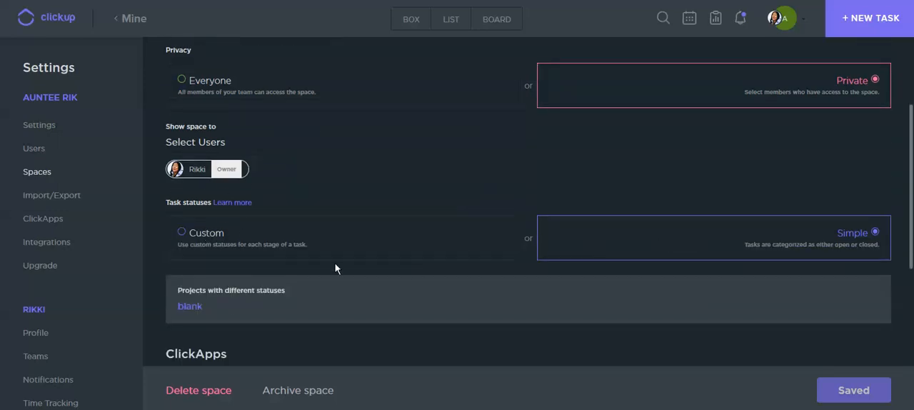
mouse_move(300, 237)
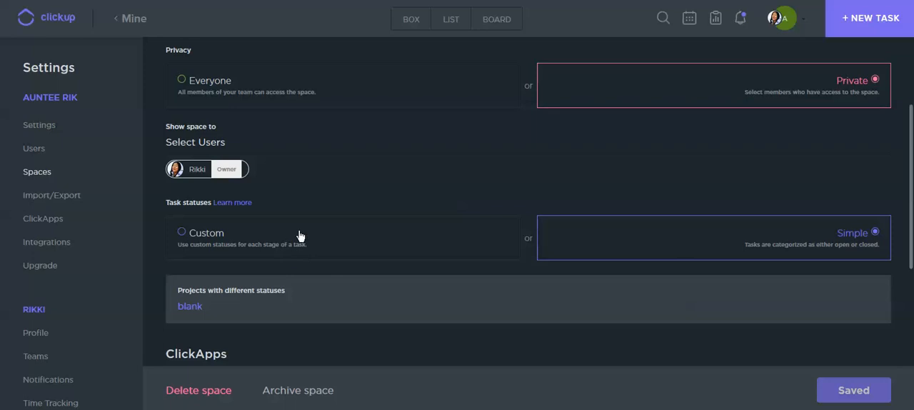
scroll("down", 3)
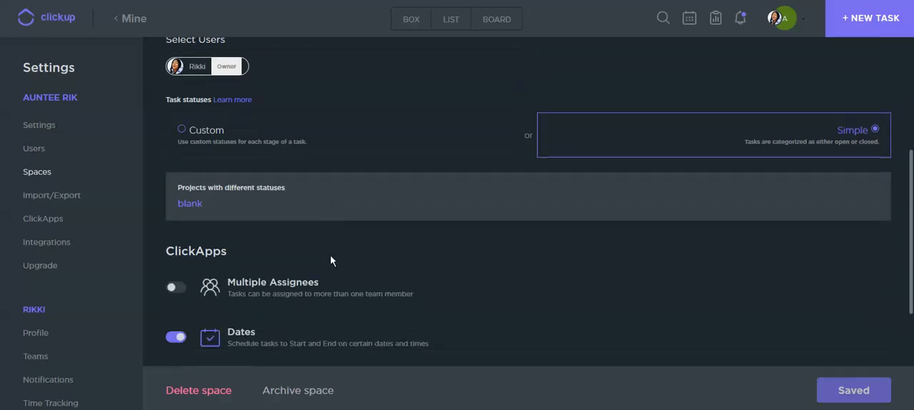
scroll("down", 3)
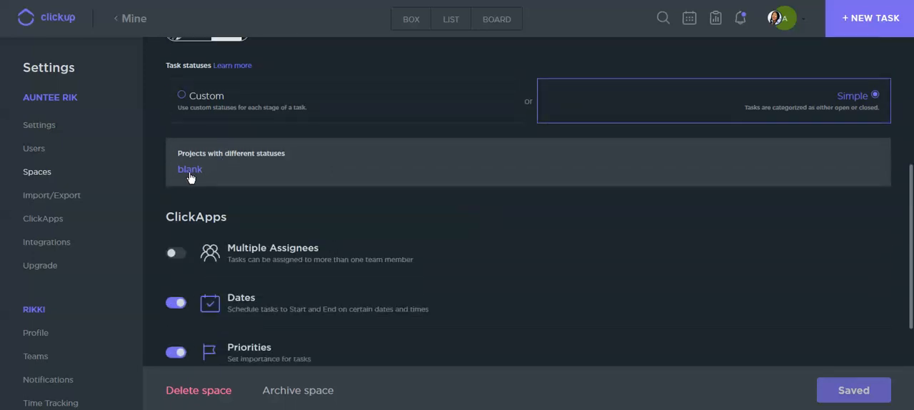
mouse_move(257, 174)
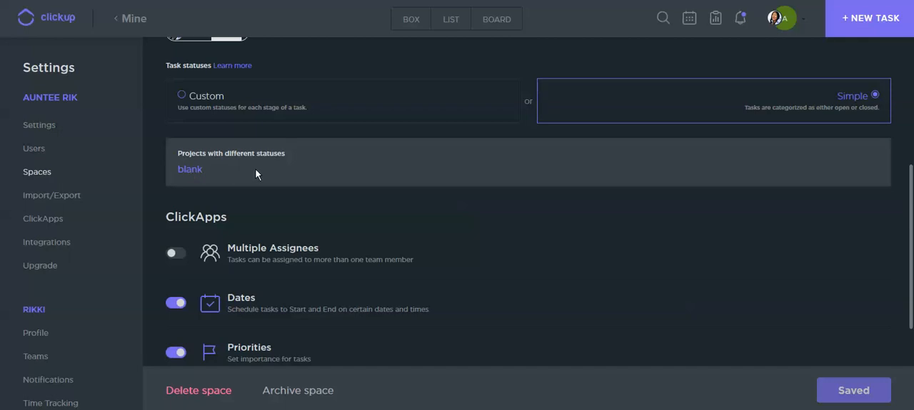
mouse_move(521, 177)
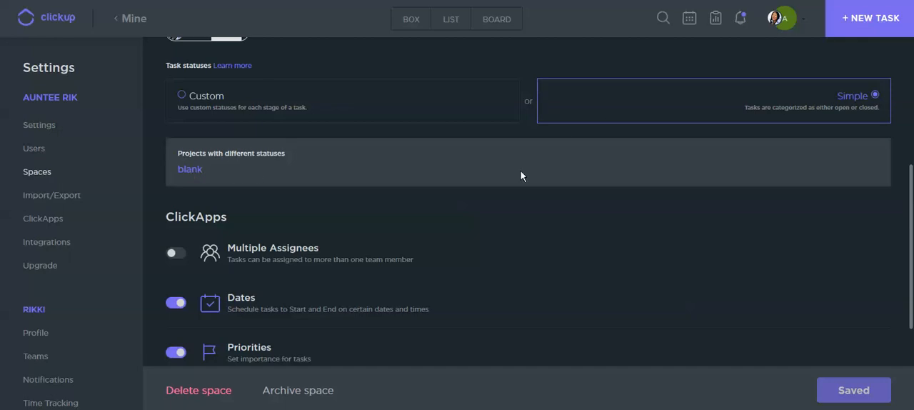
scroll("down", 3)
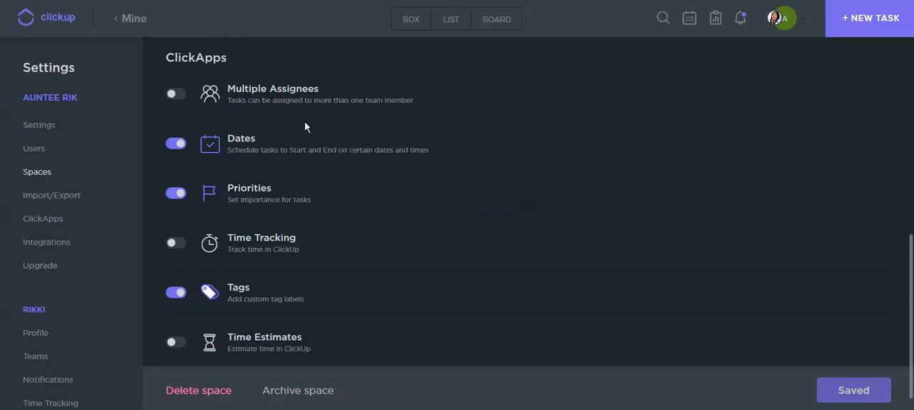
mouse_move(177, 94)
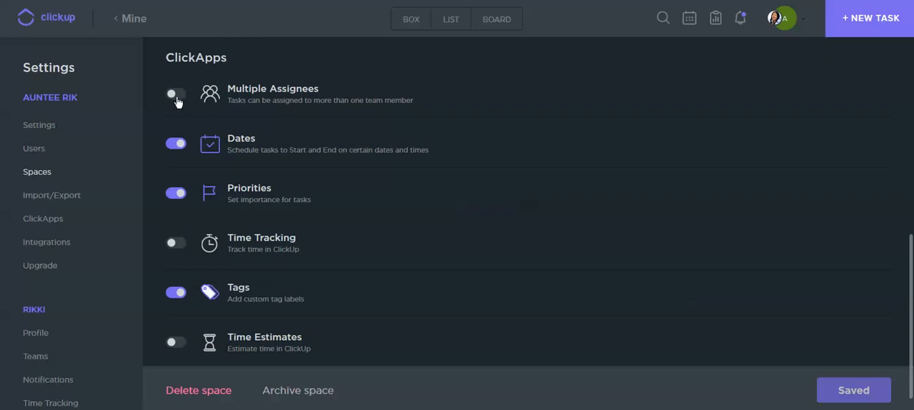
left_click(175, 94)
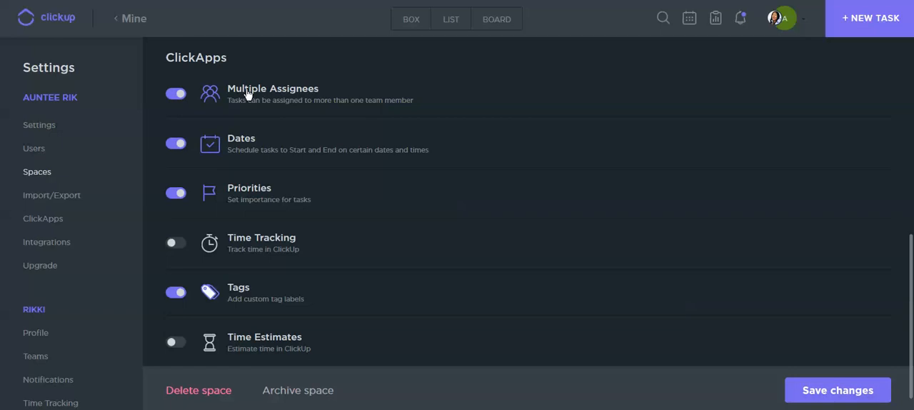
mouse_move(232, 100)
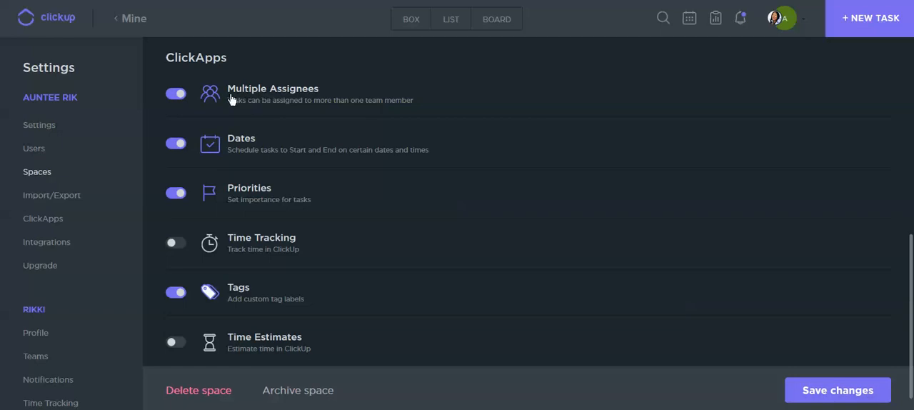
mouse_move(239, 149)
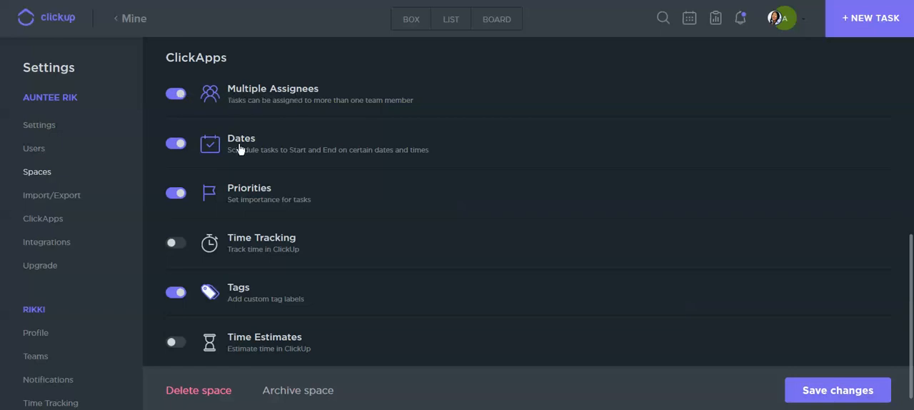
mouse_move(297, 160)
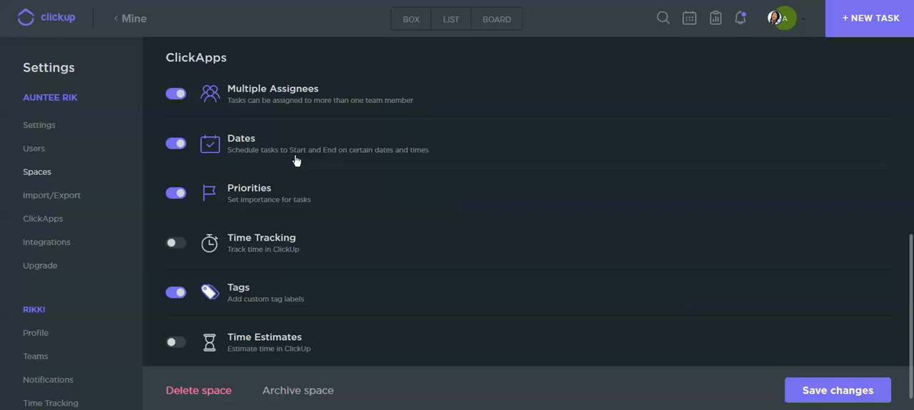
mouse_move(235, 163)
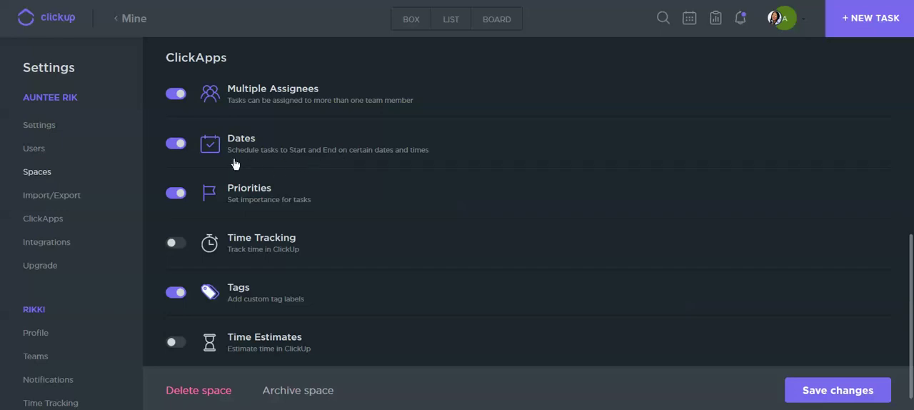
mouse_move(264, 197)
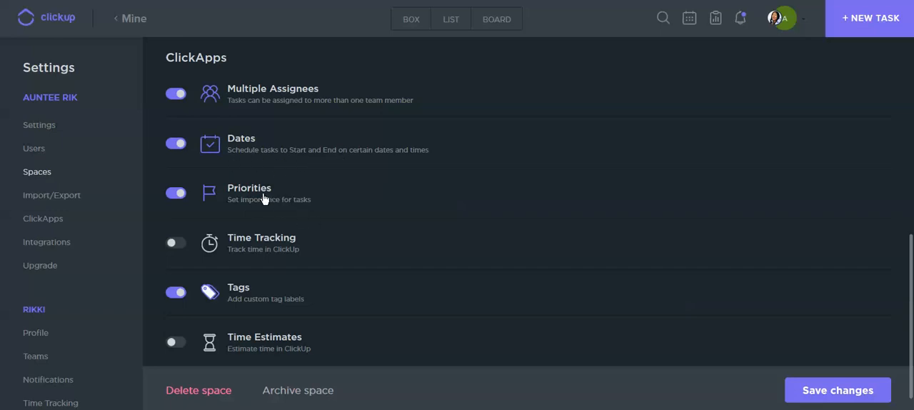
mouse_move(240, 199)
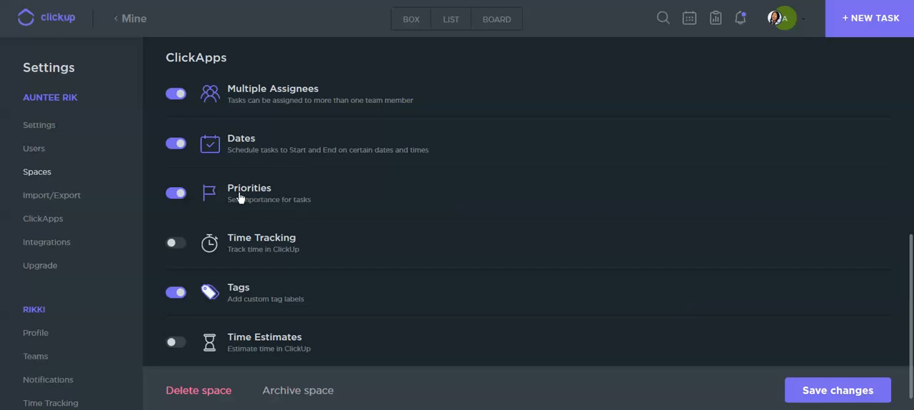
mouse_move(275, 247)
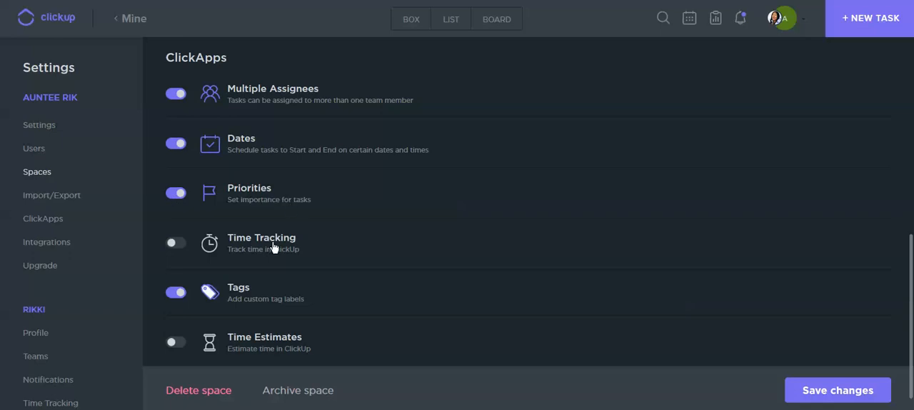
scroll("up", 3)
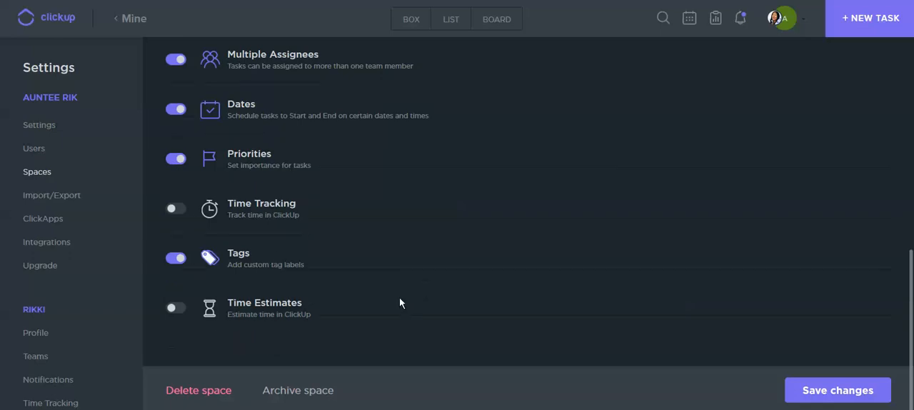
mouse_move(377, 357)
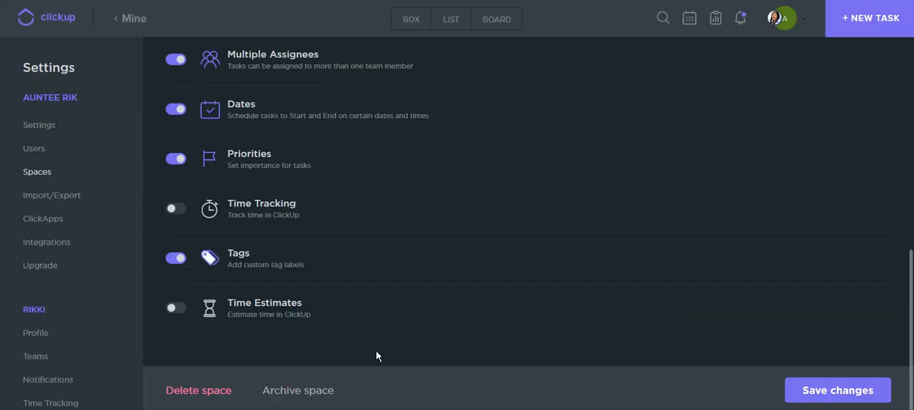
scroll("up", 3)
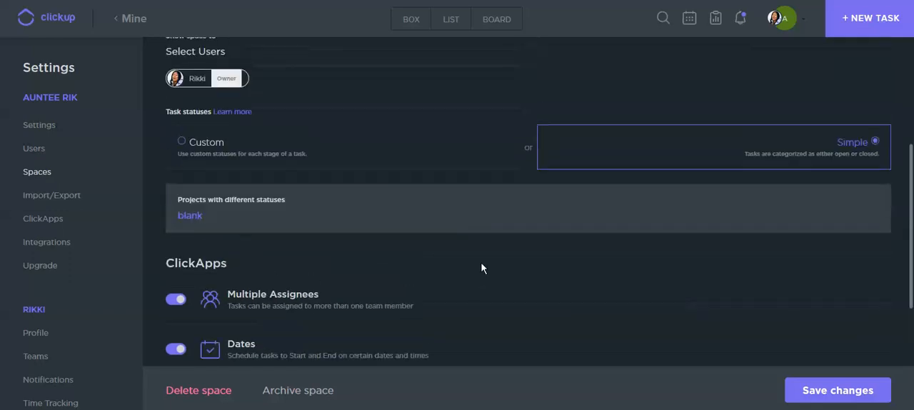
scroll("up", 3)
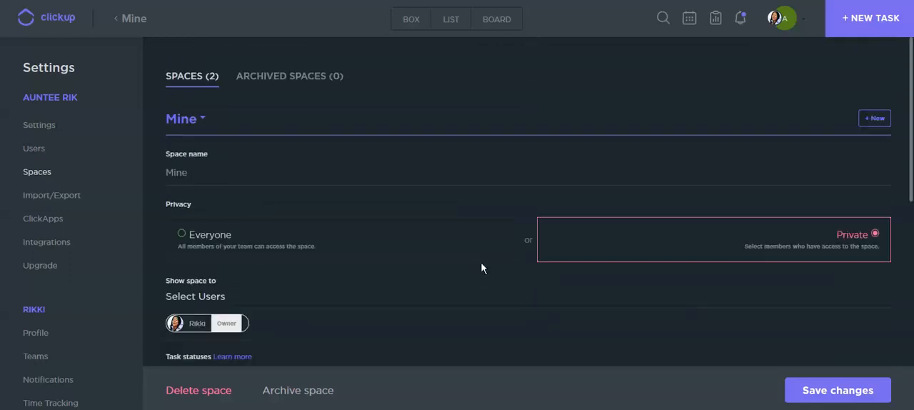
mouse_move(443, 105)
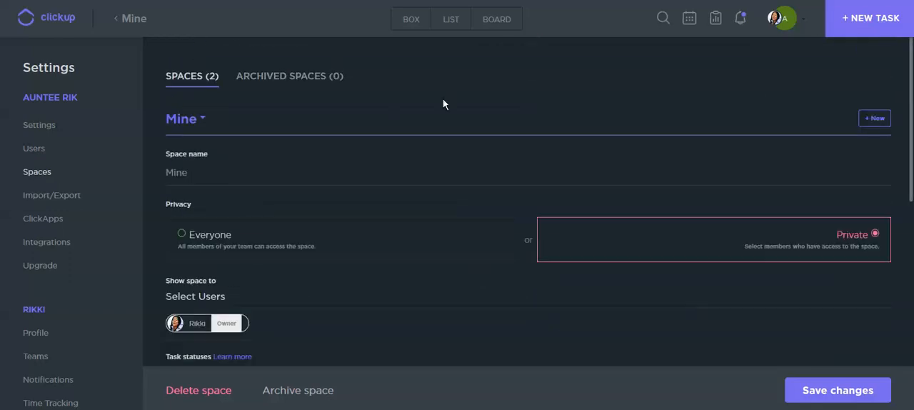
mouse_move(420, 184)
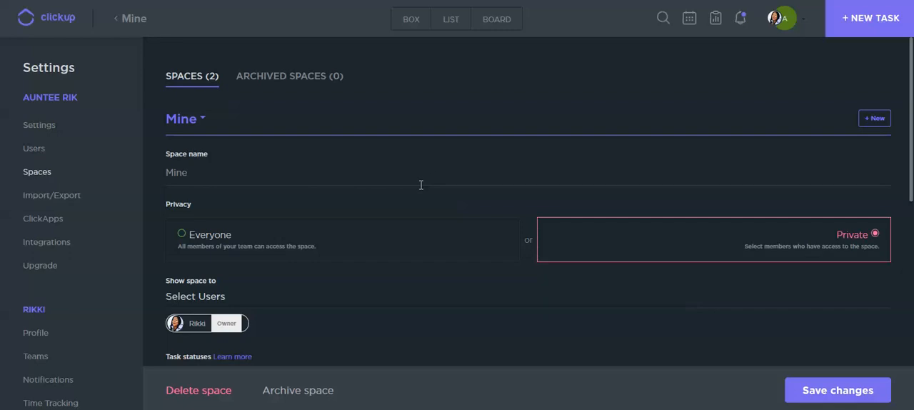
mouse_move(370, 226)
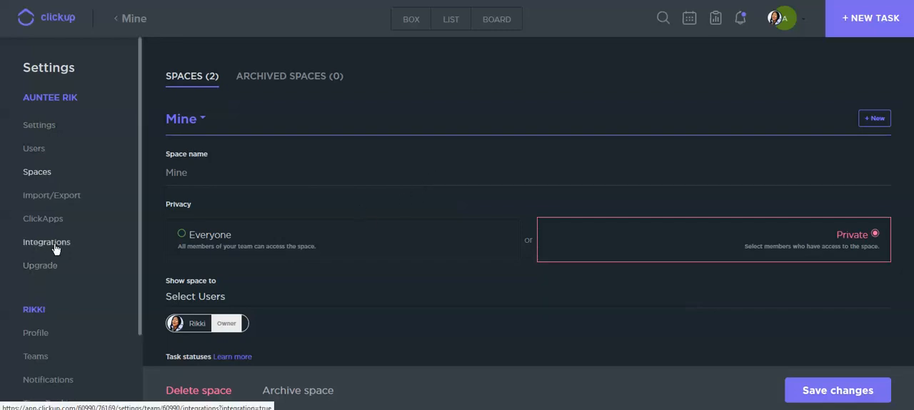
Show the Billing page comparing the current Free plan with Unlimited.
left_click(40, 266)
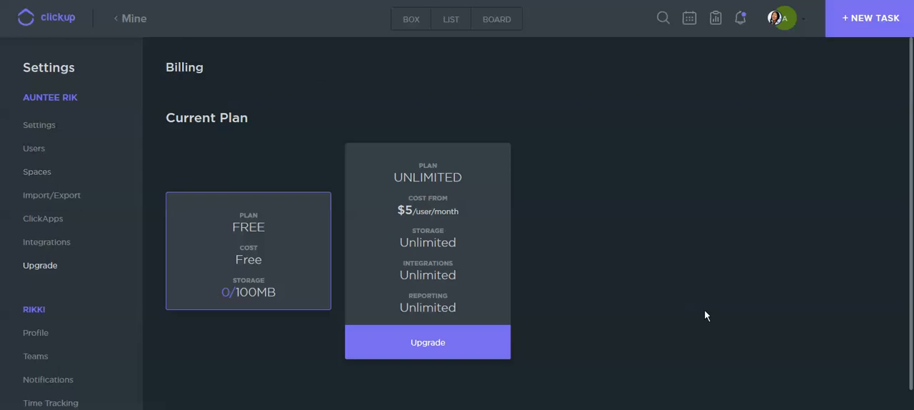
mouse_move(469, 218)
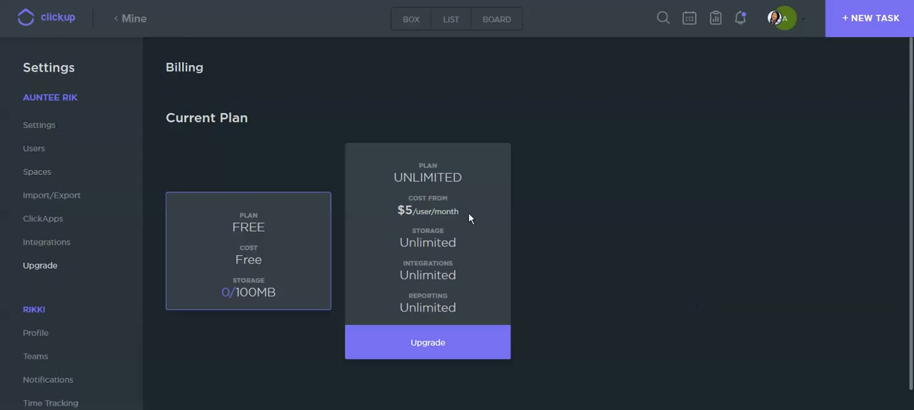
mouse_move(442, 293)
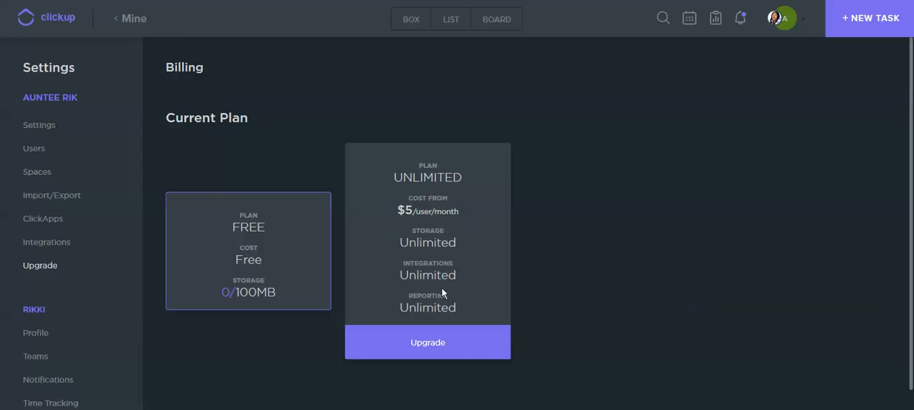
mouse_move(263, 229)
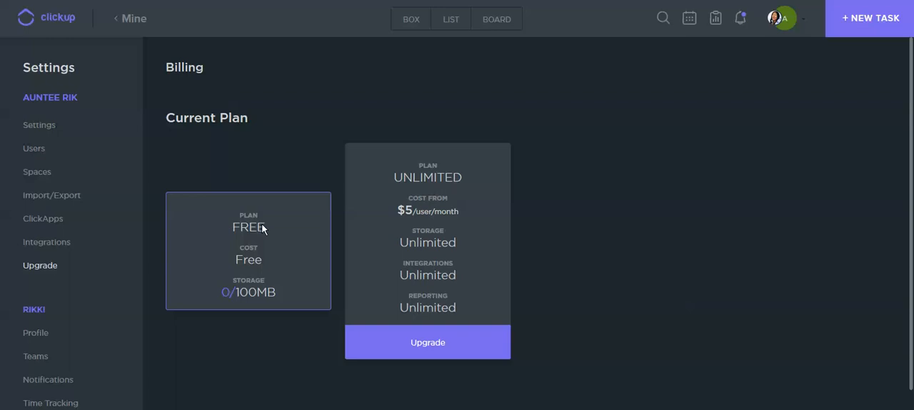
mouse_move(272, 300)
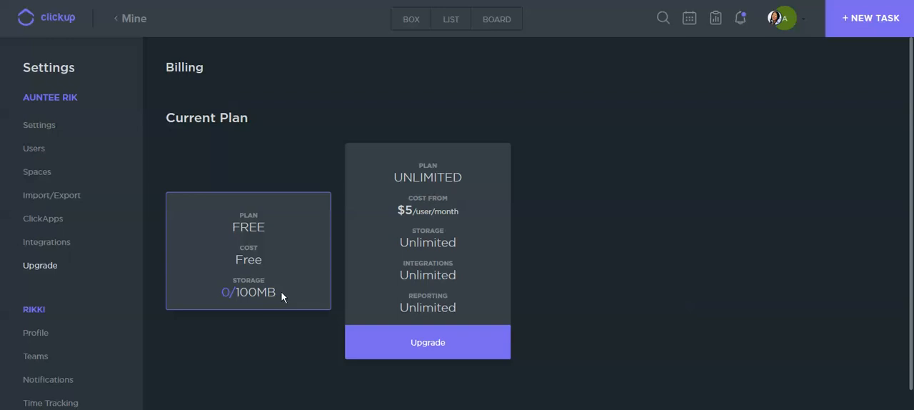
mouse_move(600, 237)
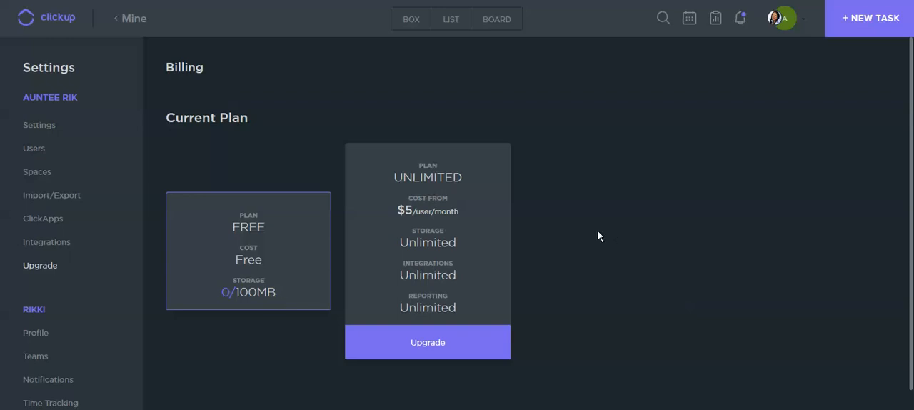
mouse_move(512, 267)
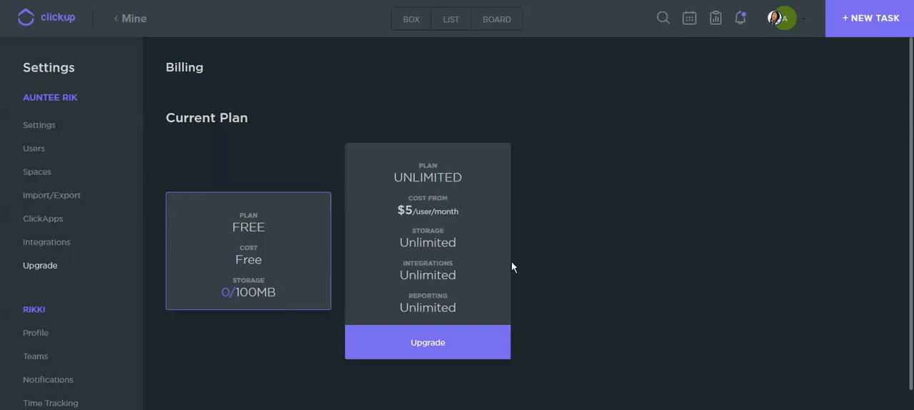
mouse_move(546, 260)
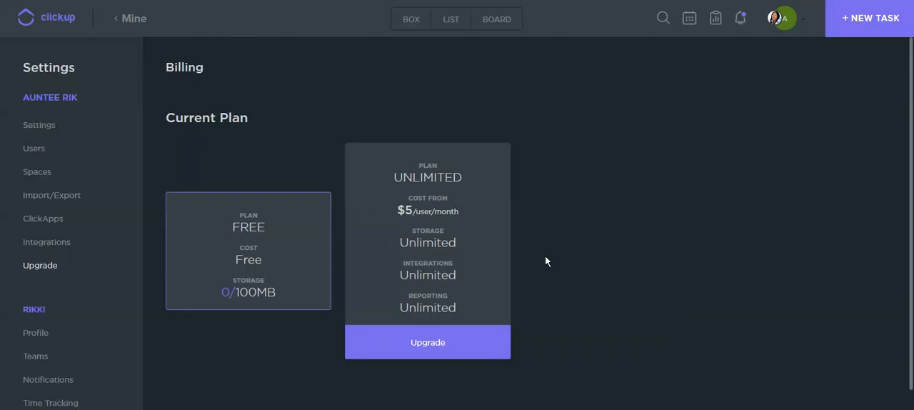
mouse_move(543, 252)
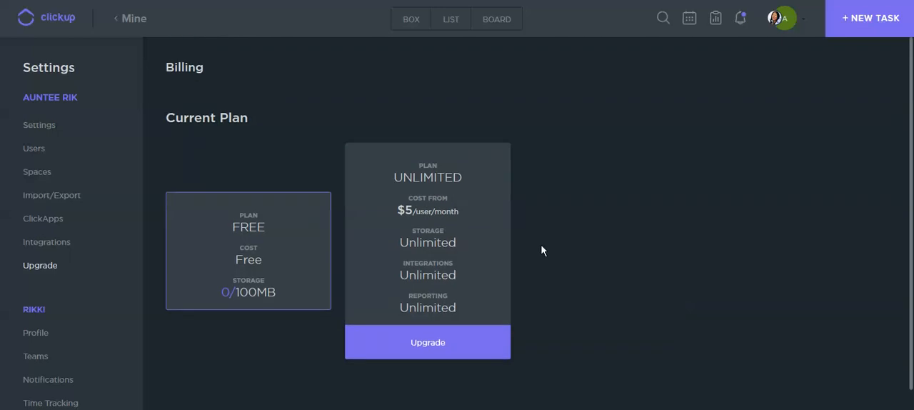
mouse_move(645, 134)
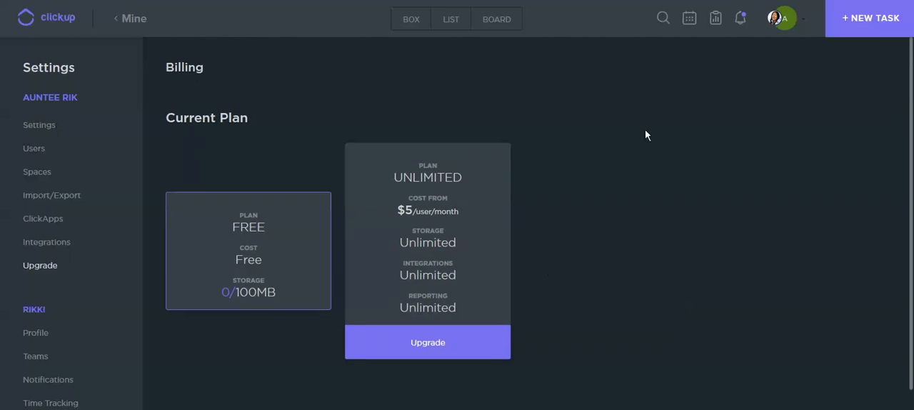
mouse_move(685, 154)
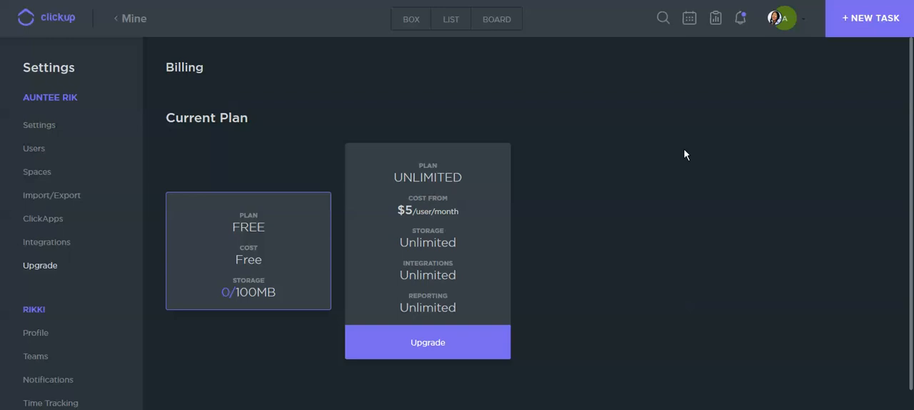
mouse_move(2, 240)
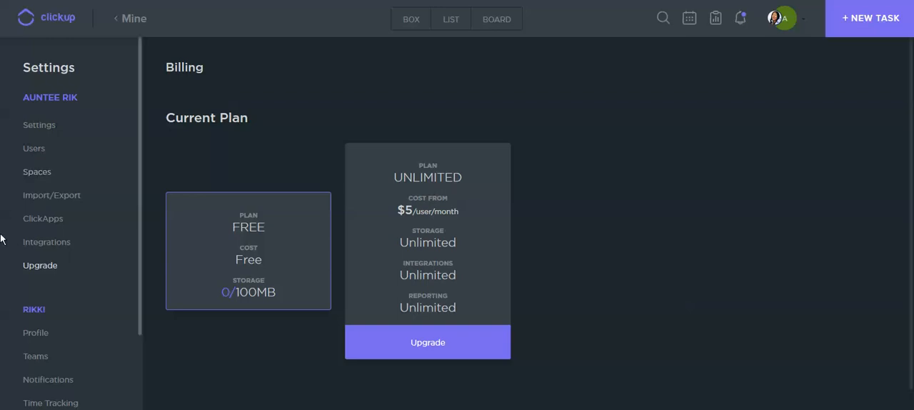
mouse_move(690, 217)
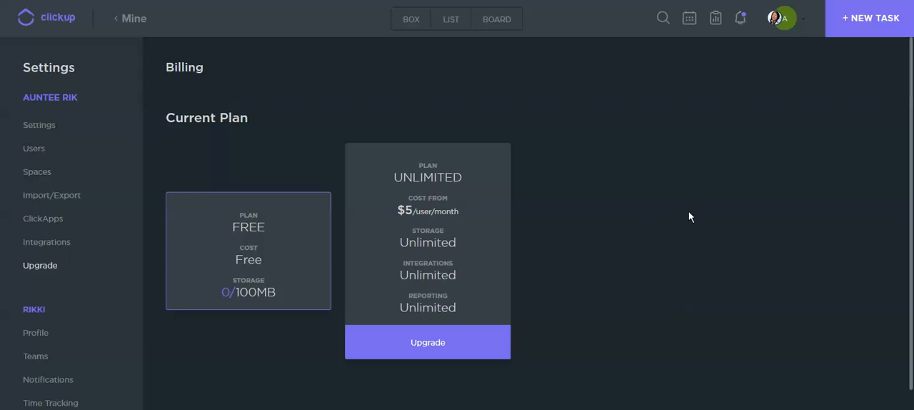
mouse_move(231, 57)
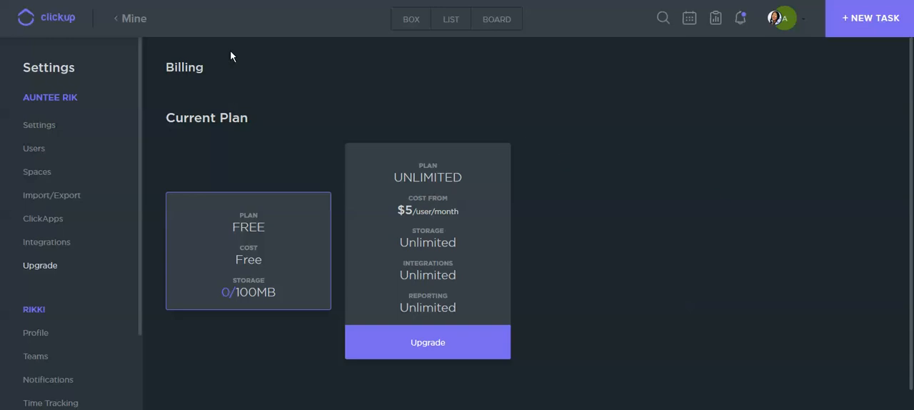